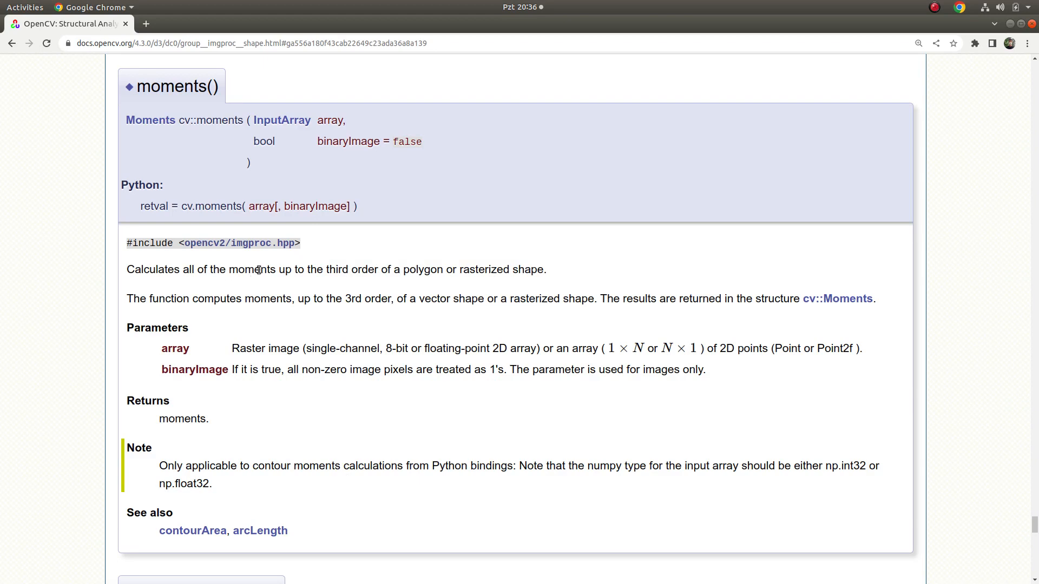
{"action": "mouse_move", "coordinate": [278, 290]}
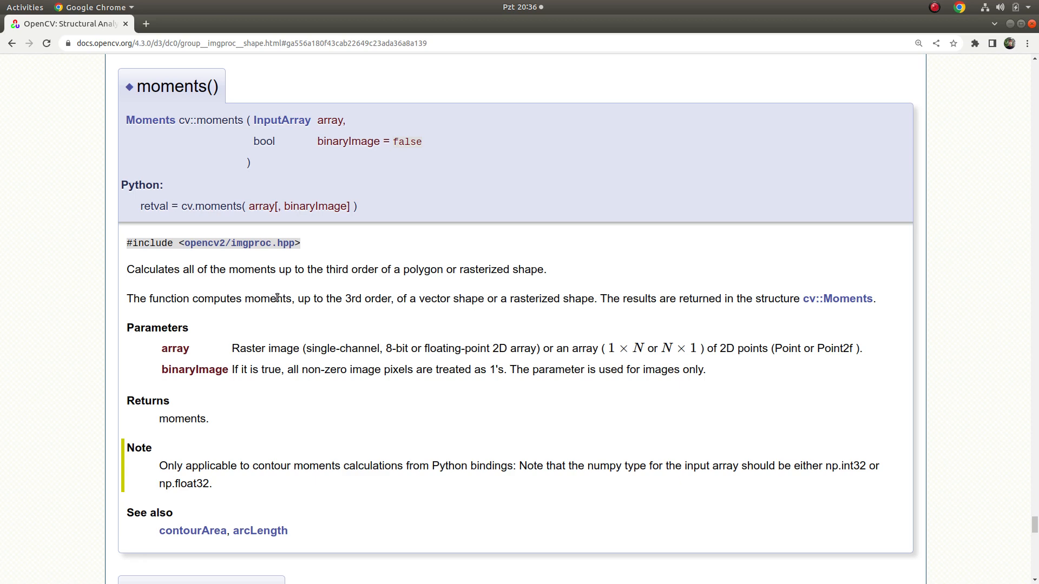
{"action": "mouse_move", "coordinate": [353, 286]}
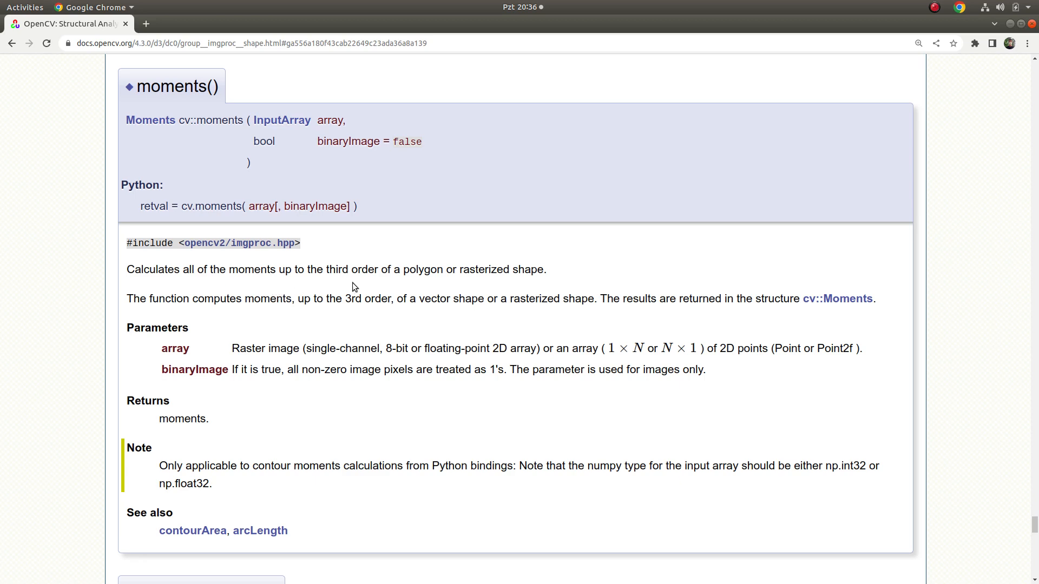
{"action": "mouse_move", "coordinate": [387, 302]}
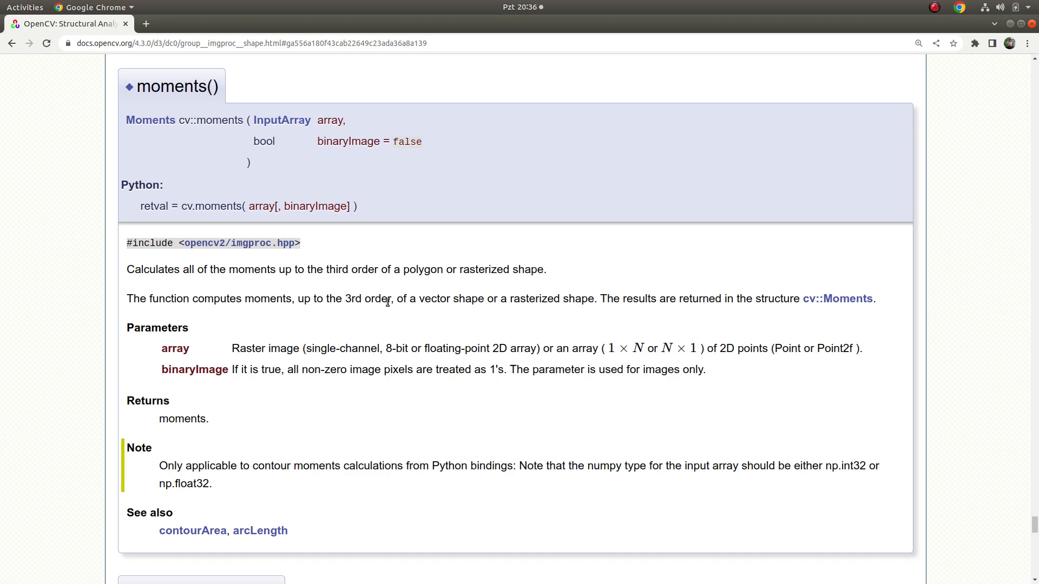
{"action": "mouse_move", "coordinate": [599, 298]}
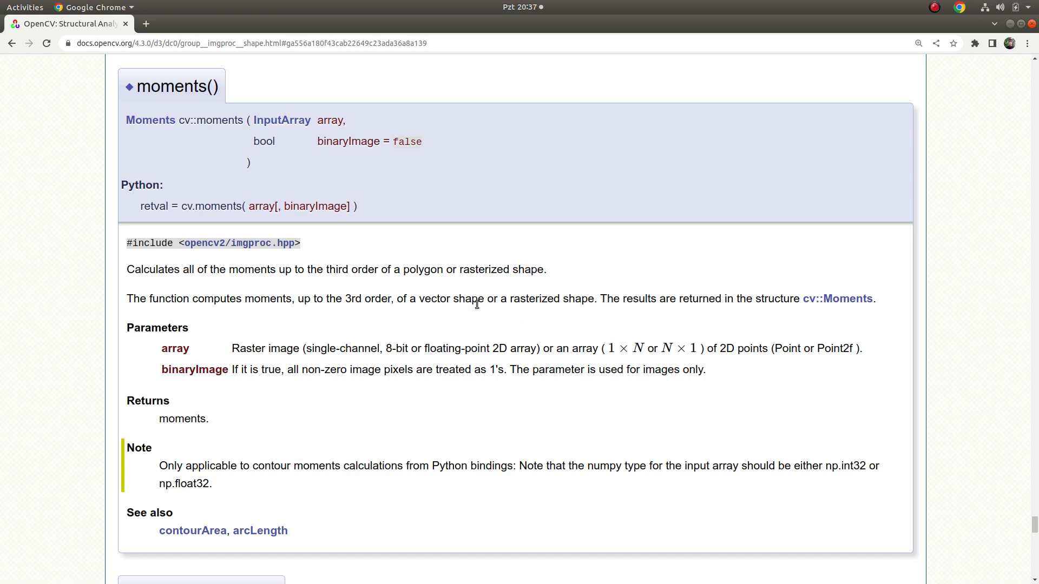
{"action": "mouse_move", "coordinate": [295, 340]}
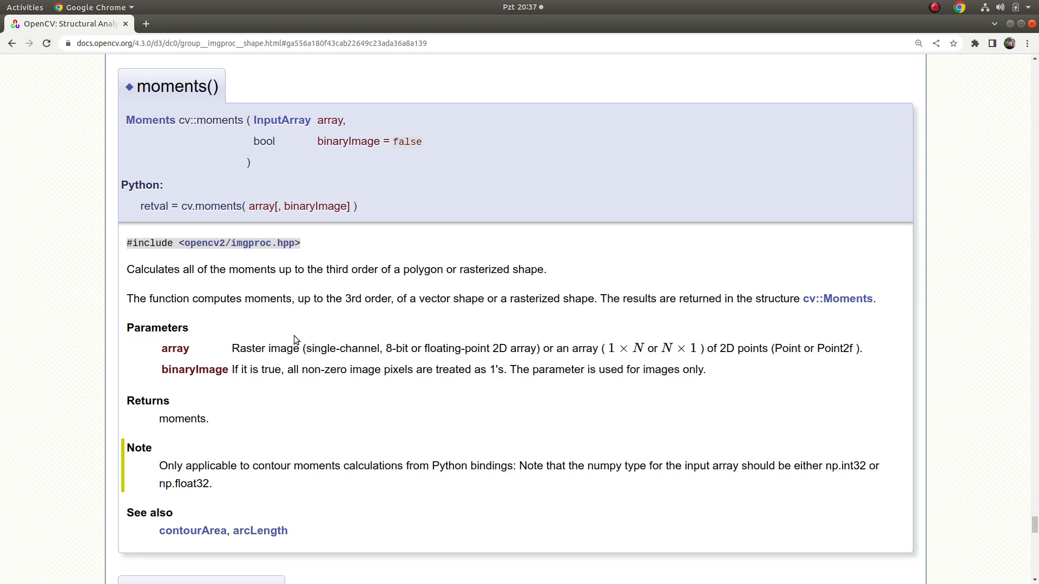
{"action": "mouse_move", "coordinate": [254, 351]}
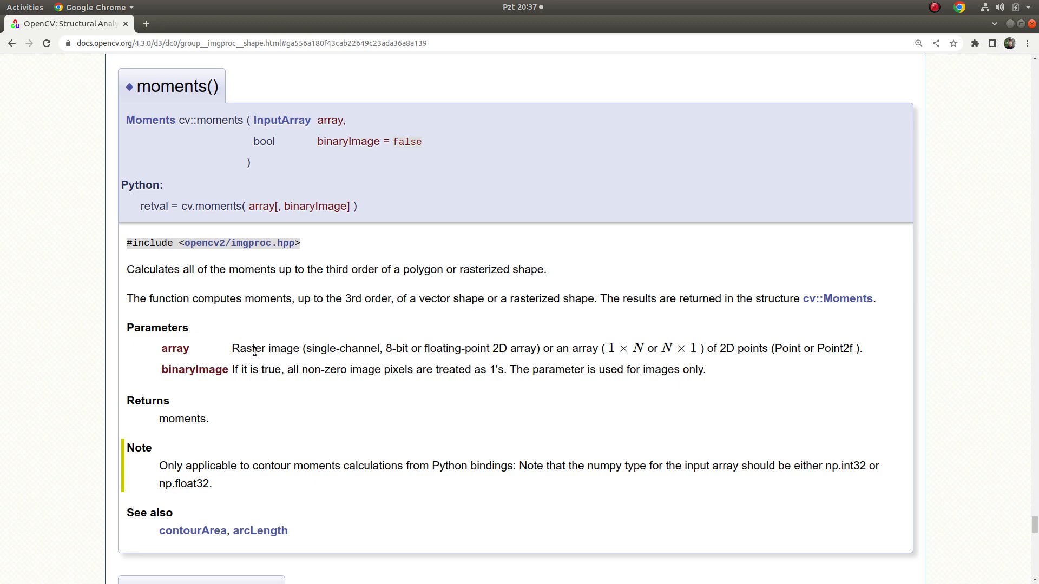
{"action": "mouse_move", "coordinate": [275, 349]}
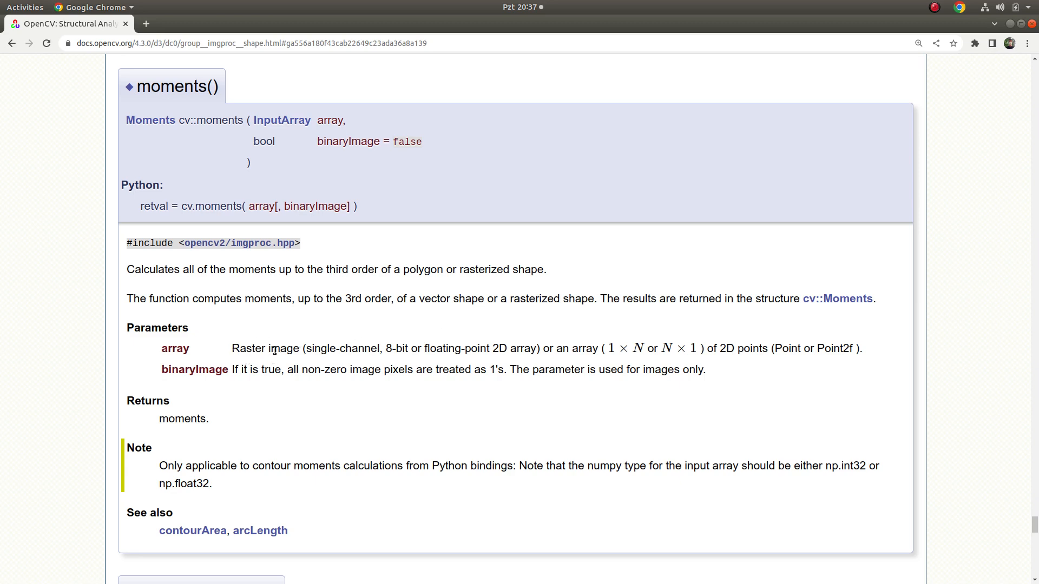
- Highlight 'array', 'true' and 'images' in the cv::moments parameter descriptions
{"action": "double_click", "coordinate": [581, 348]}
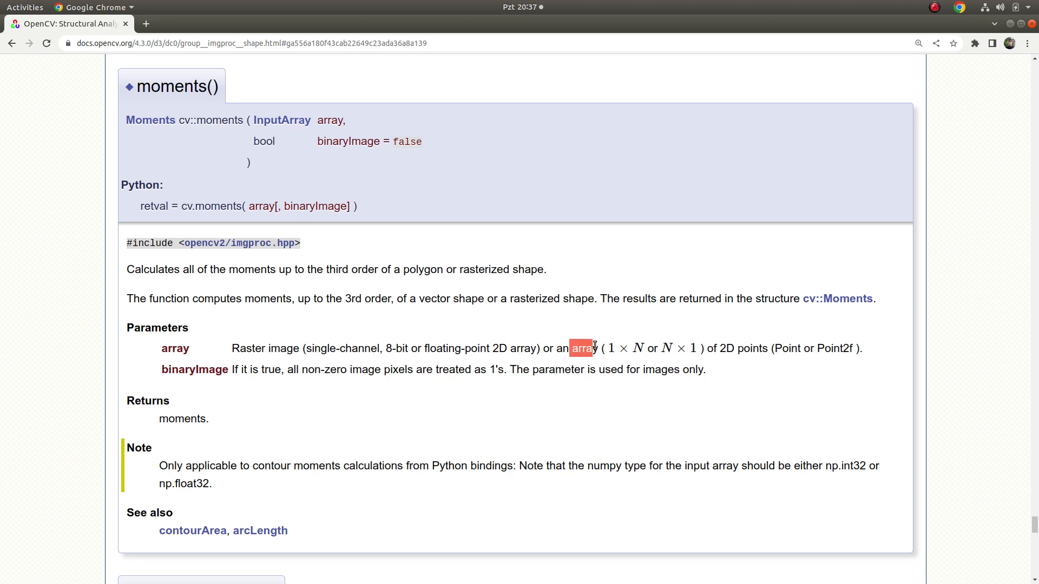
{"action": "mouse_move", "coordinate": [236, 373]}
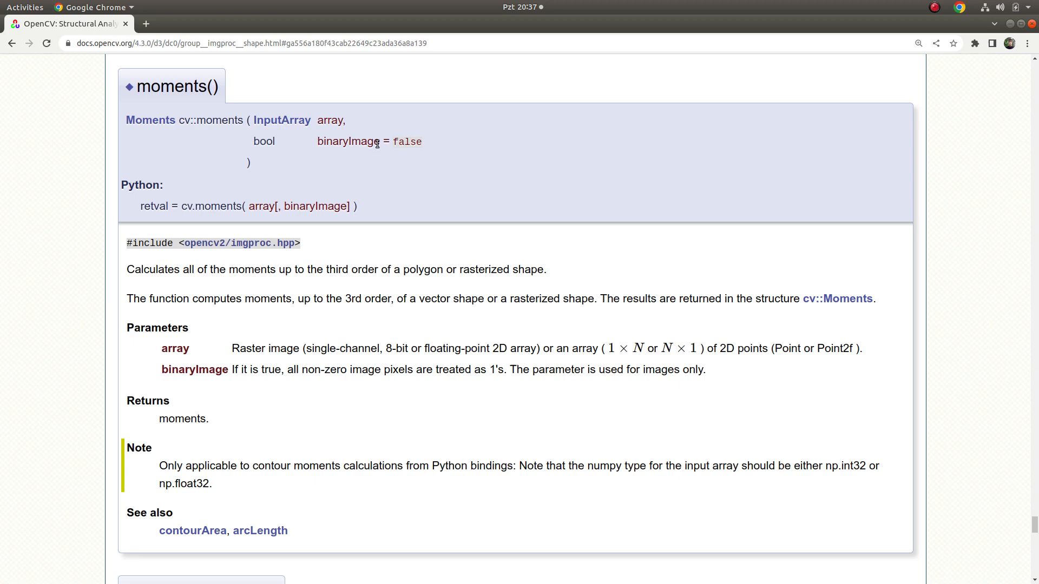
{"action": "double_click", "coordinate": [270, 369]}
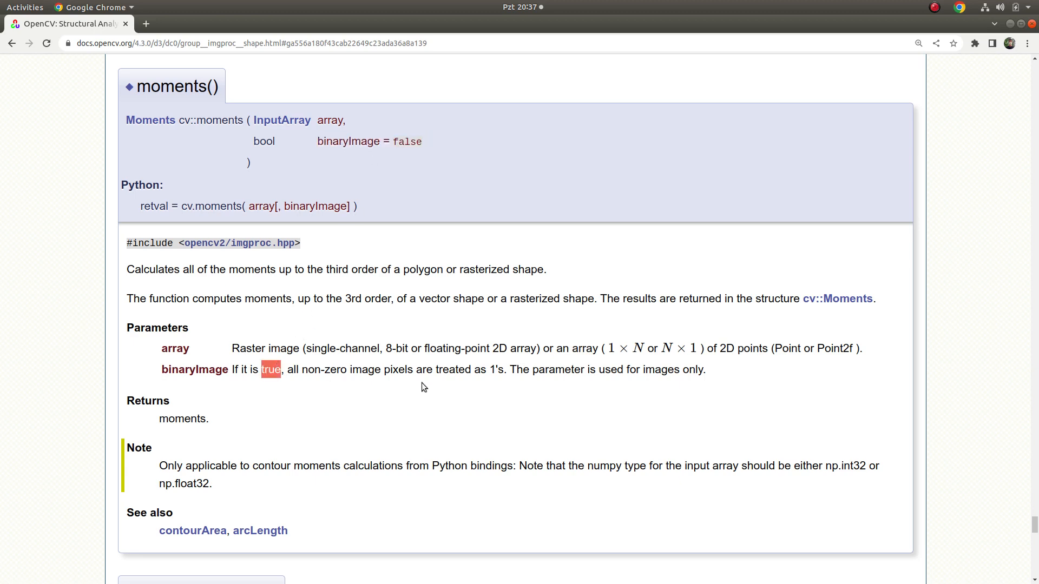
{"action": "mouse_move", "coordinate": [577, 382]}
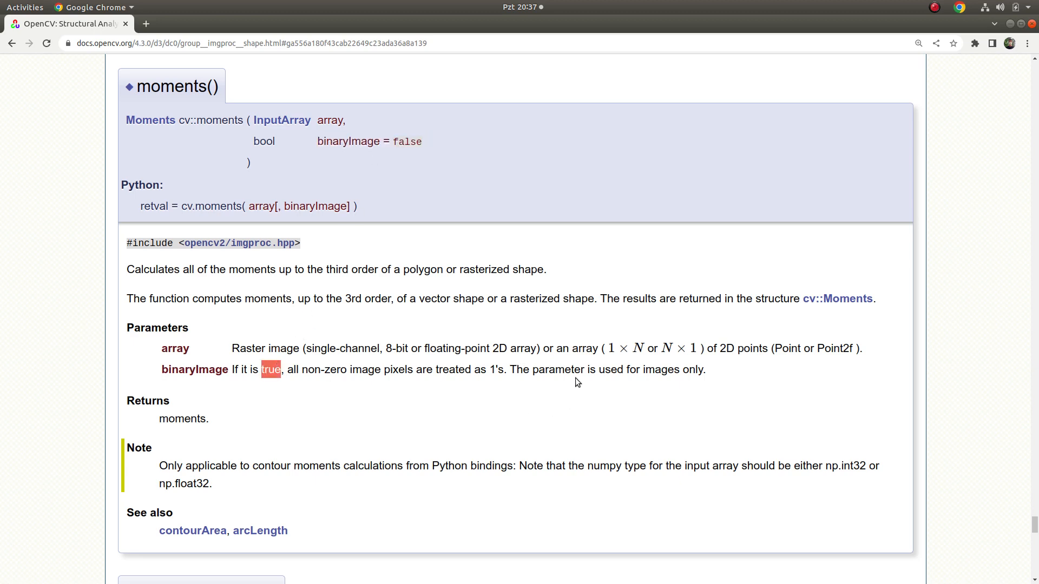
{"action": "double_click", "coordinate": [661, 369]}
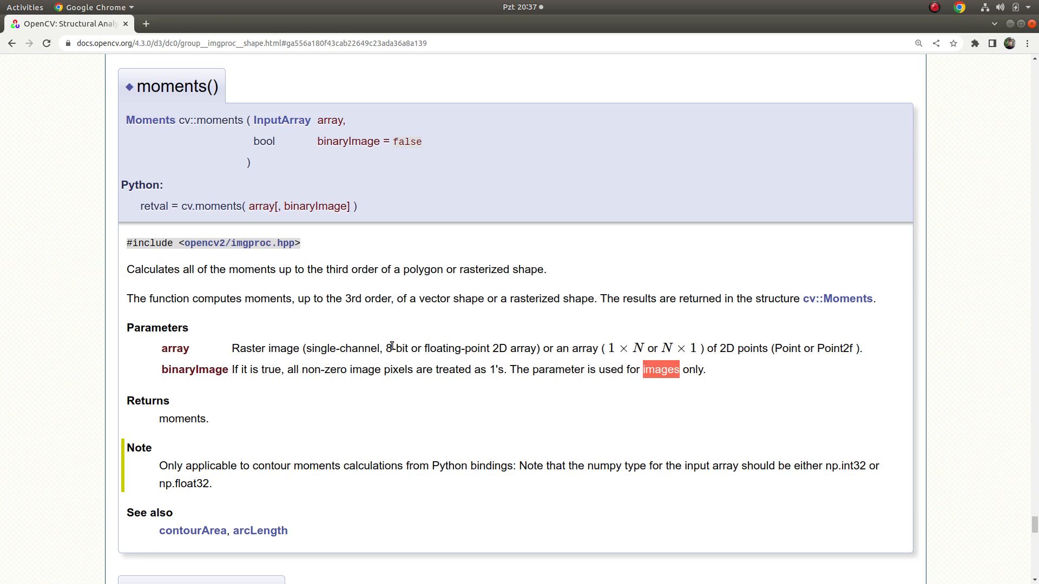
{"action": "mouse_move", "coordinate": [845, 320]}
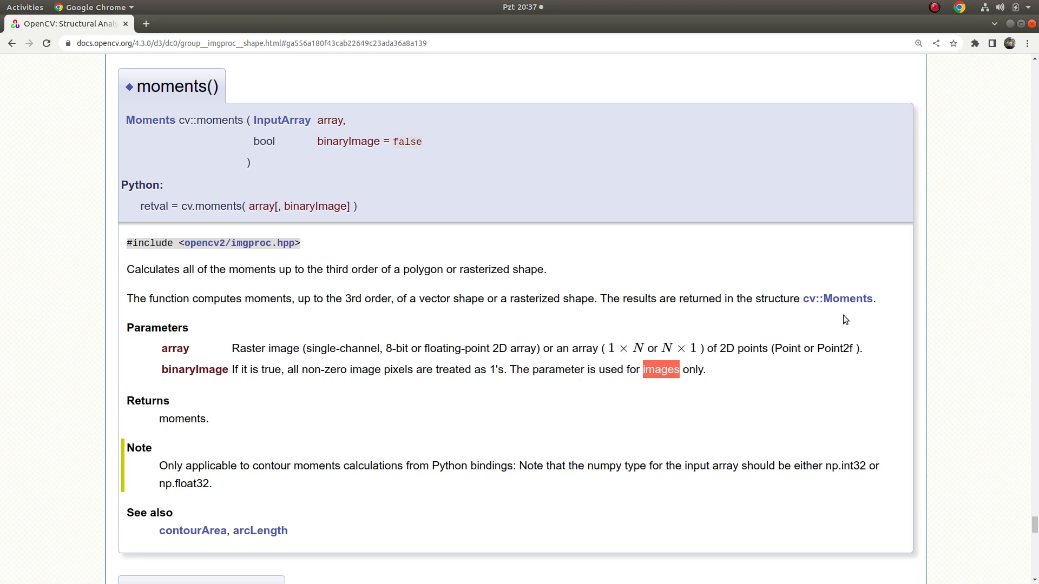
- Review the cv::Moments class attributes, highlighting 'central normalized moments', and return to cv::moments()
{"action": "left_click", "coordinate": [838, 298]}
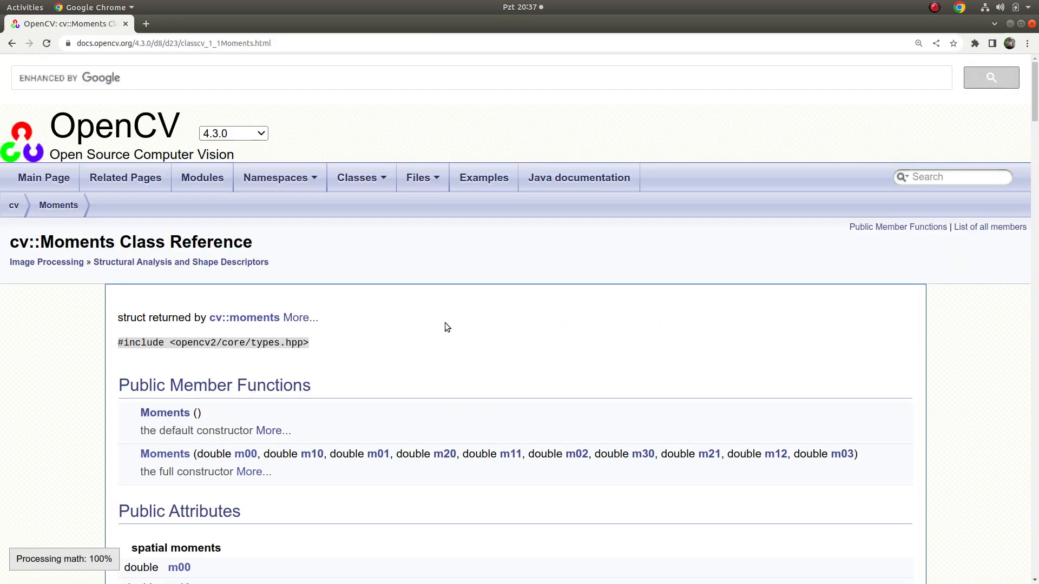
{"action": "scroll", "scroll_direction": "down", "scroll_amount": 3}
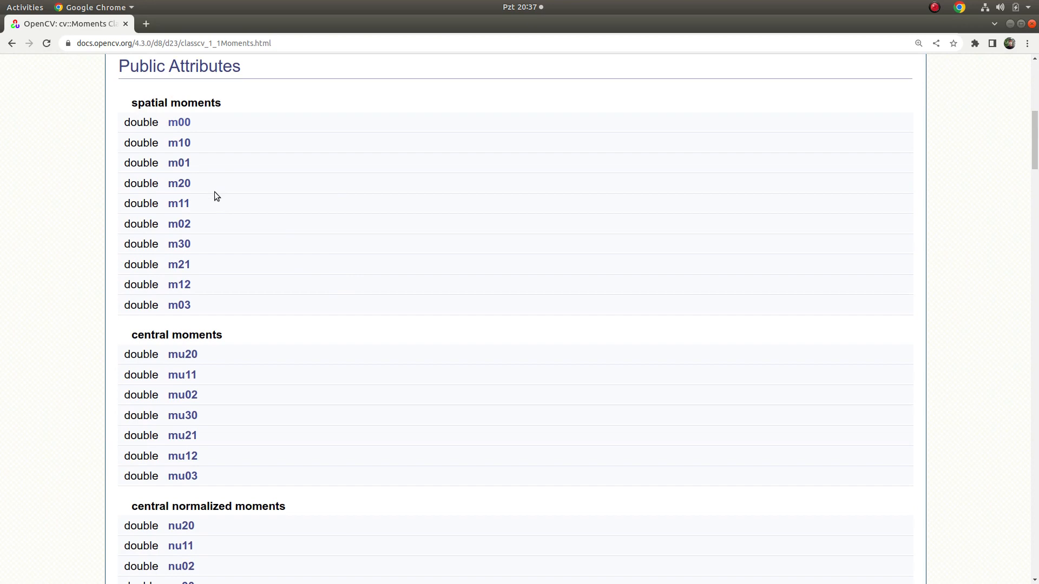
{"action": "double_click", "coordinate": [175, 89]}
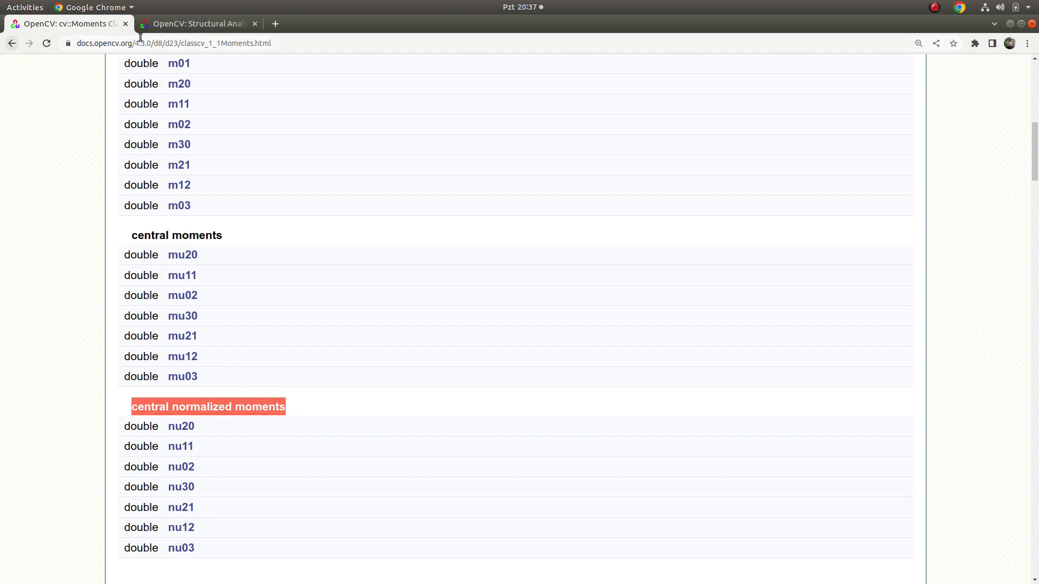
{"action": "left_click", "coordinate": [195, 24]}
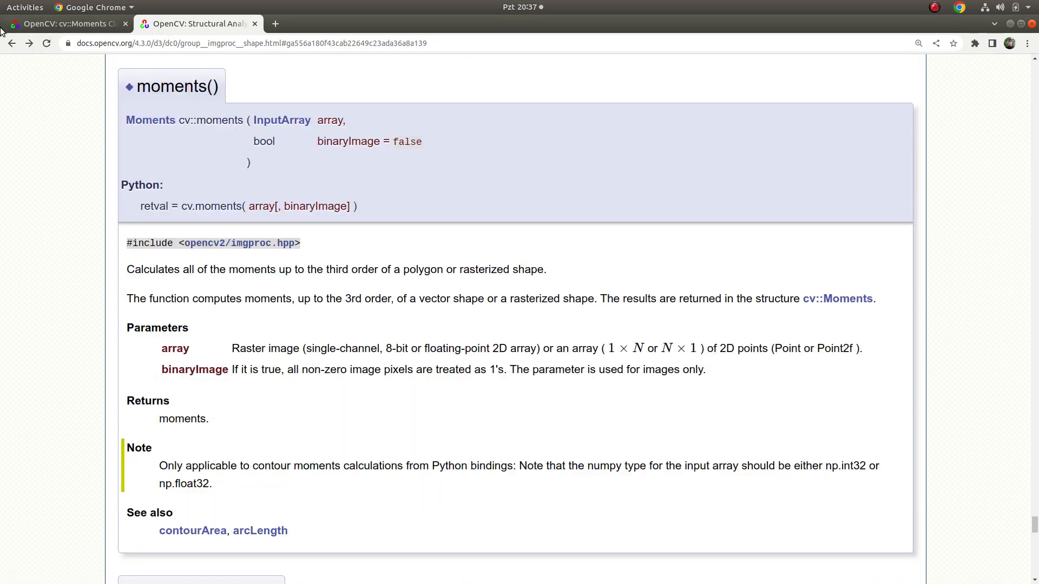
- Review the cv::HuMoments page and its seven Hu invariant formulas, then return to cv::Moments
{"action": "left_click", "coordinate": [12, 43]}
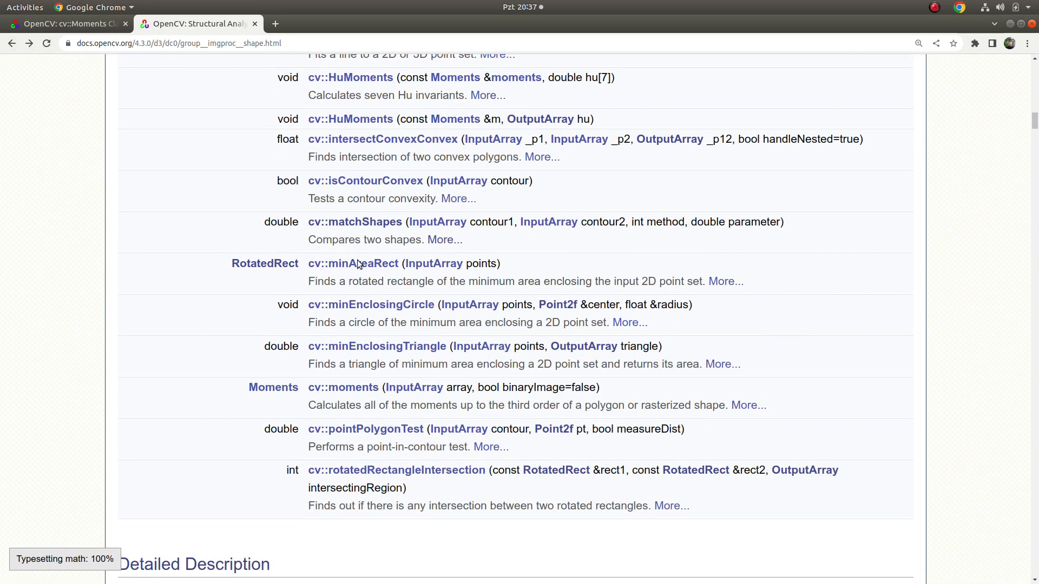
{"action": "left_click", "coordinate": [350, 119]}
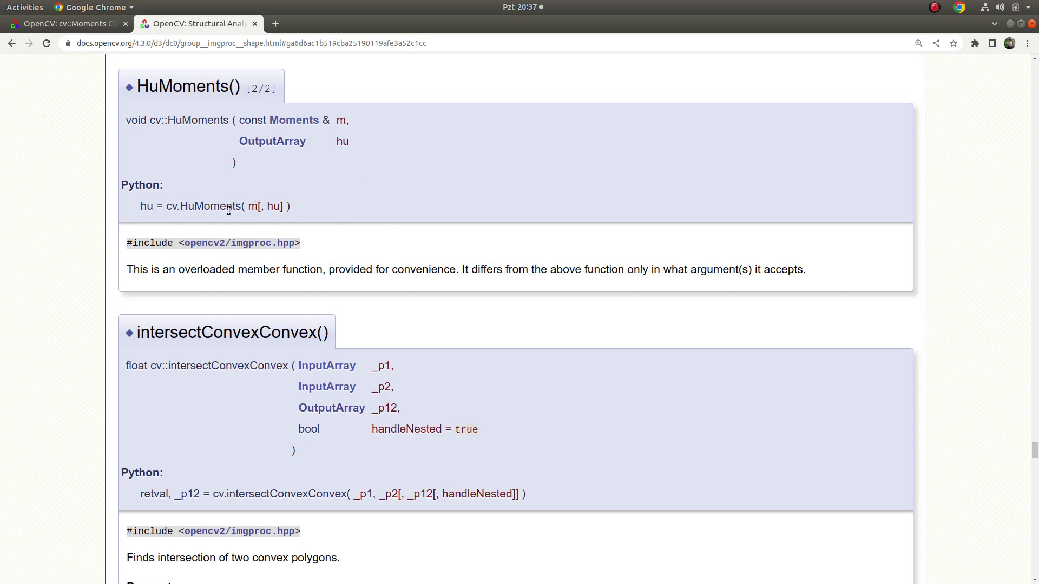
{"action": "scroll", "scroll_direction": "up", "scroll_amount": 3}
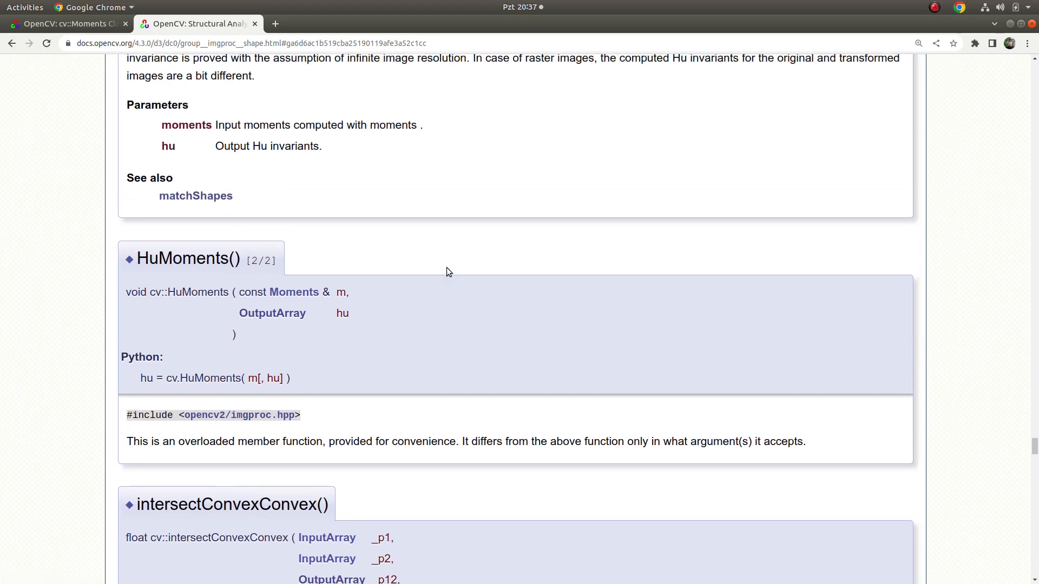
{"action": "scroll", "scroll_direction": "up", "scroll_amount": 3}
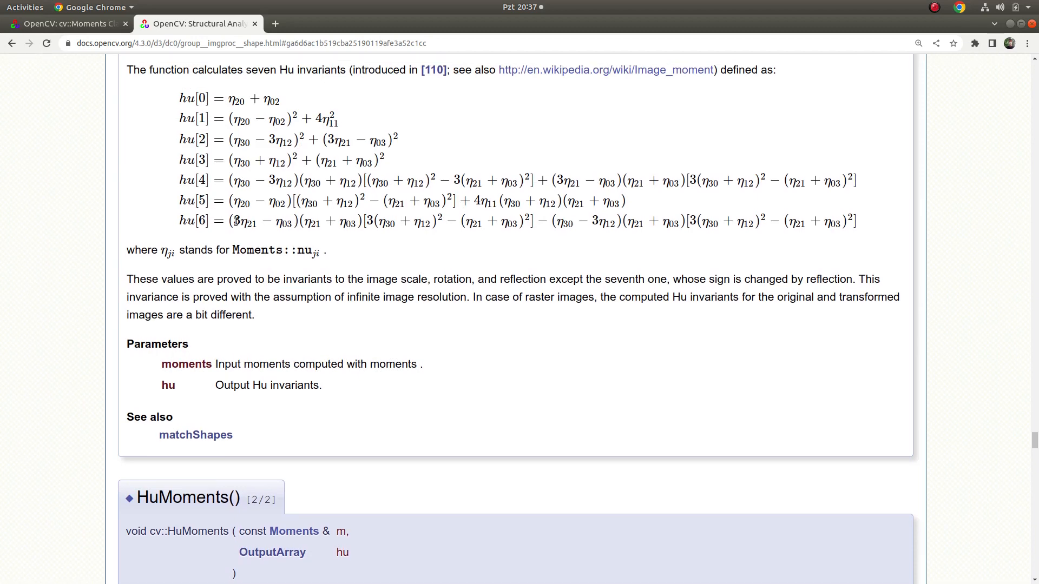
{"action": "scroll", "scroll_direction": "up", "scroll_amount": 3}
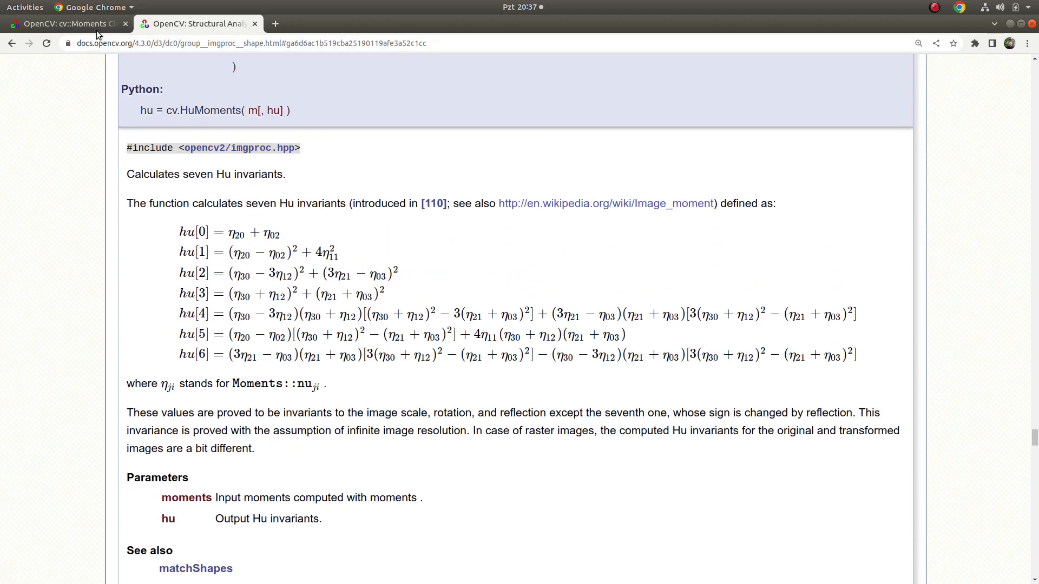
{"action": "left_click", "coordinate": [63, 23]}
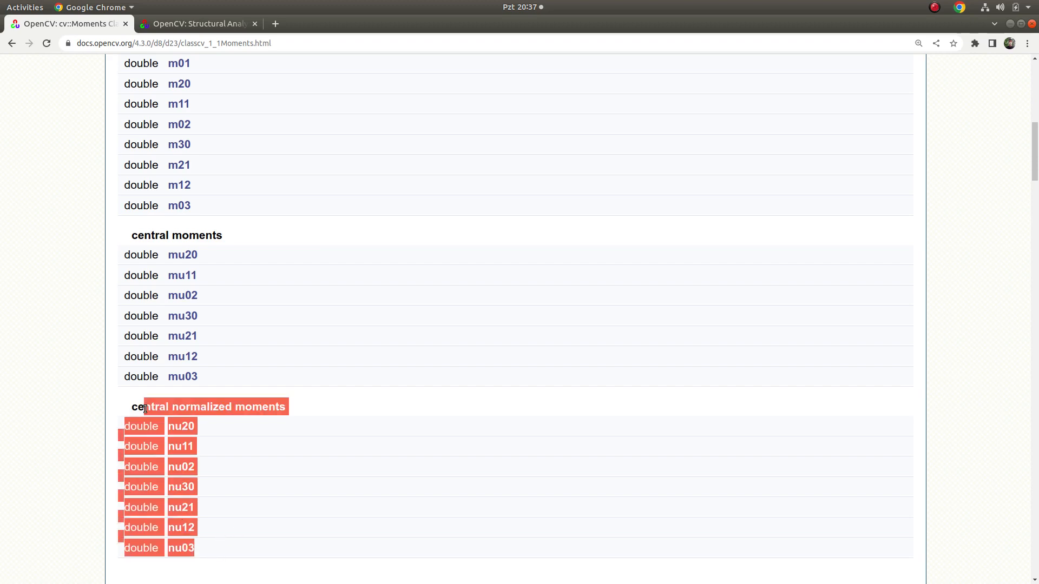
- Scroll the cv::Moments page to its Detailed Description with the mass-center formulas
{"action": "scroll", "scroll_direction": "up", "scroll_amount": 3}
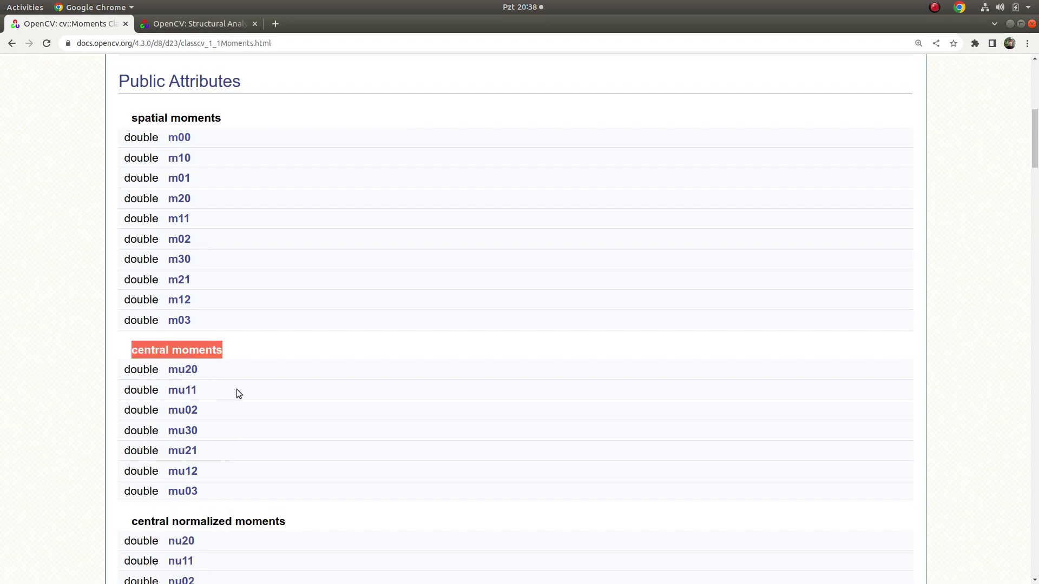
{"action": "scroll", "scroll_direction": "down", "scroll_amount": 3}
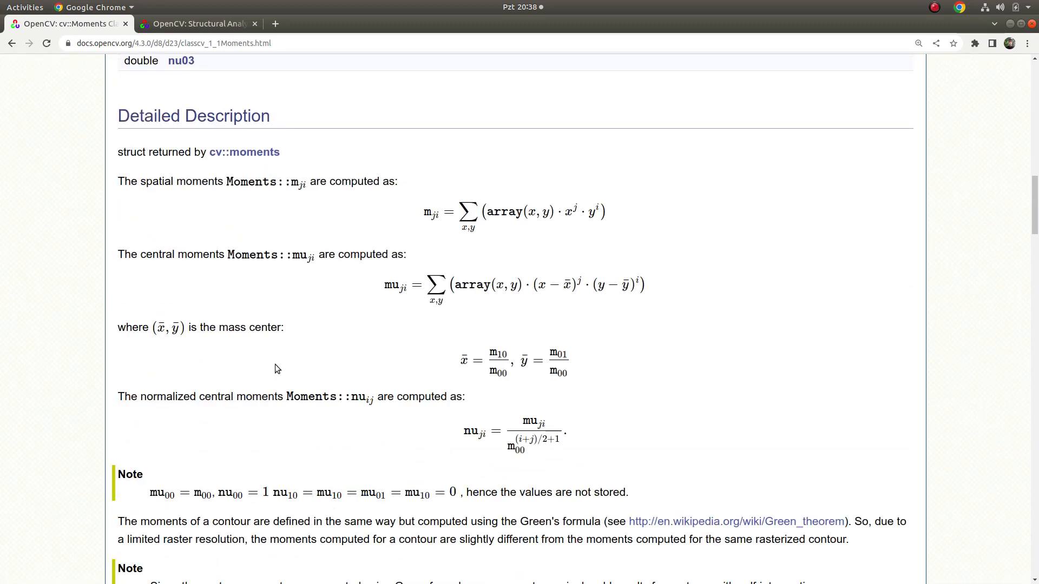
{"action": "mouse_move", "coordinate": [466, 276]}
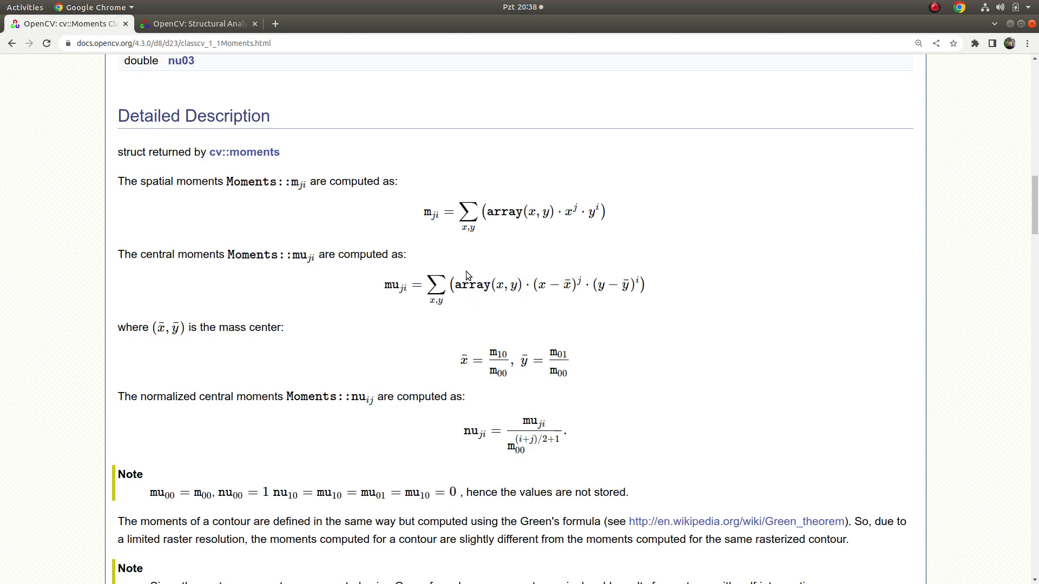
{"action": "mouse_move", "coordinate": [483, 247]}
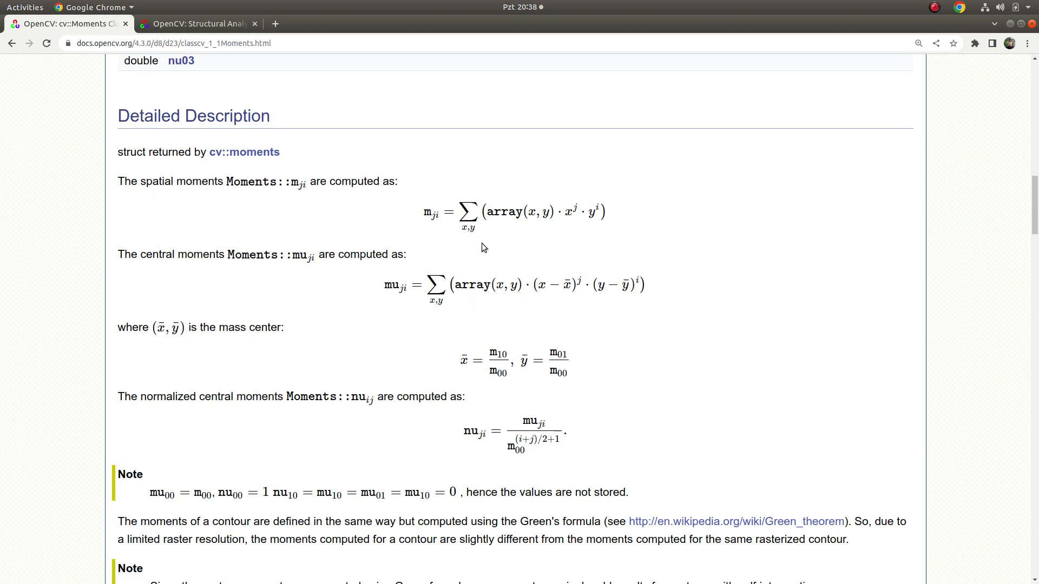
{"action": "mouse_move", "coordinate": [2, 218]}
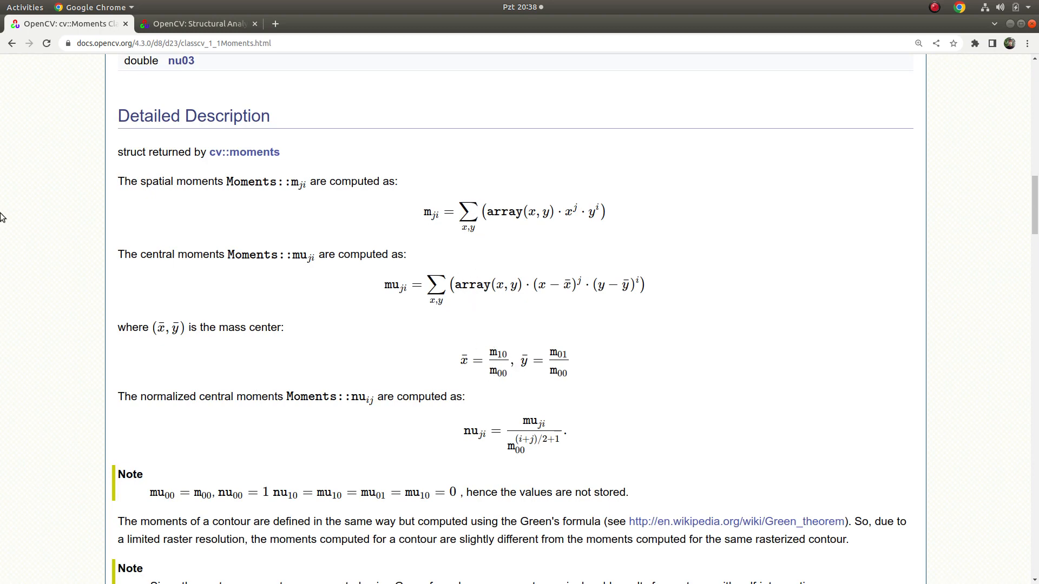
{"action": "mouse_move", "coordinate": [17, 169]}
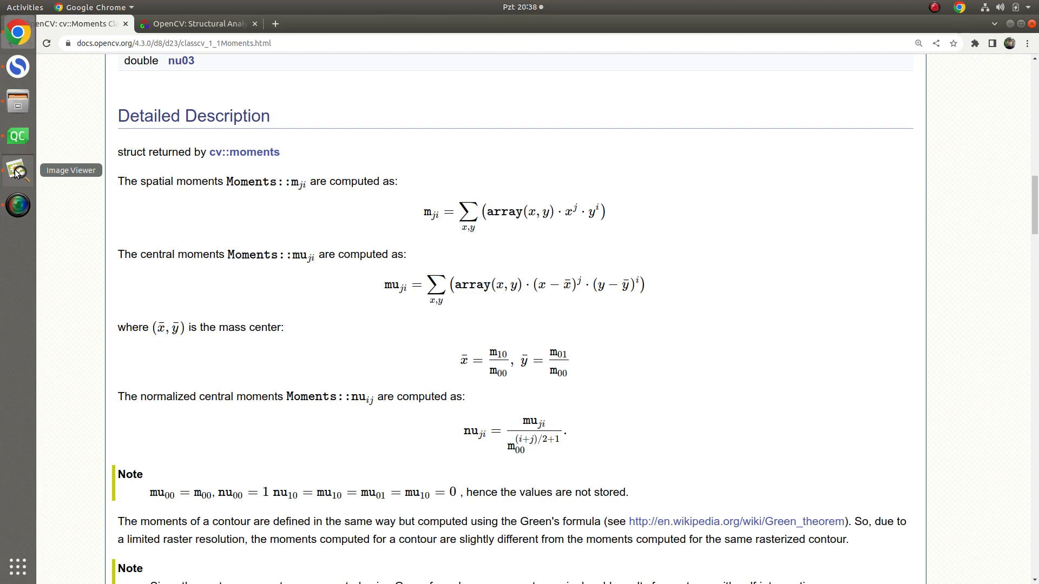
{"action": "left_click", "coordinate": [17, 169]}
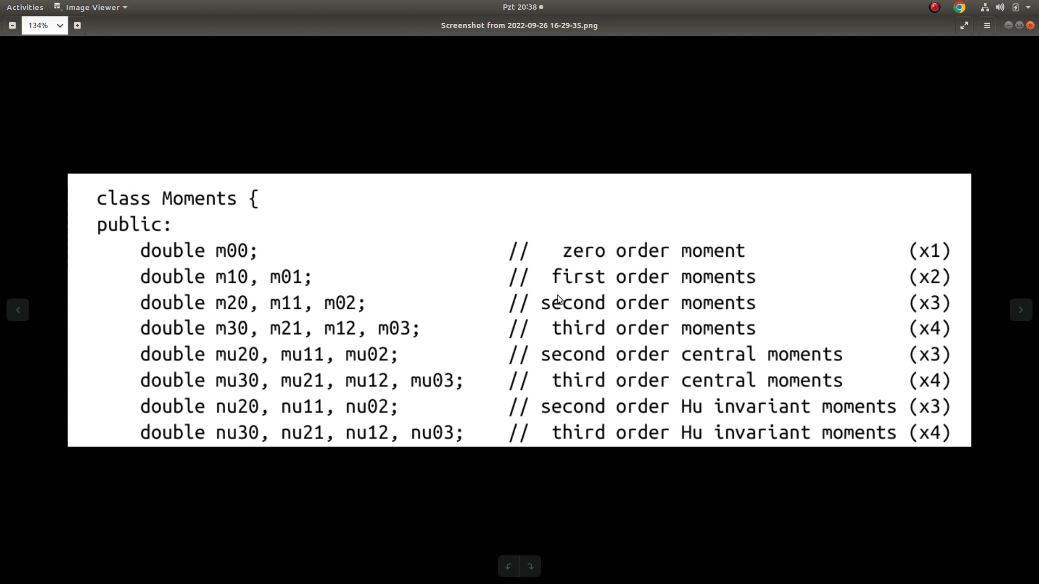
{"action": "mouse_move", "coordinate": [188, 408]}
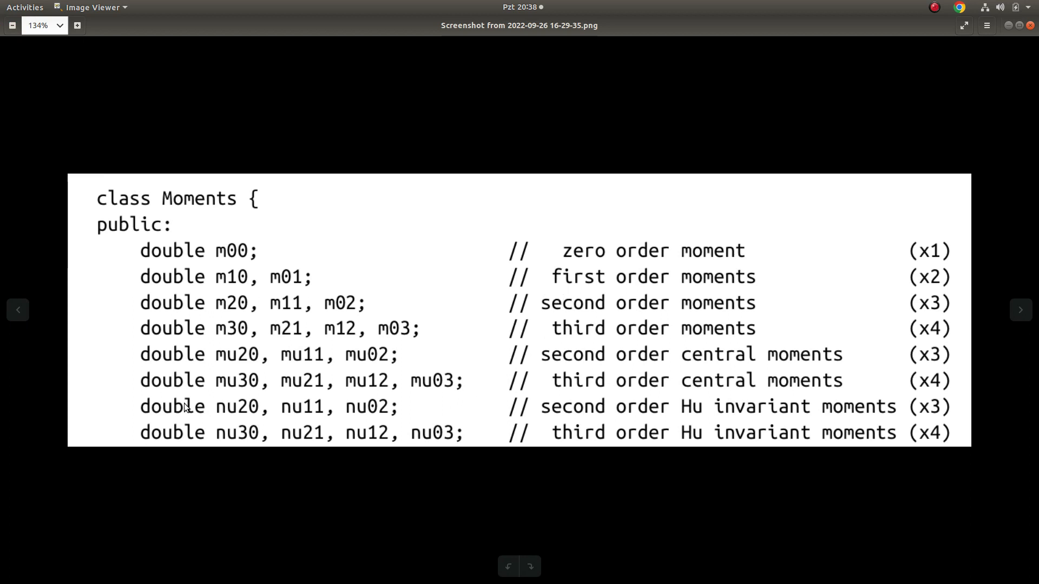
{"action": "mouse_move", "coordinate": [412, 412]}
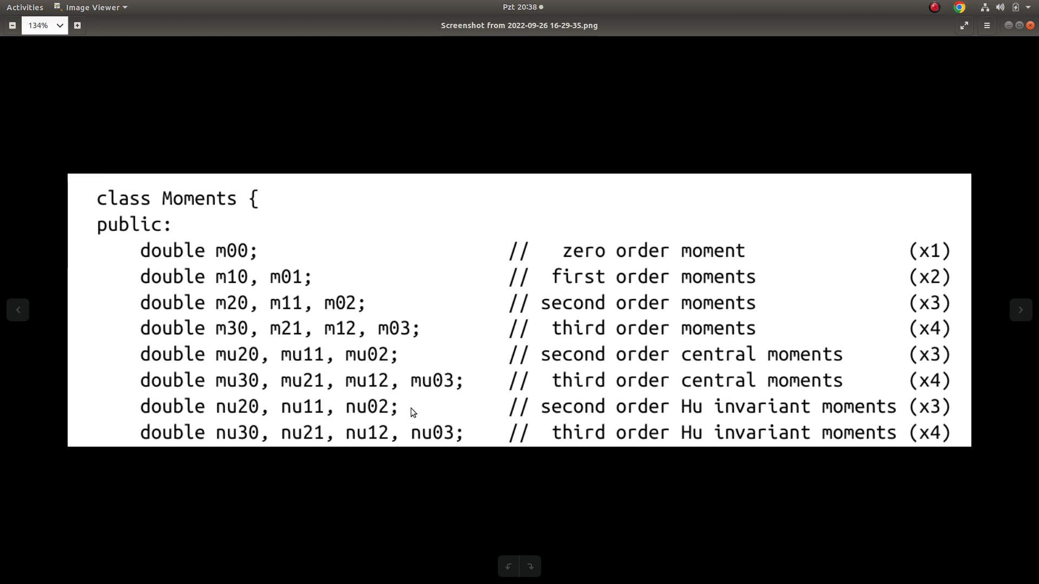
{"action": "mouse_move", "coordinate": [265, 452]}
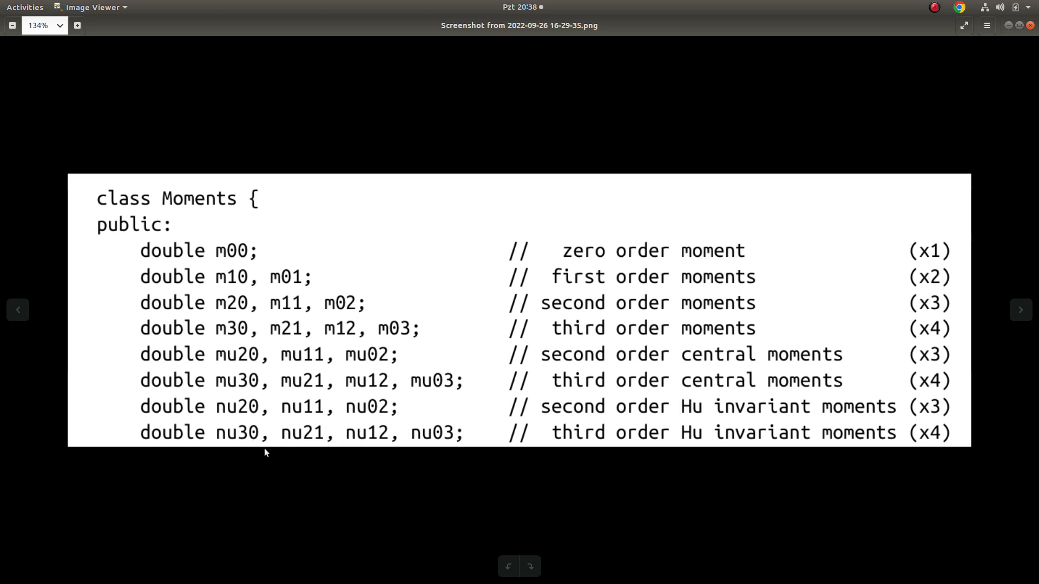
{"action": "mouse_move", "coordinate": [523, 389]}
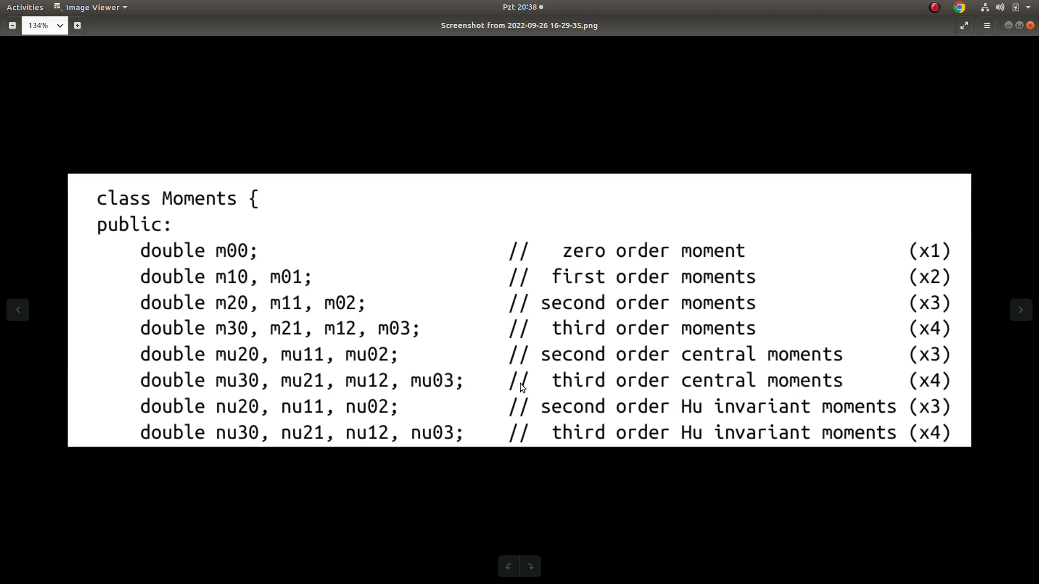
{"action": "mouse_move", "coordinate": [436, 352]}
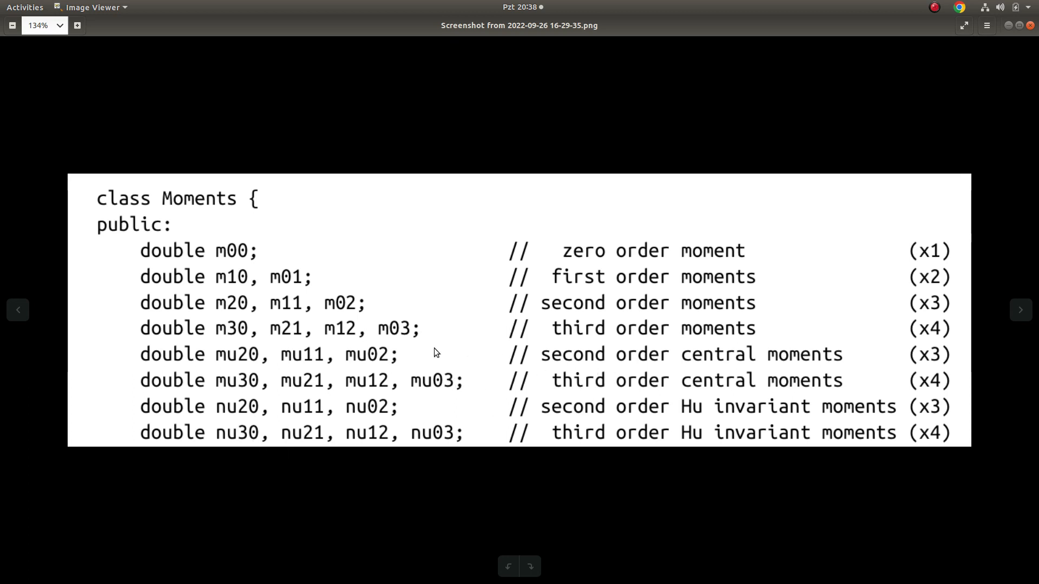
{"action": "mouse_move", "coordinate": [369, 377]}
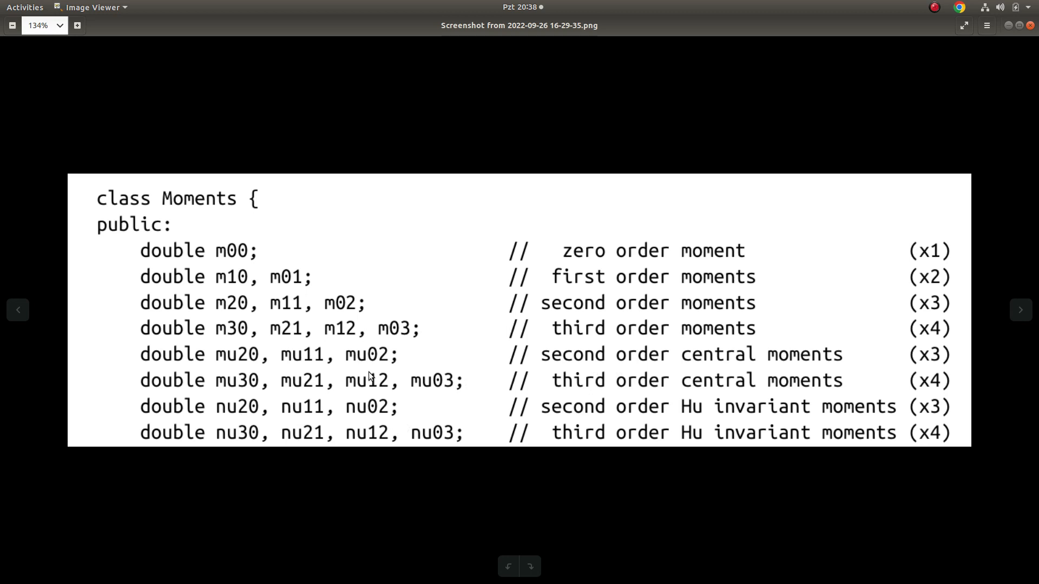
{"action": "mouse_move", "coordinate": [659, 347]}
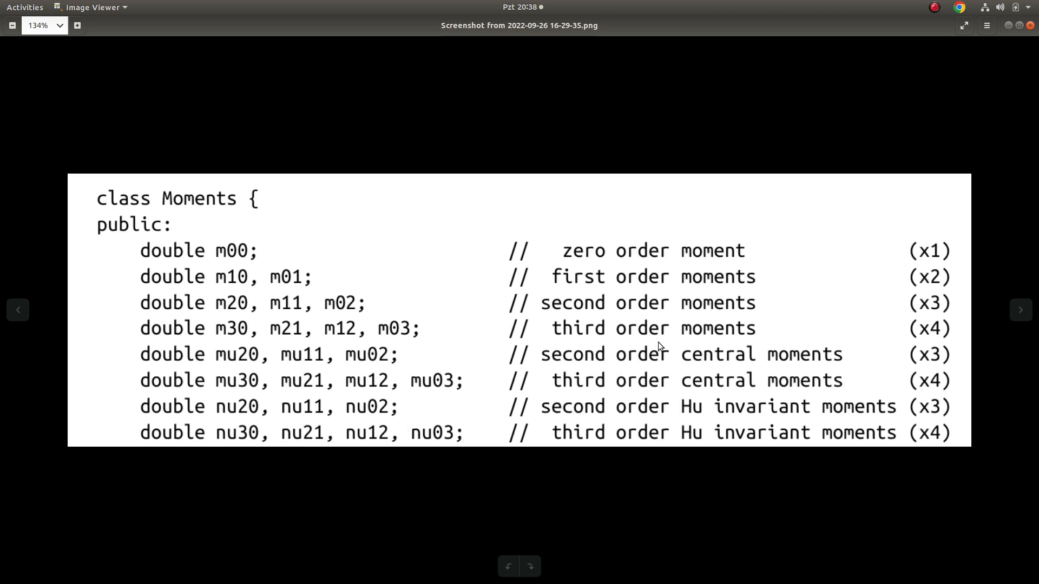
{"action": "mouse_move", "coordinate": [745, 360]}
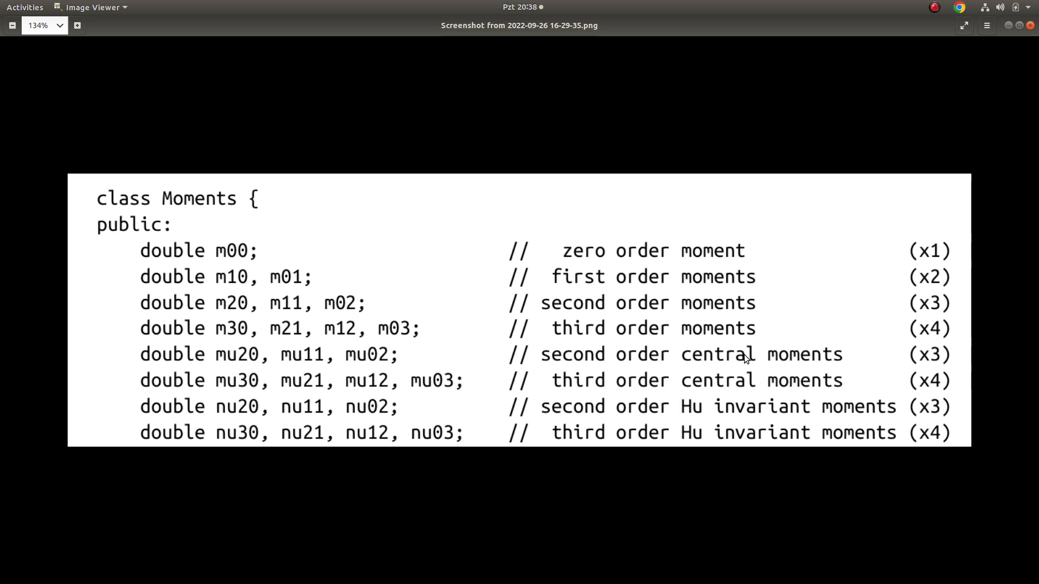
{"action": "mouse_move", "coordinate": [200, 250]}
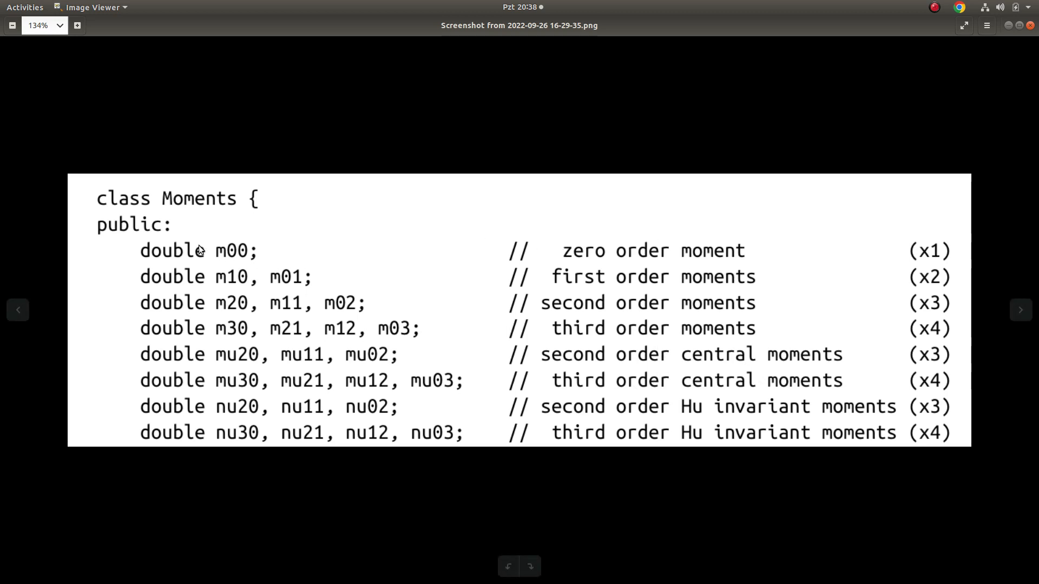
{"action": "mouse_move", "coordinate": [149, 251]}
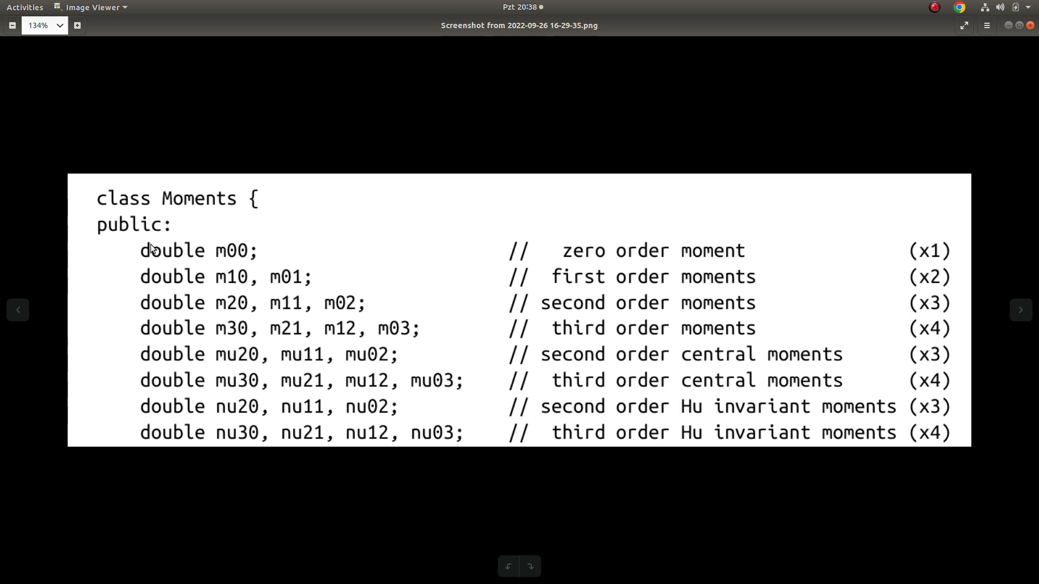
{"action": "mouse_move", "coordinate": [250, 284]}
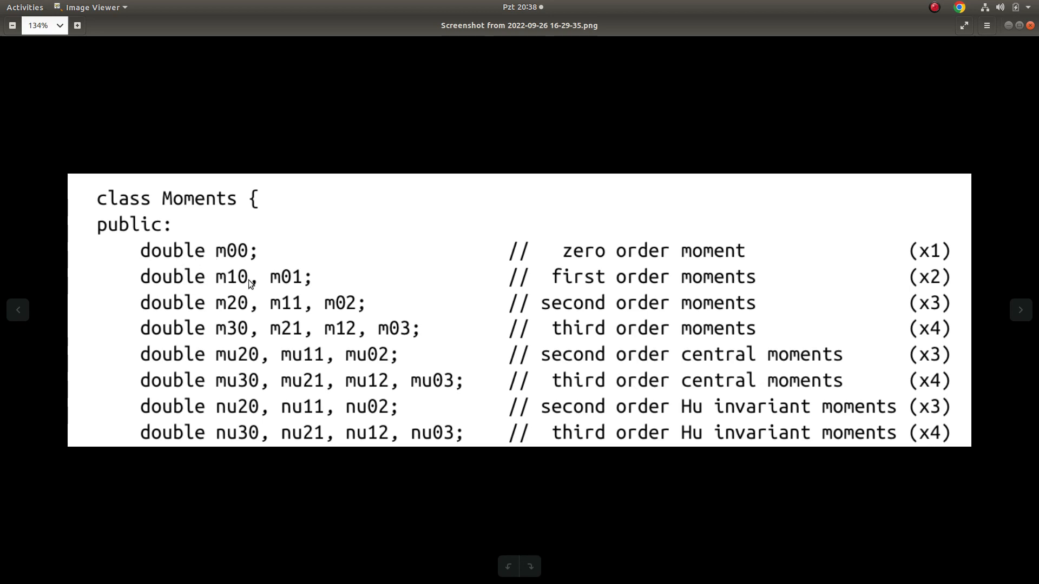
{"action": "mouse_move", "coordinate": [617, 331]}
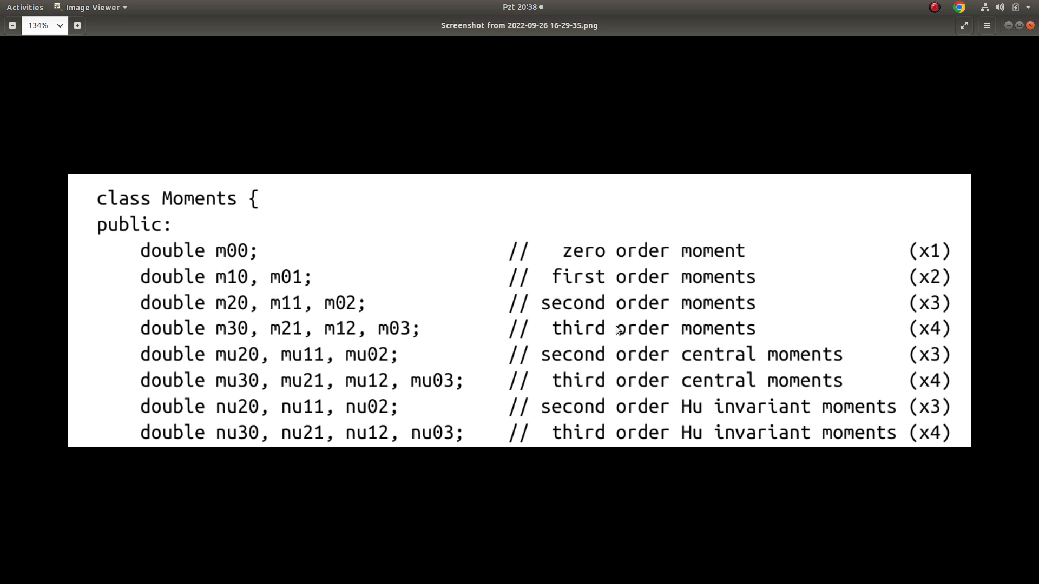
{"action": "mouse_move", "coordinate": [582, 310]}
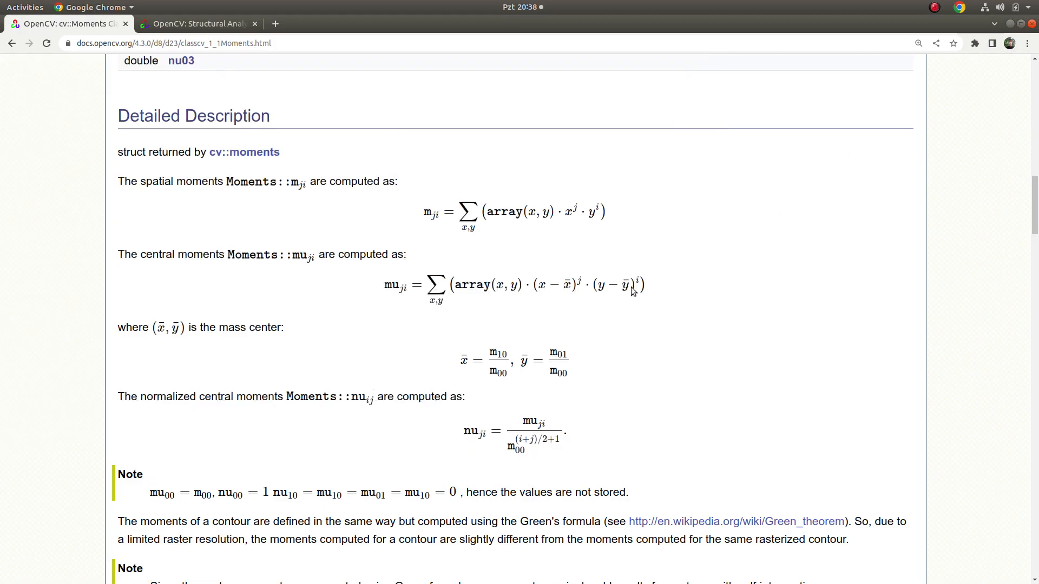
{"action": "mouse_move", "coordinate": [484, 244]}
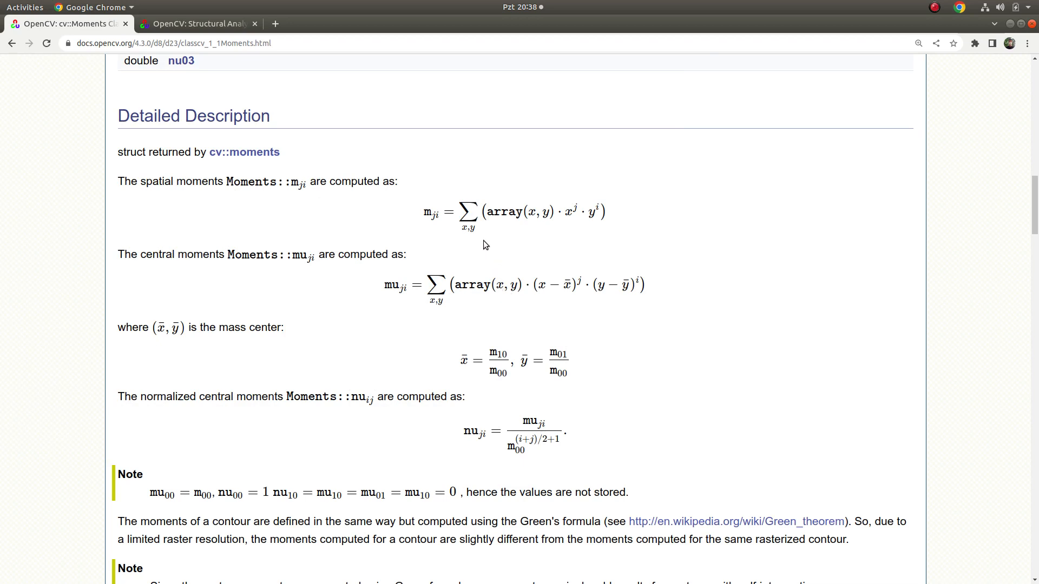
{"action": "mouse_move", "coordinate": [414, 207]}
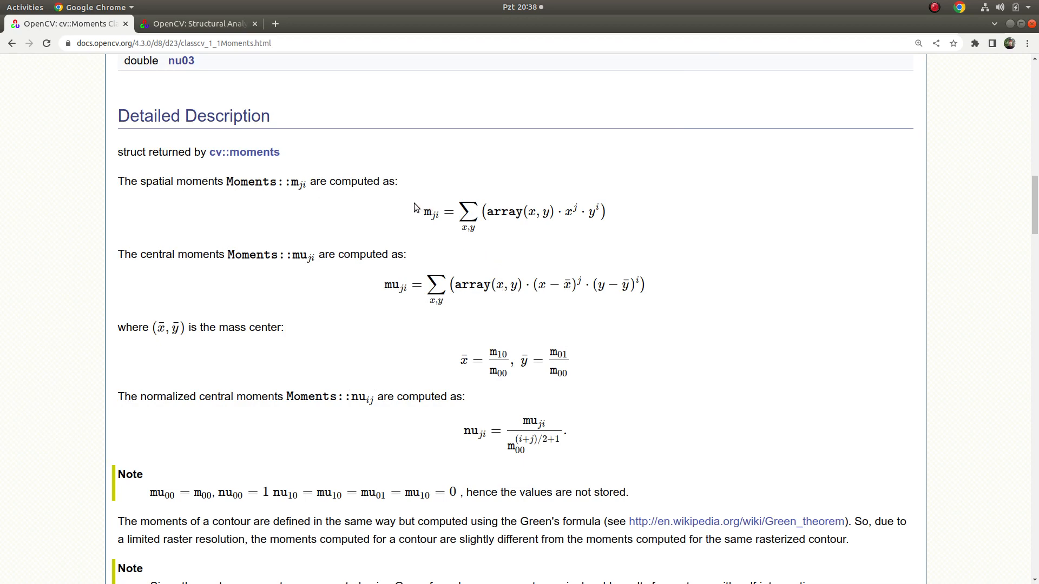
- Scroll between the Public Attributes and the Detailed Description moment formulas on cv::Moments
{"action": "scroll", "scroll_direction": "up", "scroll_amount": 3}
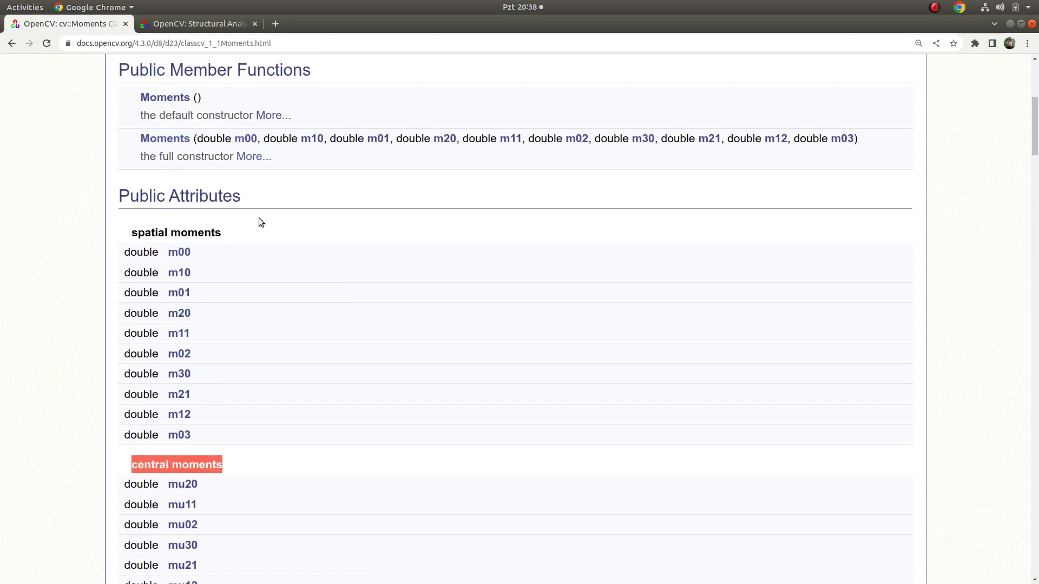
{"action": "mouse_move", "coordinate": [194, 281]}
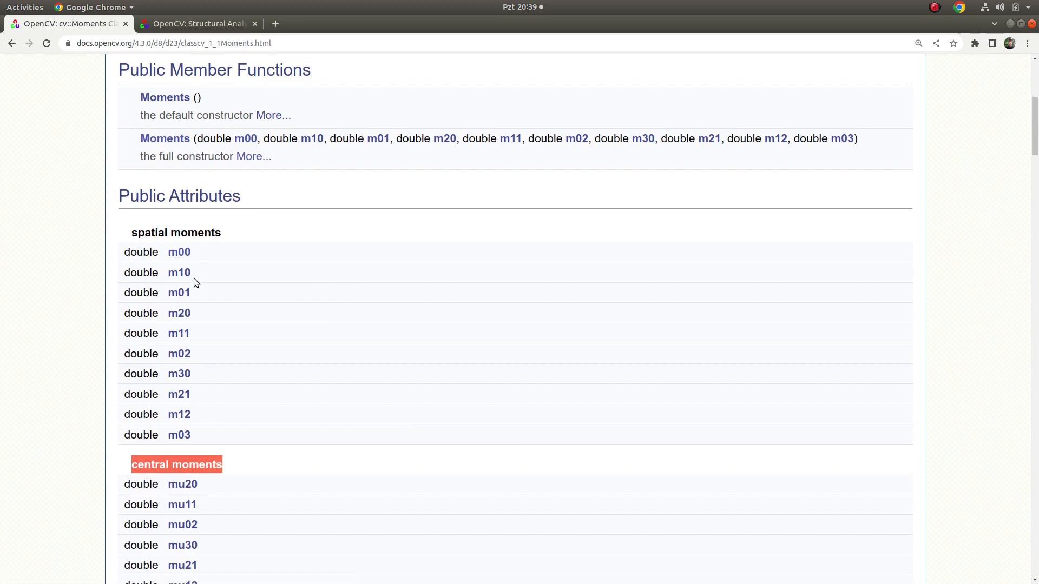
{"action": "scroll", "scroll_direction": "down", "scroll_amount": 3}
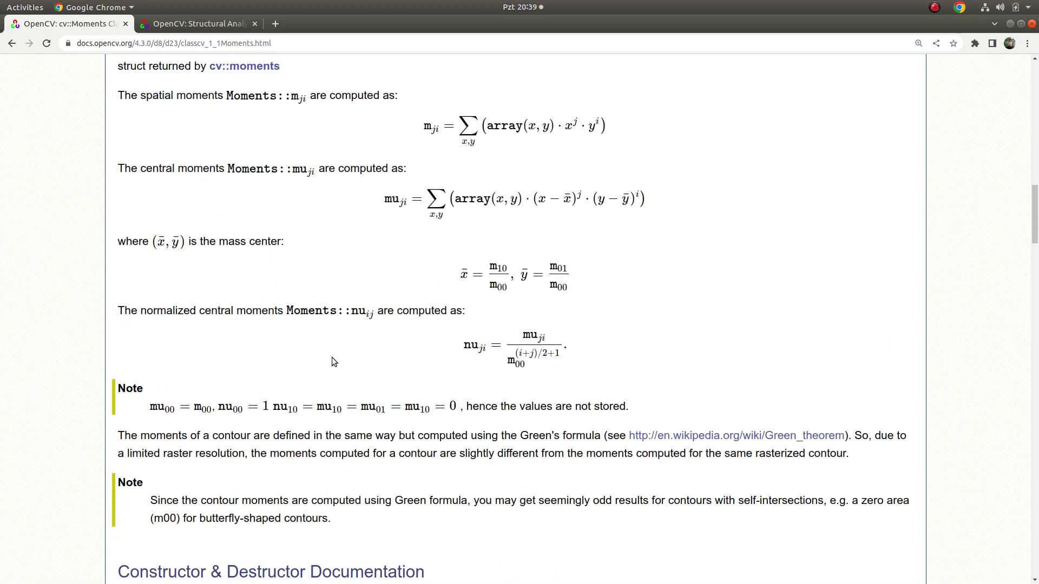
{"action": "mouse_move", "coordinate": [573, 292]}
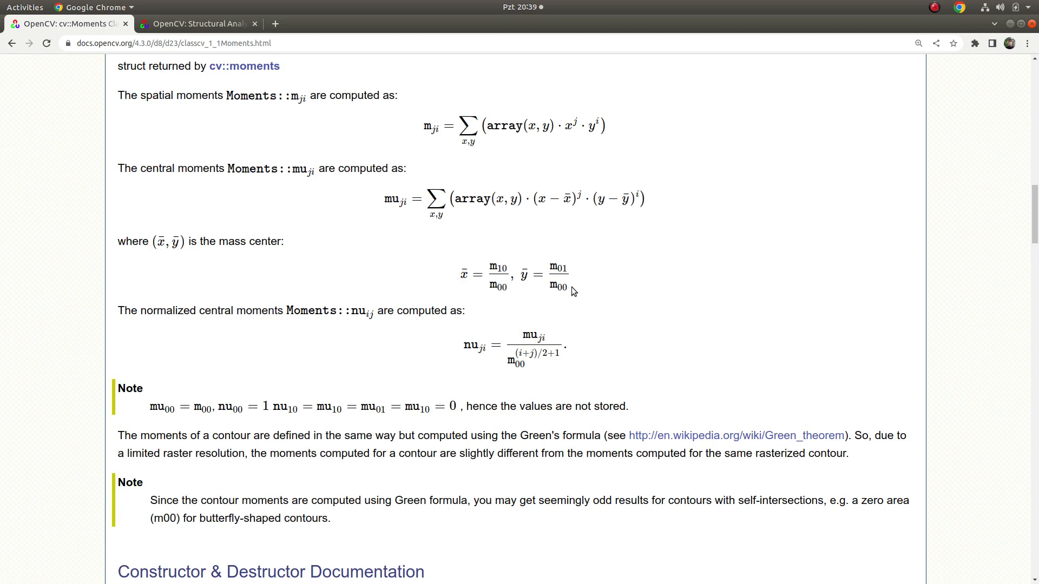
{"action": "scroll", "scroll_direction": "up", "scroll_amount": 3}
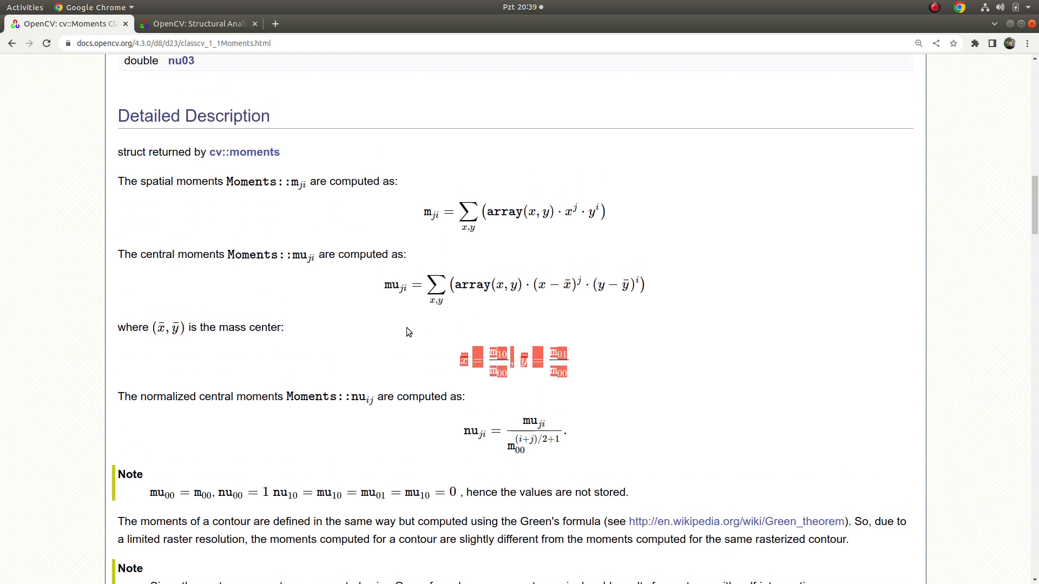
{"action": "scroll", "scroll_direction": "up", "scroll_amount": 3}
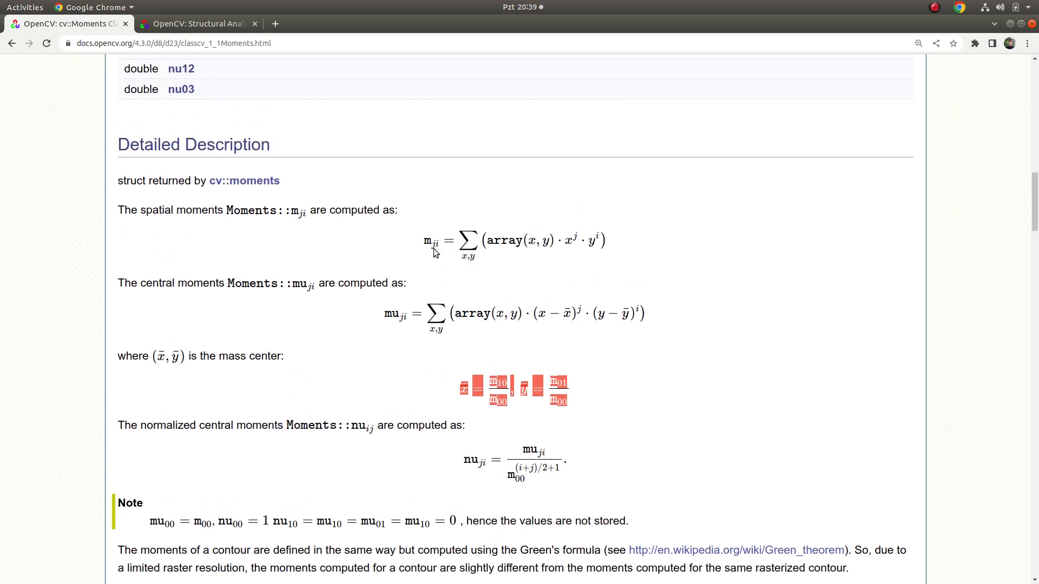
{"action": "mouse_move", "coordinate": [451, 254]}
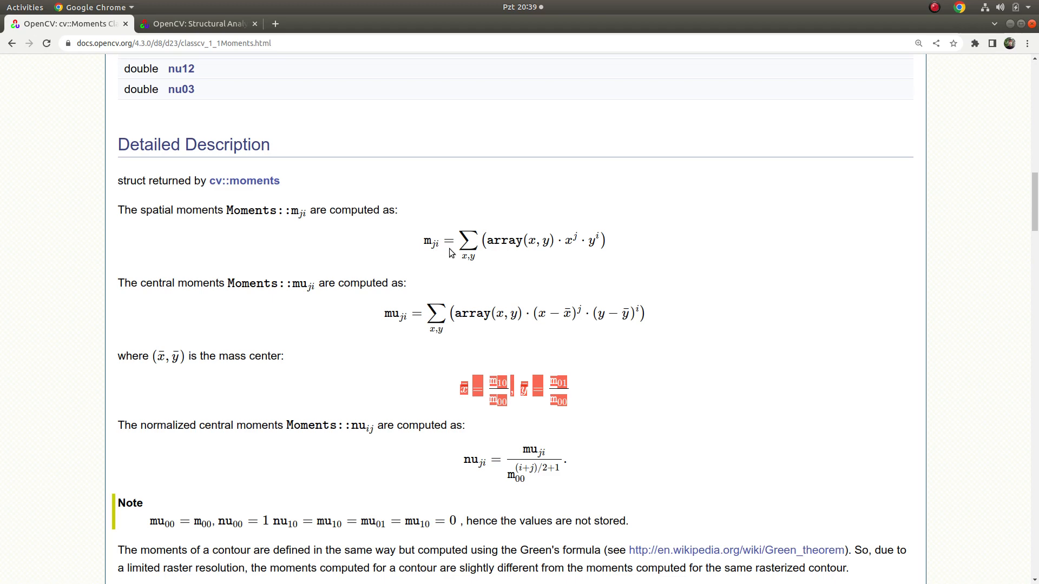
{"action": "mouse_move", "coordinate": [502, 245]}
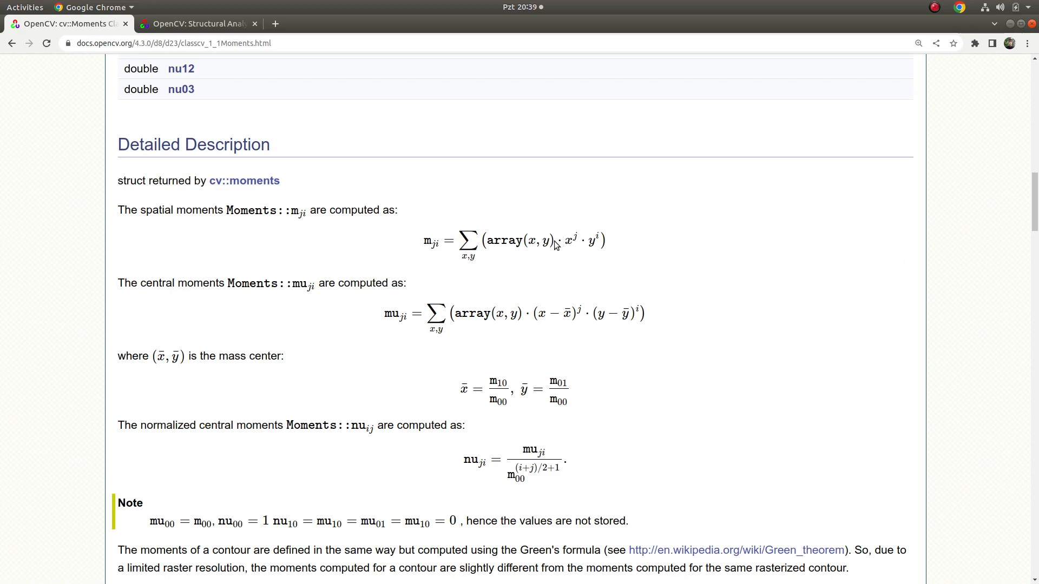
{"action": "mouse_move", "coordinate": [575, 237]}
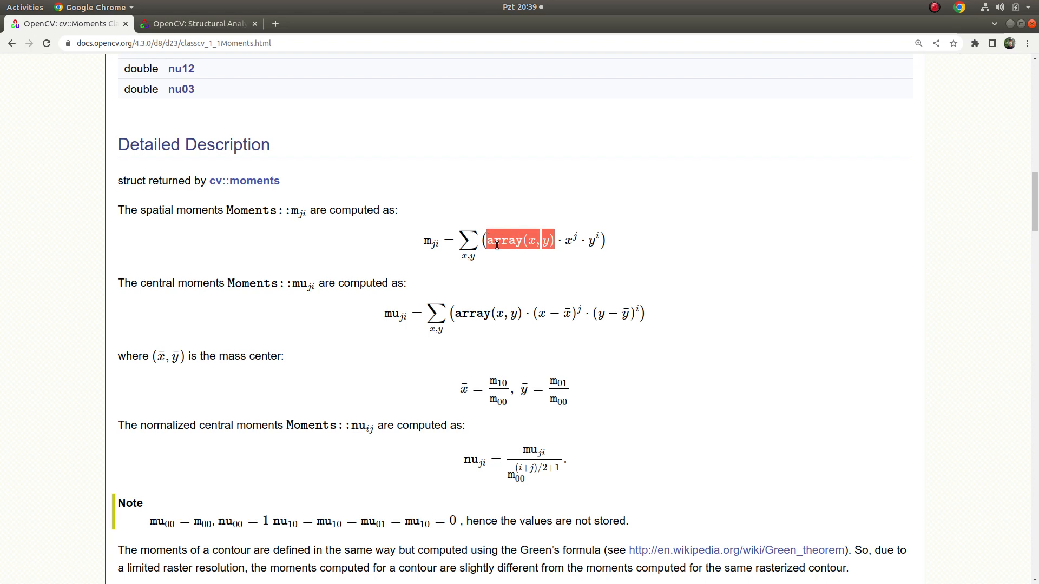
{"action": "mouse_move", "coordinate": [398, 223]}
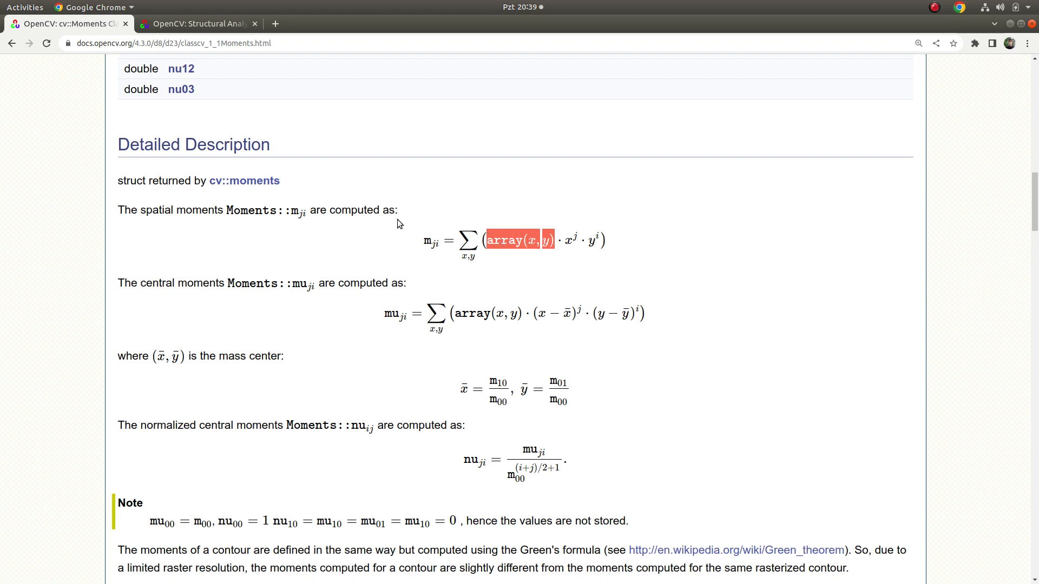
{"action": "mouse_move", "coordinate": [461, 247]}
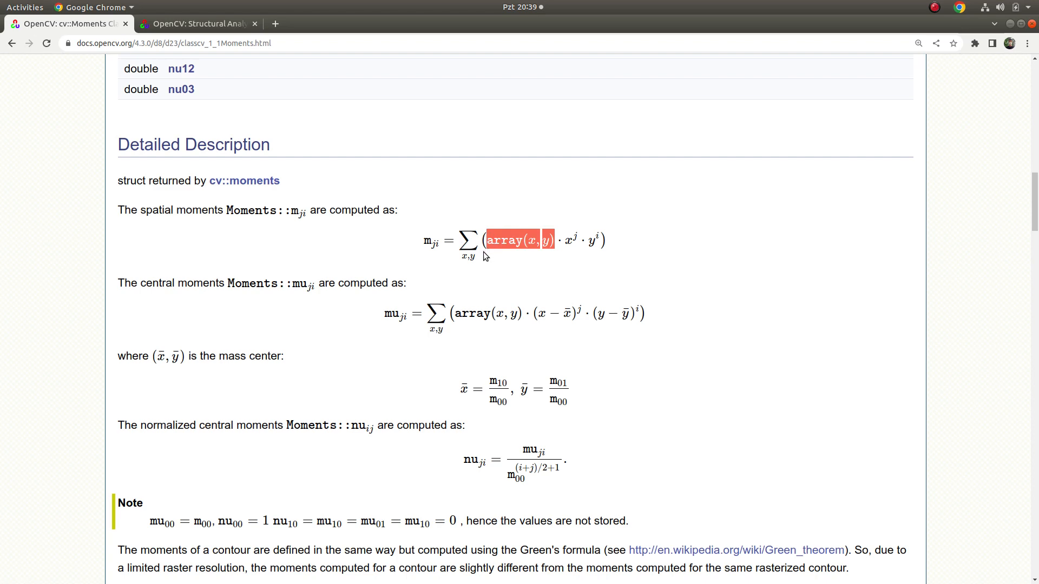
{"action": "mouse_move", "coordinate": [501, 264]}
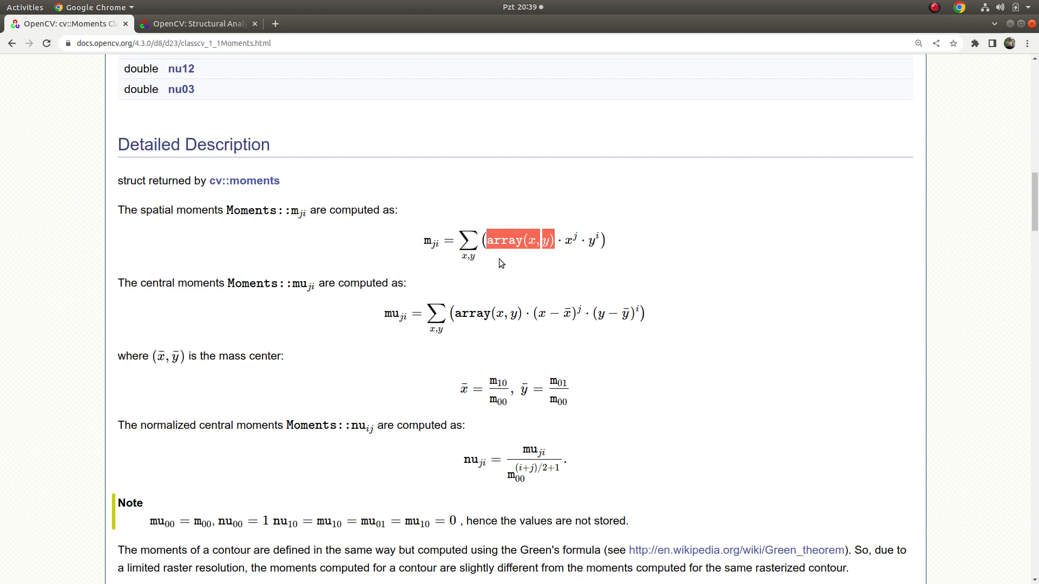
{"action": "mouse_move", "coordinate": [433, 330]}
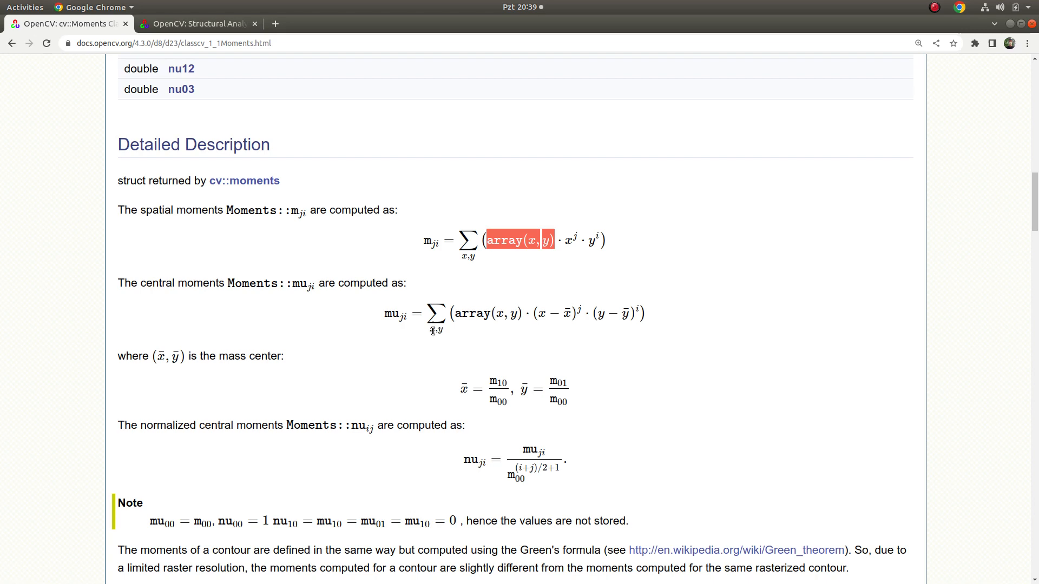
{"action": "scroll", "scroll_direction": "down", "scroll_amount": 3}
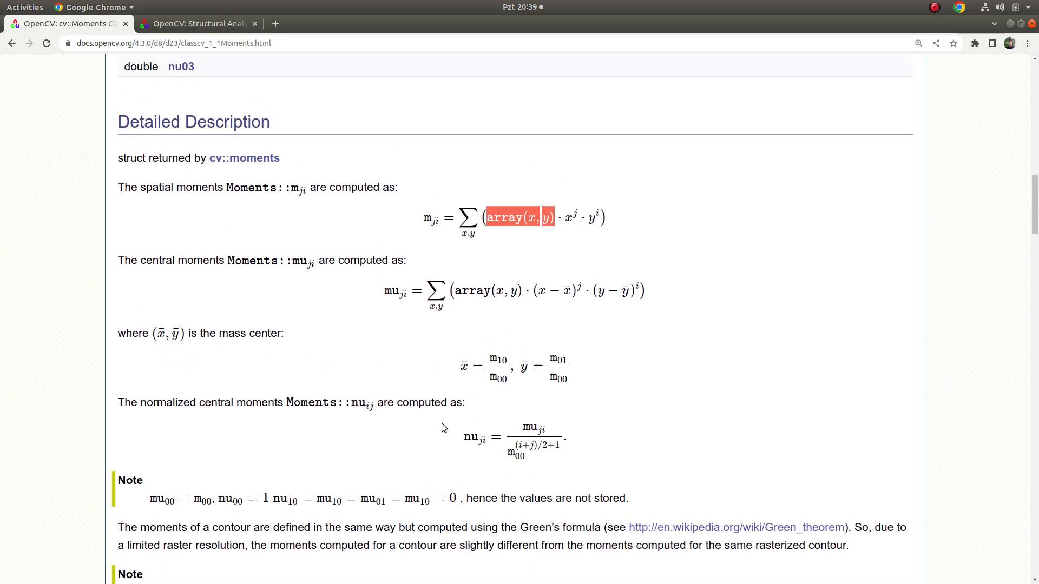
{"action": "scroll", "scroll_direction": "up", "scroll_amount": 3}
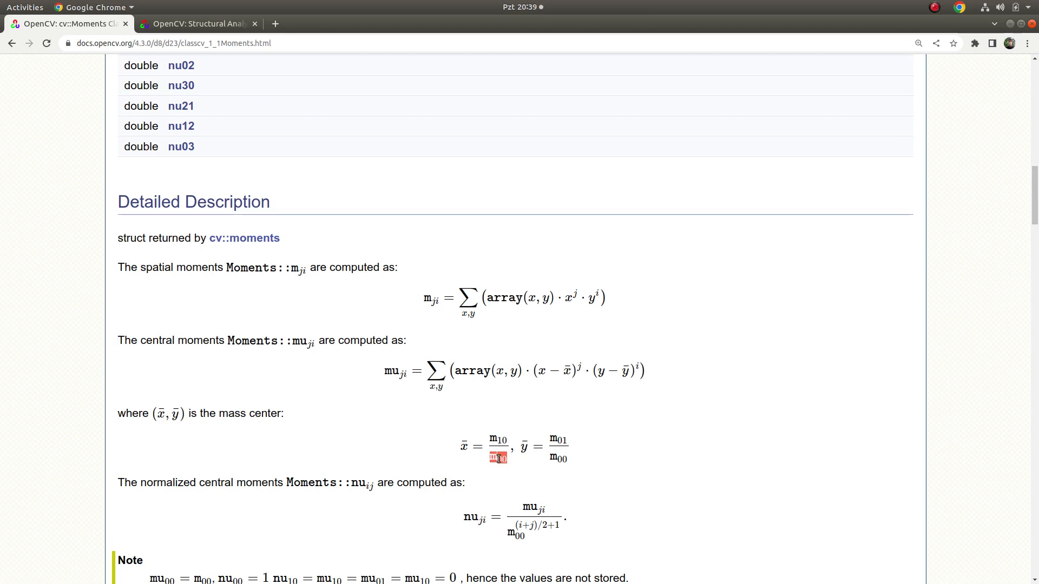
{"action": "mouse_move", "coordinate": [502, 467]}
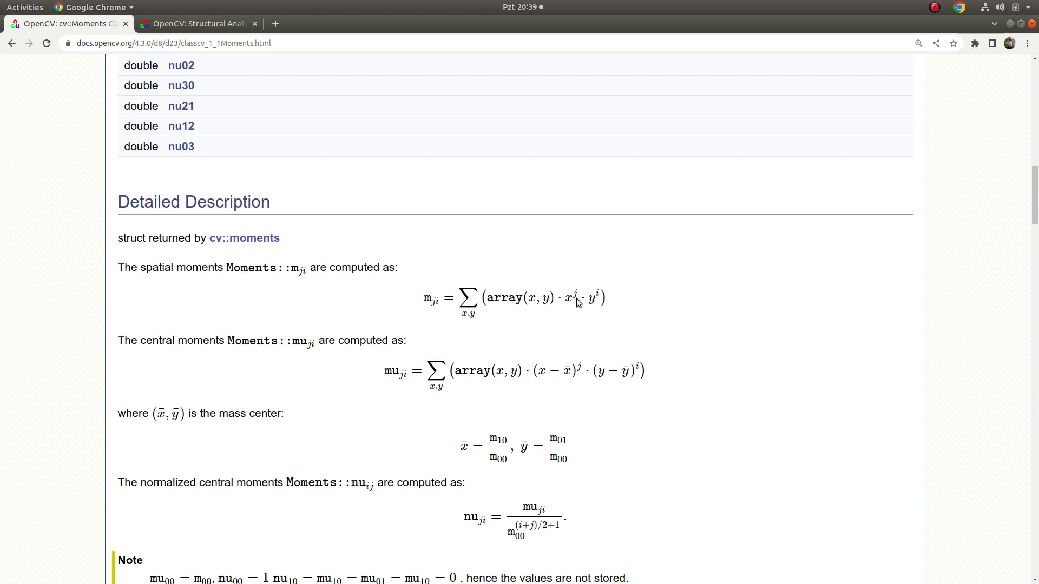
{"action": "mouse_move", "coordinate": [563, 324]}
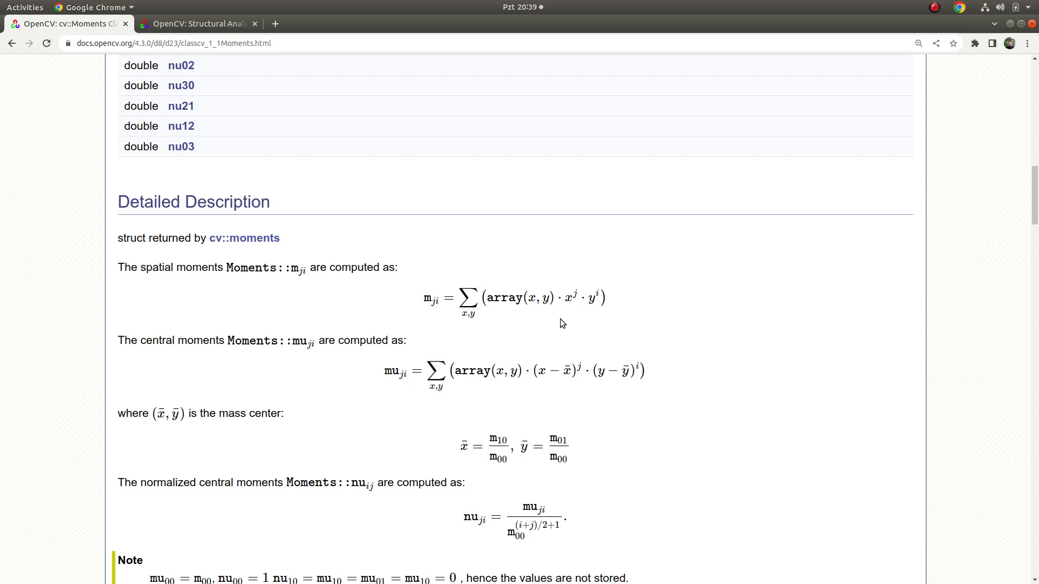
{"action": "mouse_move", "coordinate": [577, 303]}
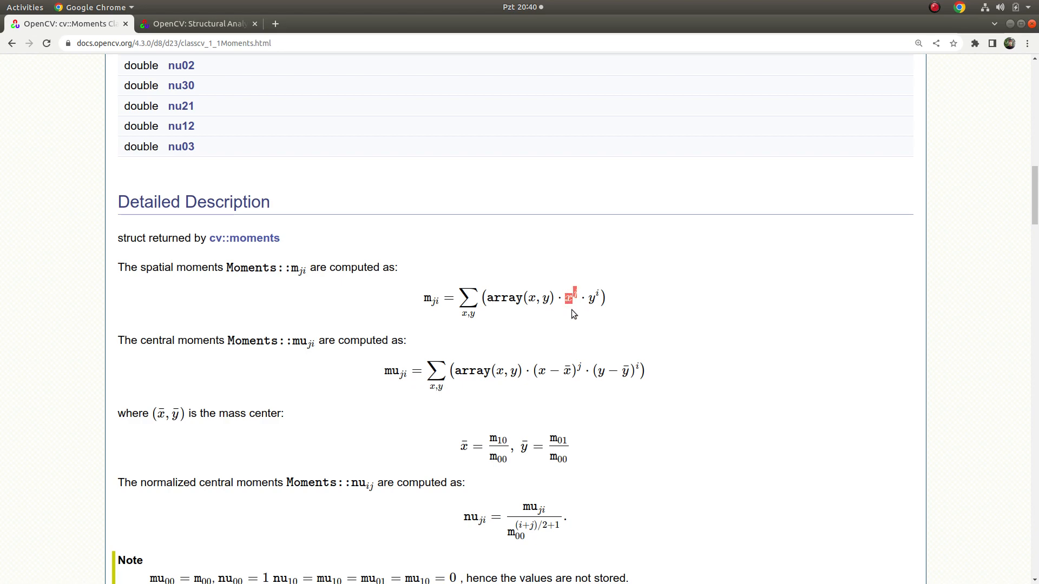
{"action": "mouse_move", "coordinate": [575, 308]}
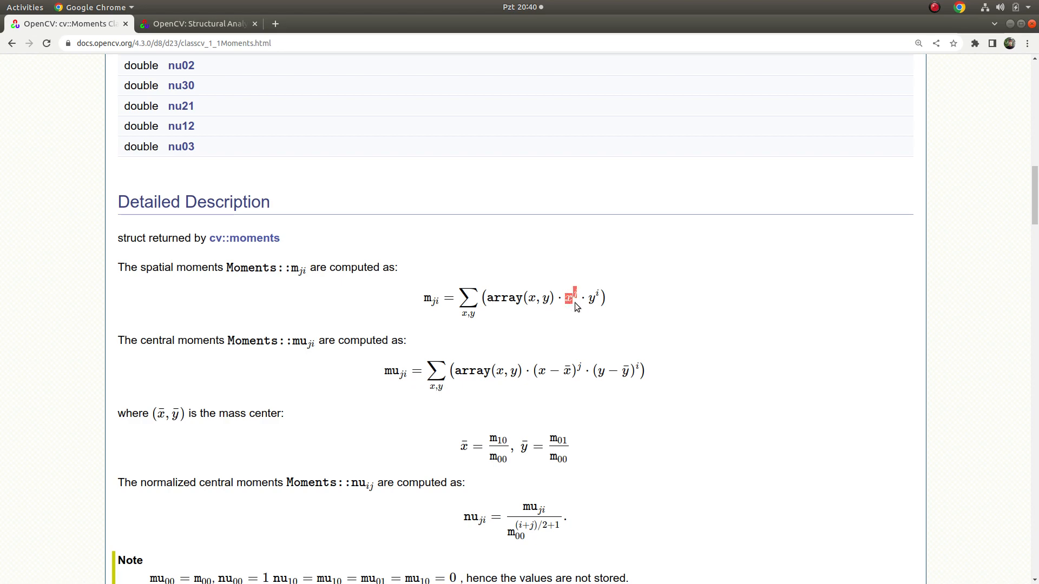
{"action": "mouse_move", "coordinate": [590, 301]}
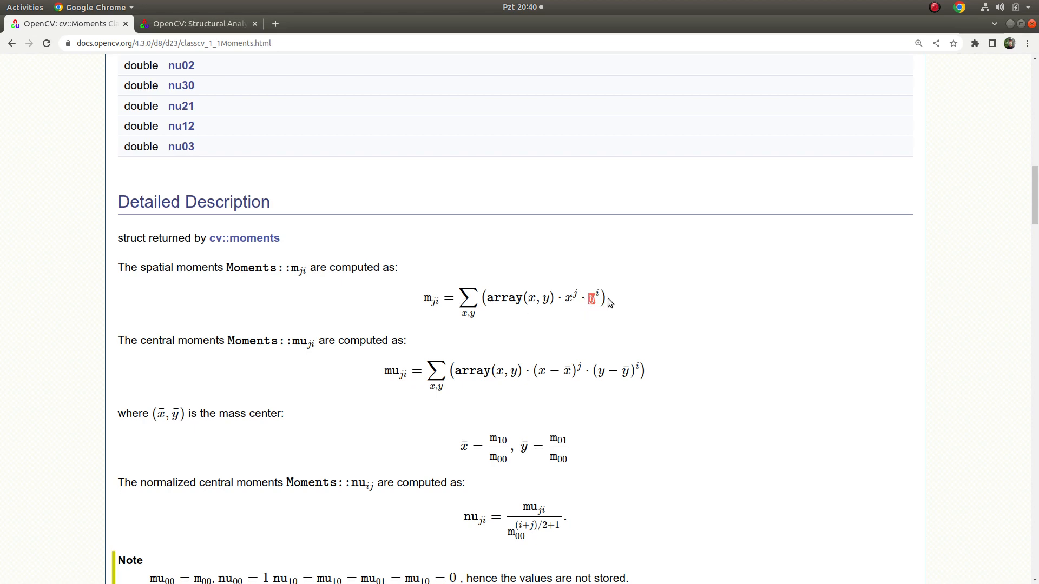
{"action": "mouse_move", "coordinate": [600, 298]}
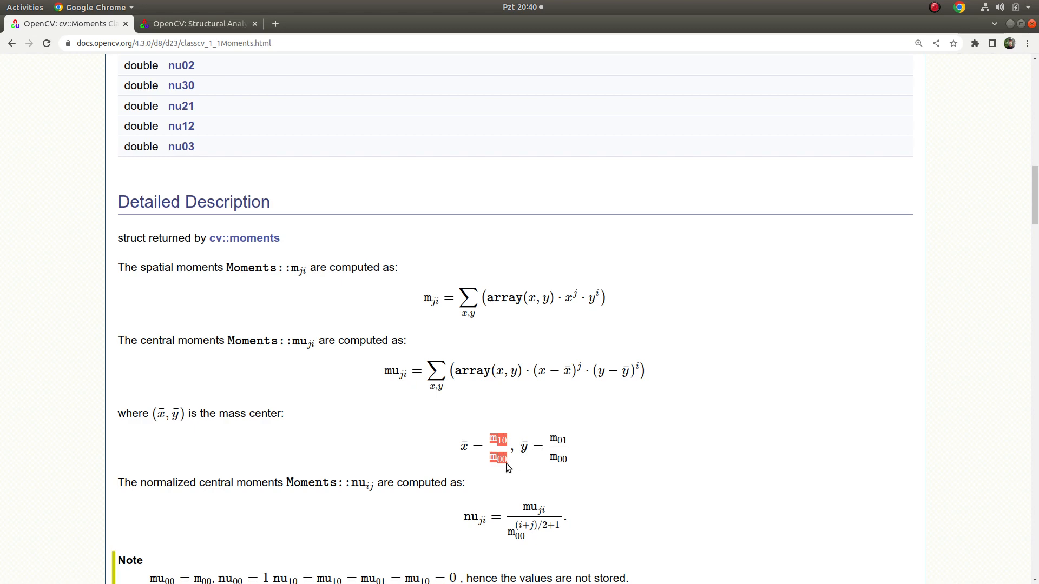
{"action": "mouse_move", "coordinate": [502, 463]}
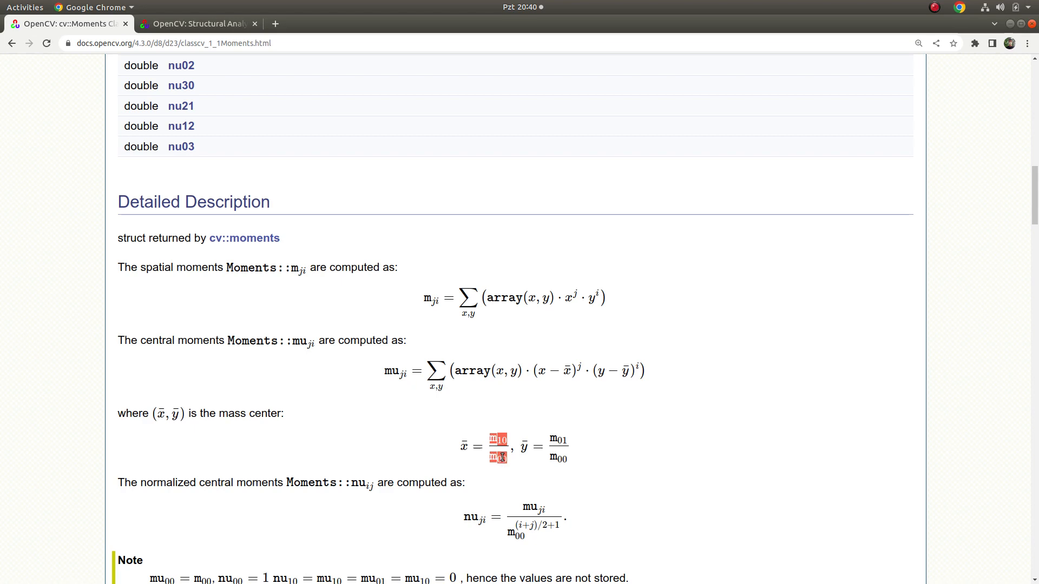
{"action": "left_click", "coordinate": [498, 447]}
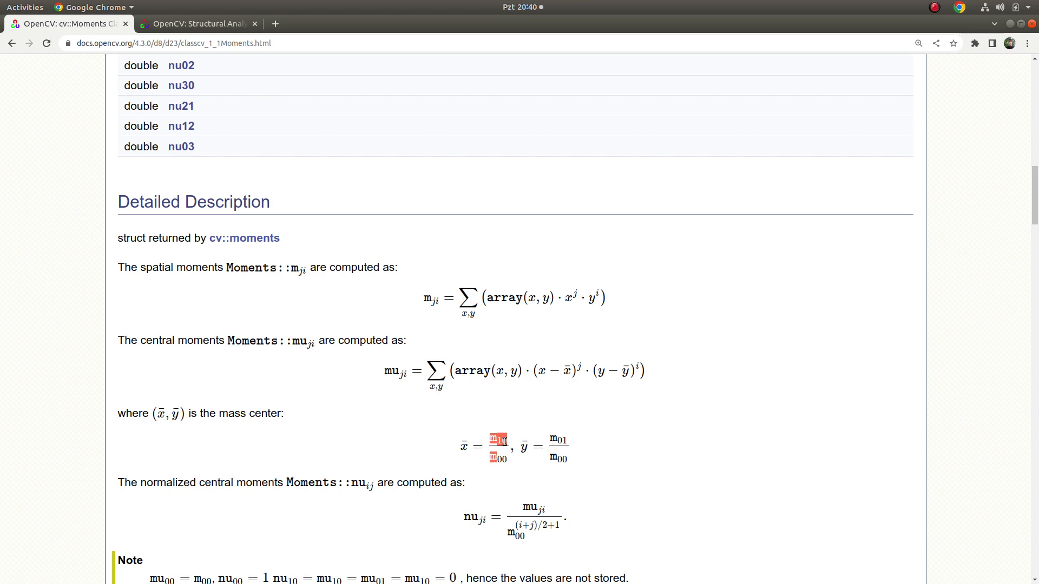
{"action": "mouse_move", "coordinate": [391, 449]}
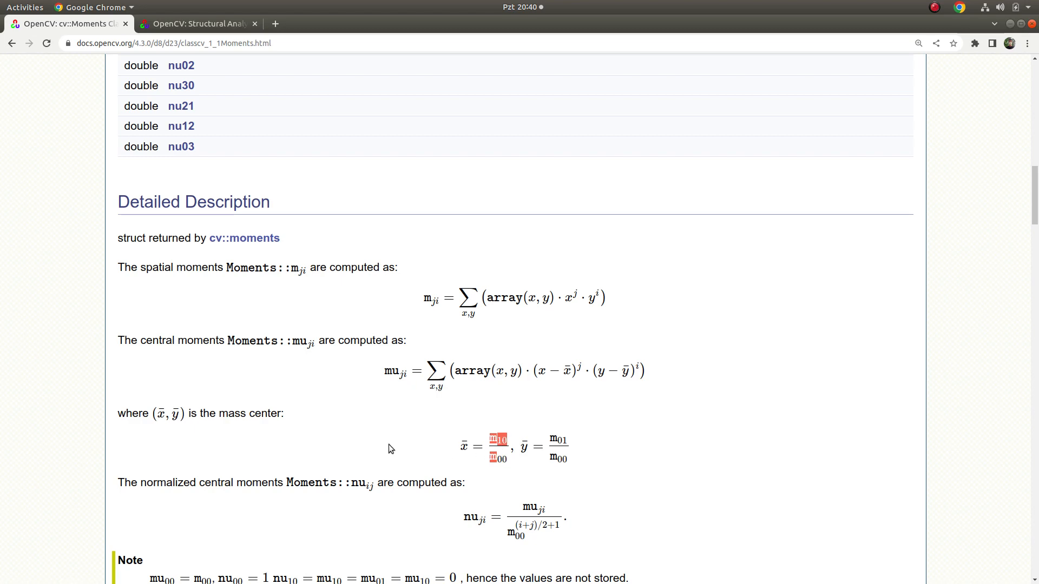
{"action": "mouse_move", "coordinate": [286, 425]}
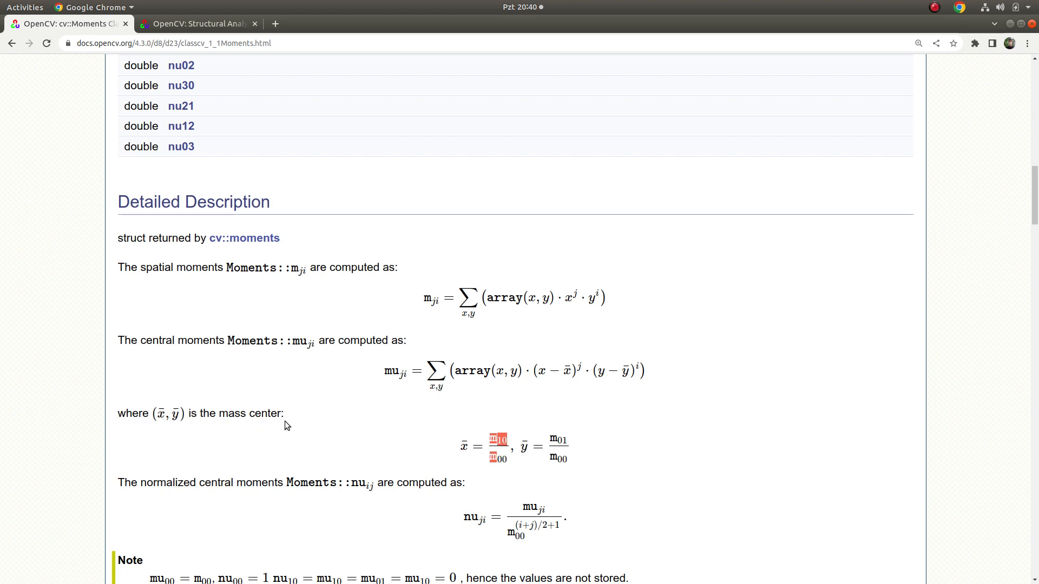
{"action": "mouse_move", "coordinate": [579, 461]}
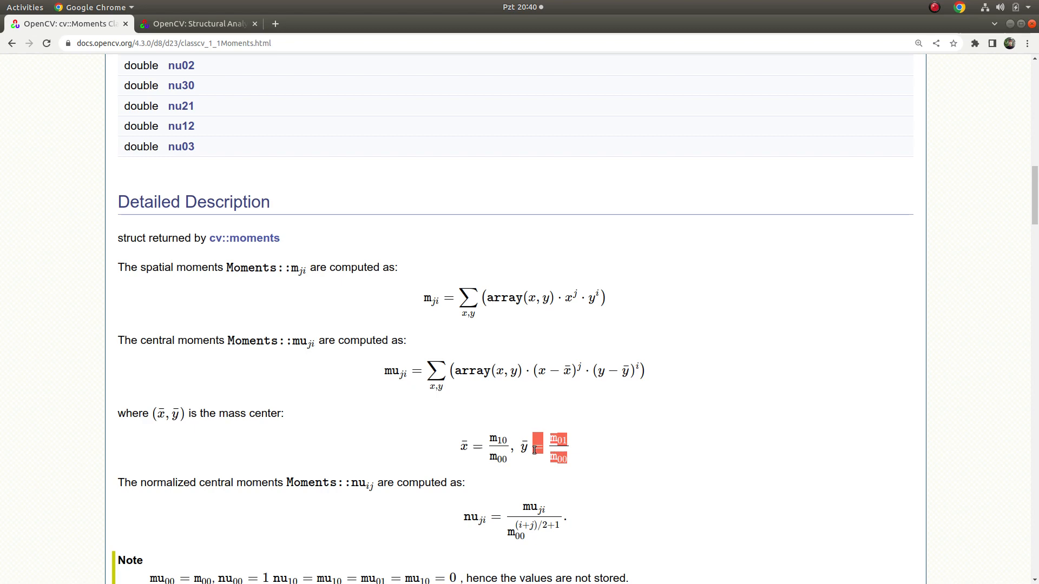
{"action": "mouse_move", "coordinate": [564, 447]}
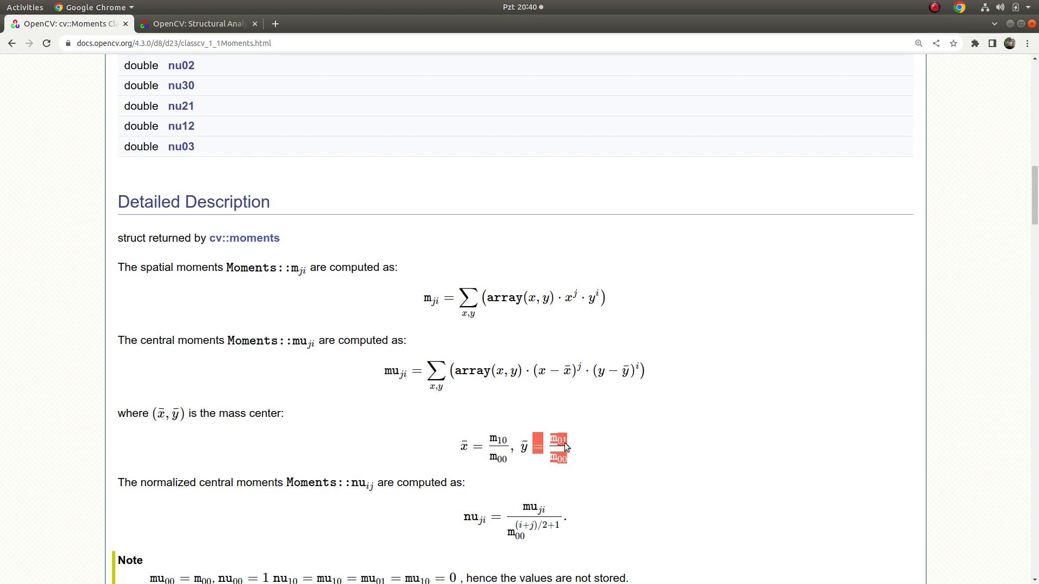
{"action": "mouse_move", "coordinate": [572, 464]}
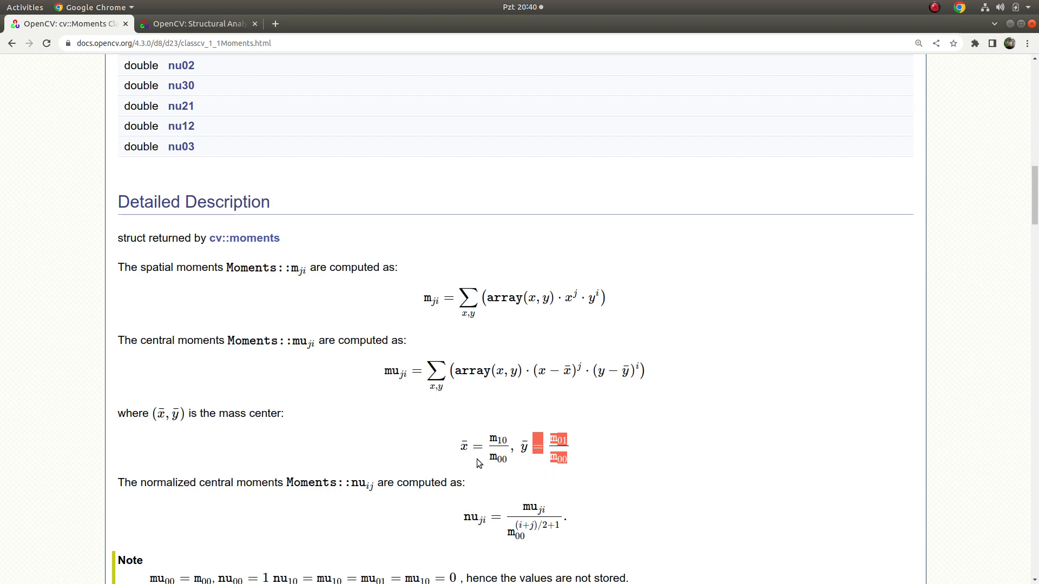
{"action": "mouse_move", "coordinate": [443, 455]}
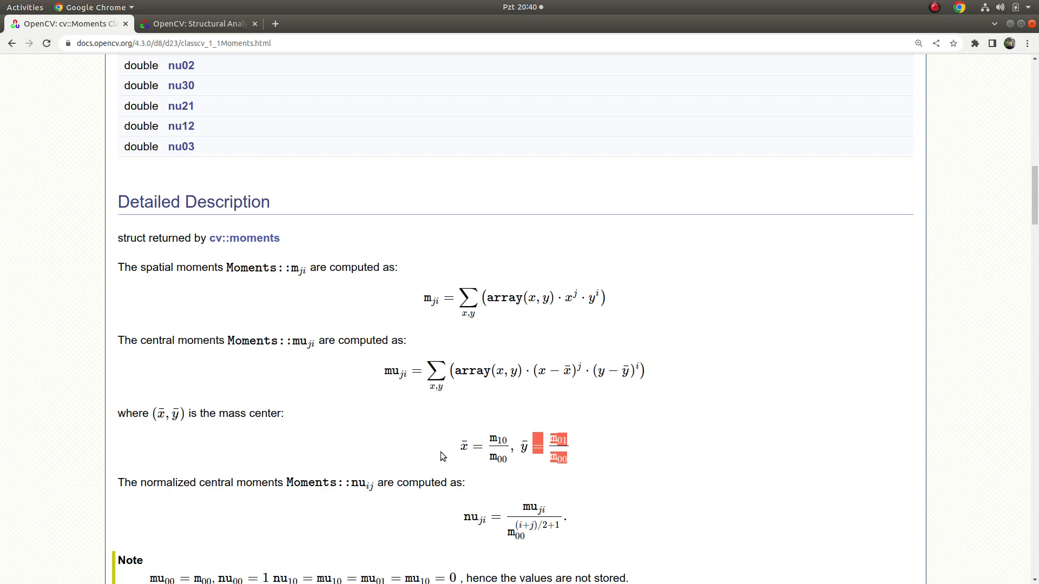
{"action": "mouse_move", "coordinate": [476, 496]}
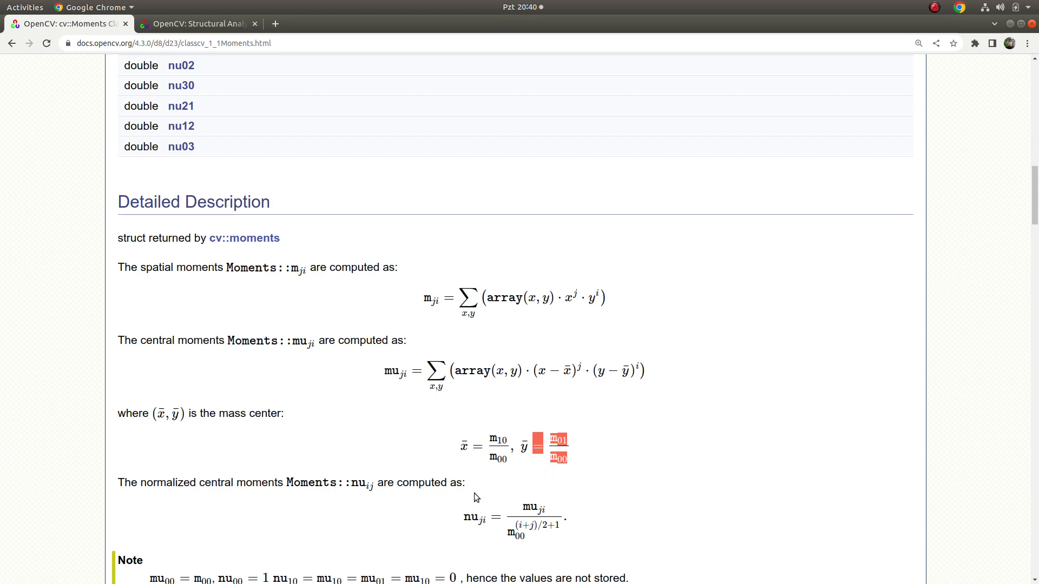
{"action": "scroll", "scroll_direction": "down", "scroll_amount": 3}
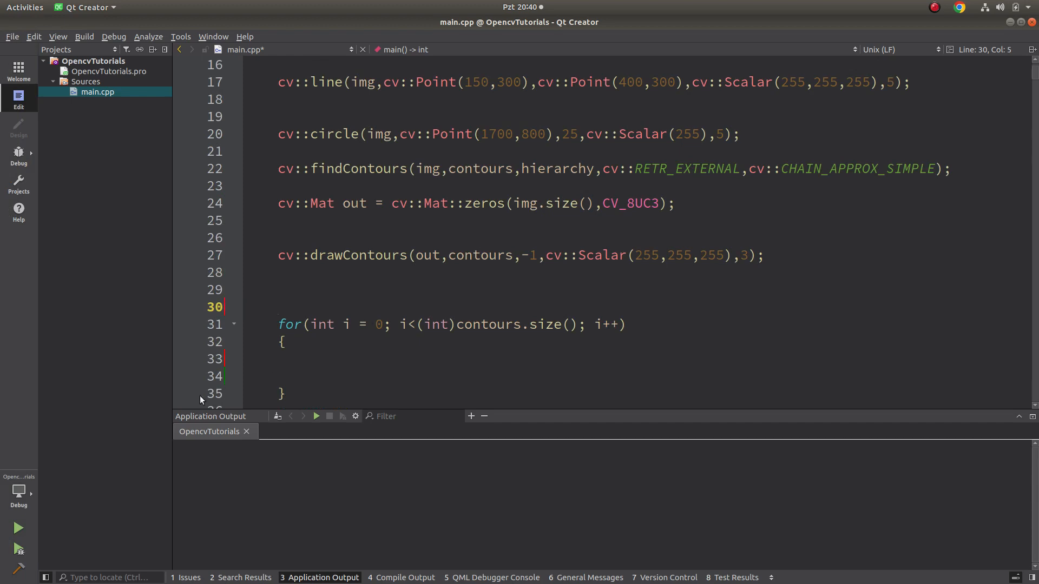
- Declare std::vector<cv::Moments> M sized to contours.size() above the for loop
{"action": "scroll", "scroll_direction": "up", "scroll_amount": 3}
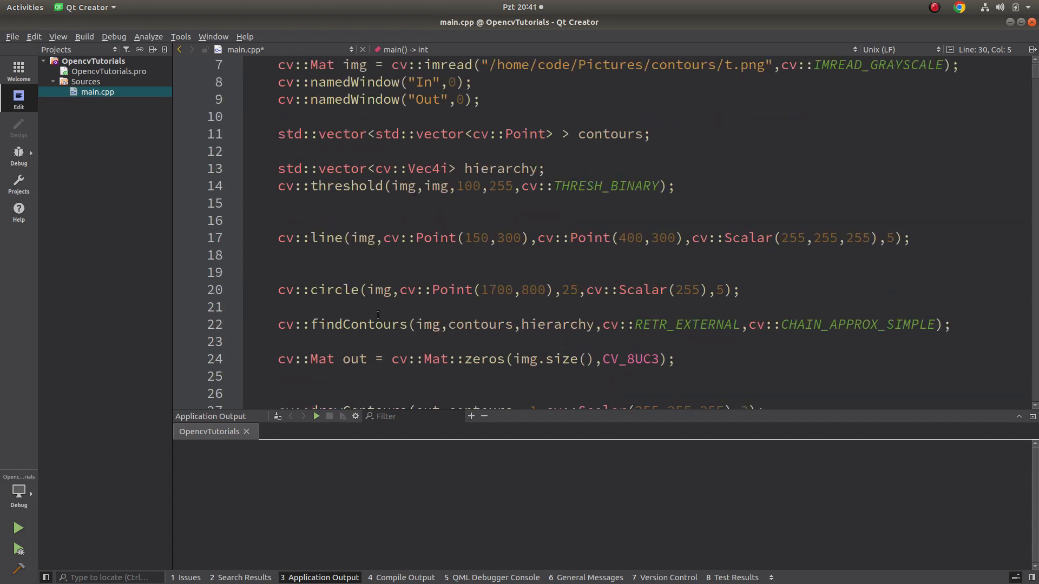
{"action": "scroll", "scroll_direction": "down", "scroll_amount": 3}
{"action": "type", "text": "s"}
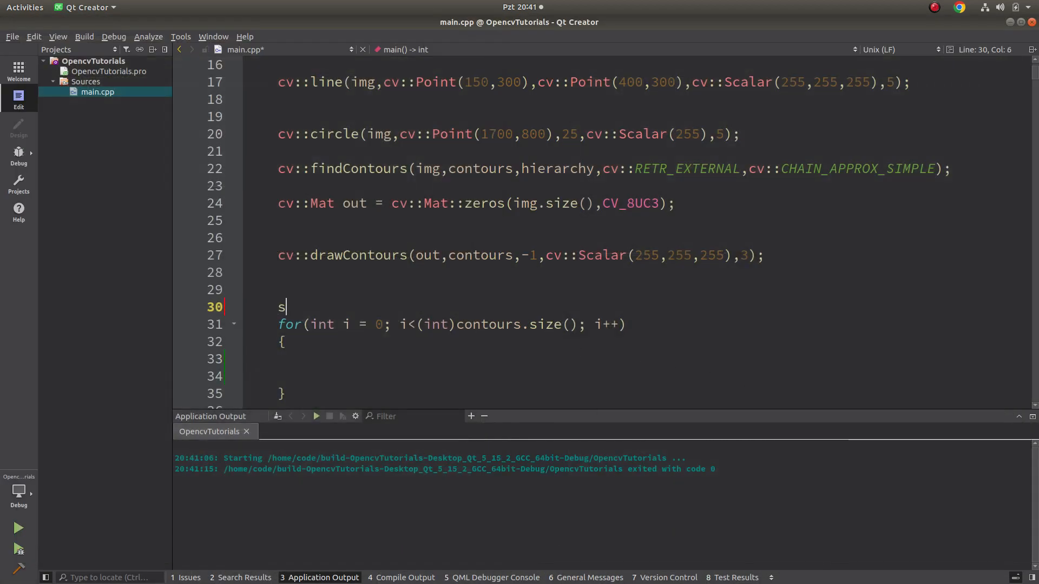
{"action": "type", "text": "td::vector<cv::"}
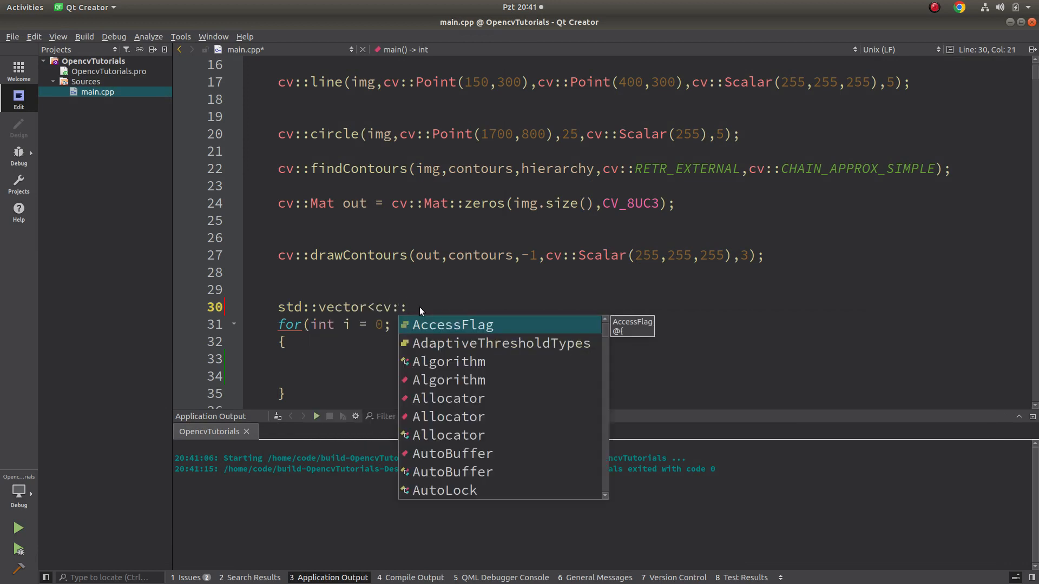
{"action": "type", "text": "Moments"}
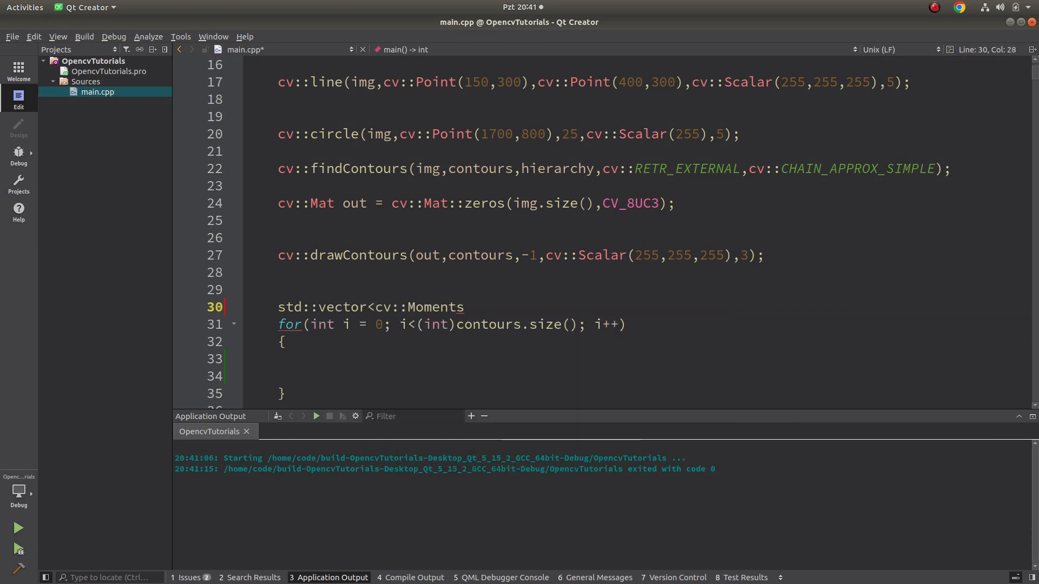
{"action": "type", "text": "M["}
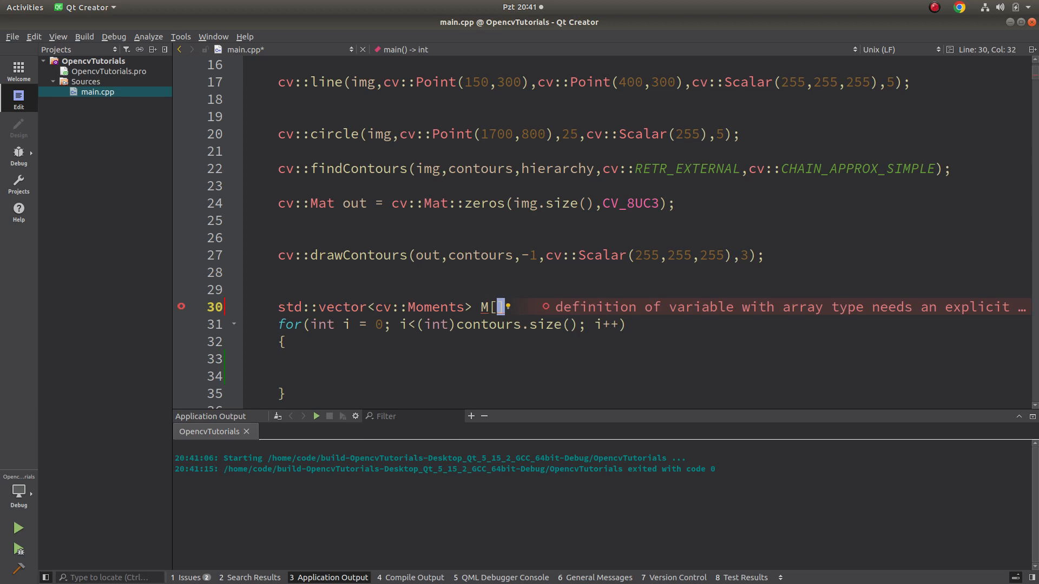
{"action": "type", "text": "contours"}
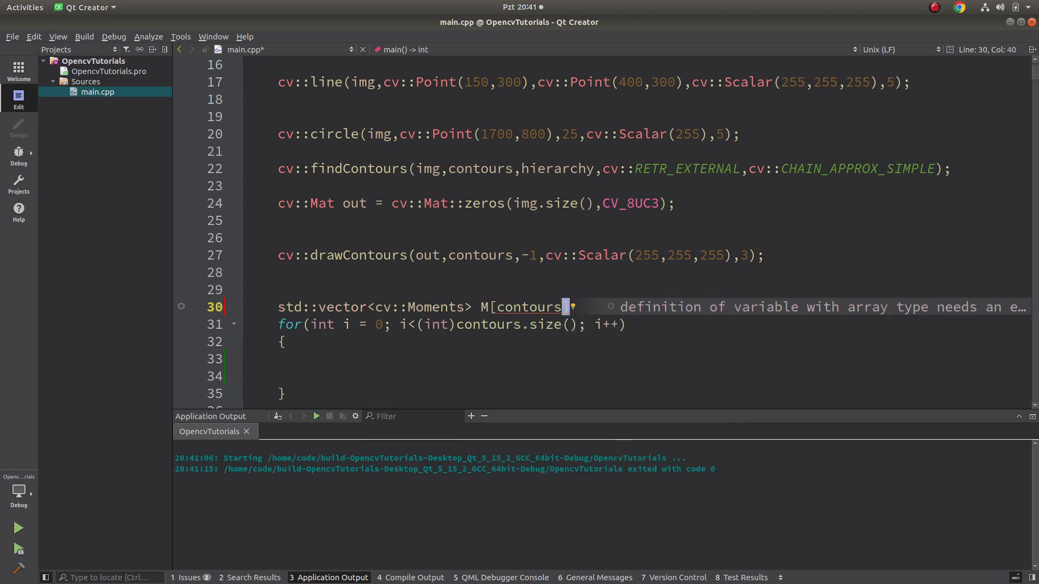
{"action": "type", "text": ".size("}
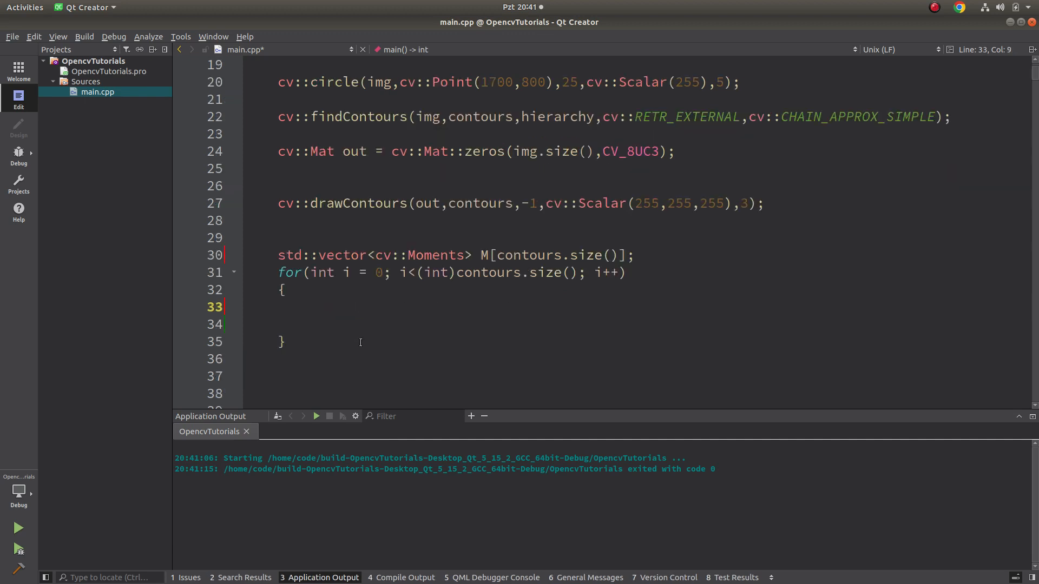
- Inside the loop assign M[i] = cv::moments(contours[i]);
{"action": "type", "text": "M["}
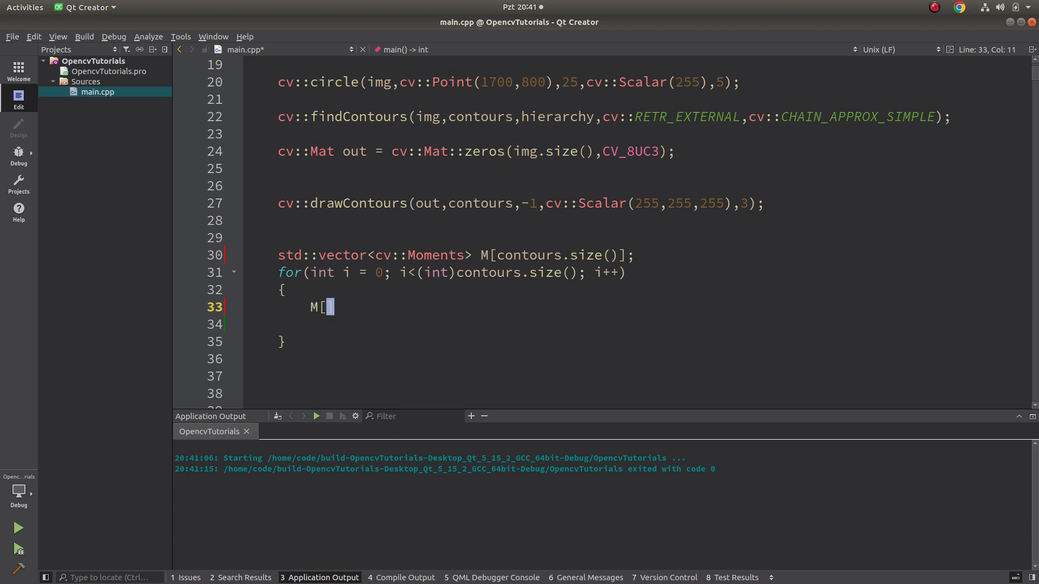
{"action": "type", "text": "i] ="}
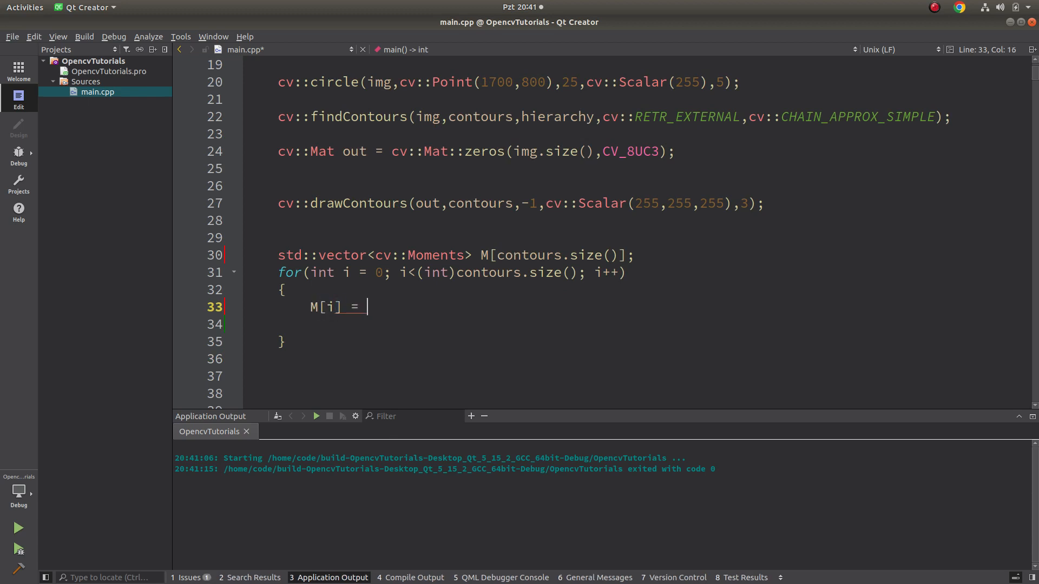
{"action": "type", "text": "cv::moments("}
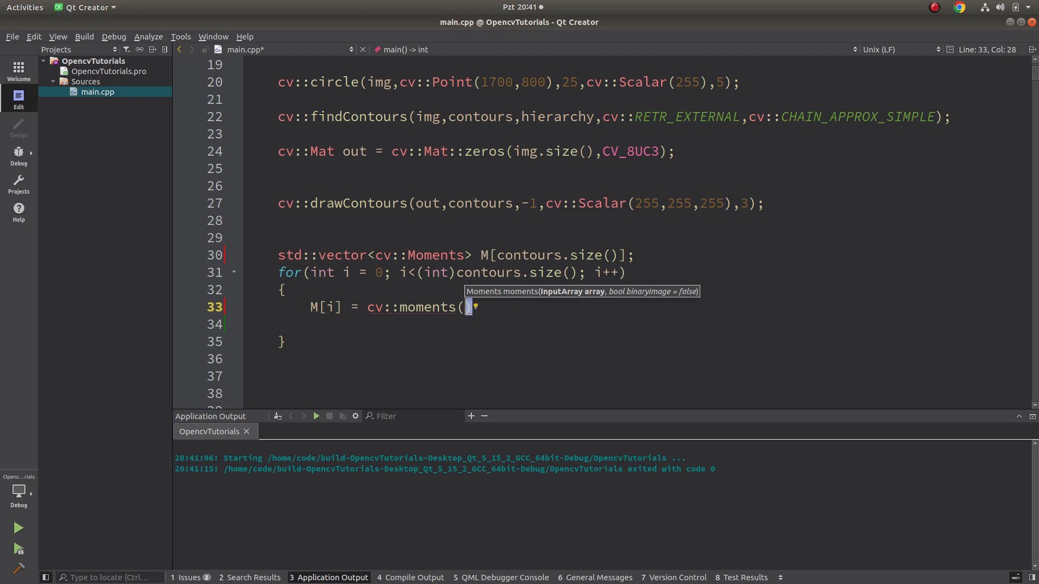
{"action": "type", "text": "contours"}
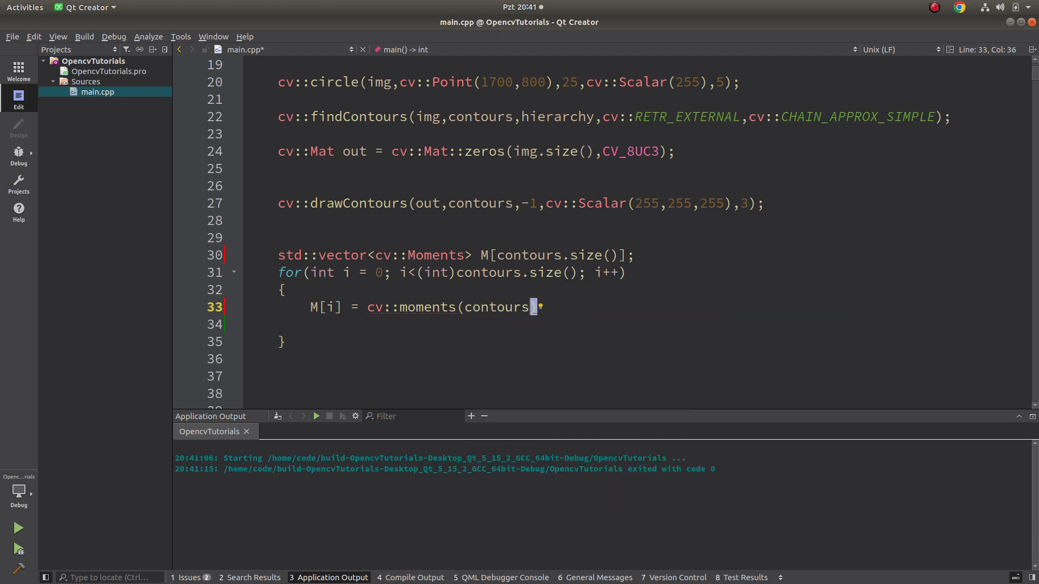
{"action": "type", "text": "[i]);"}
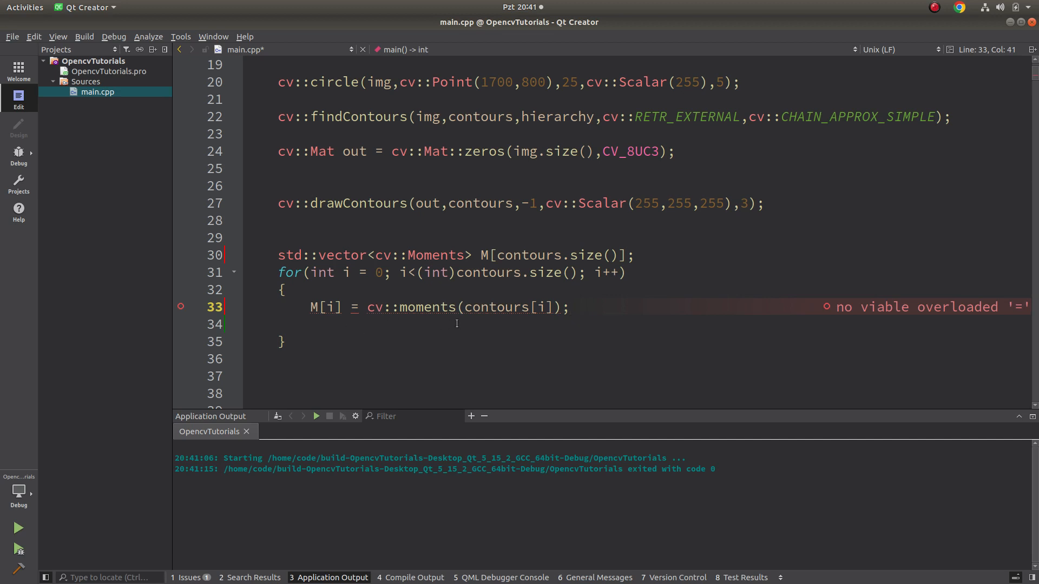
- Fix the Moments vector declaration to construct with contours.size(), clearing the assignment error
{"action": "left_click", "coordinate": [499, 255]}
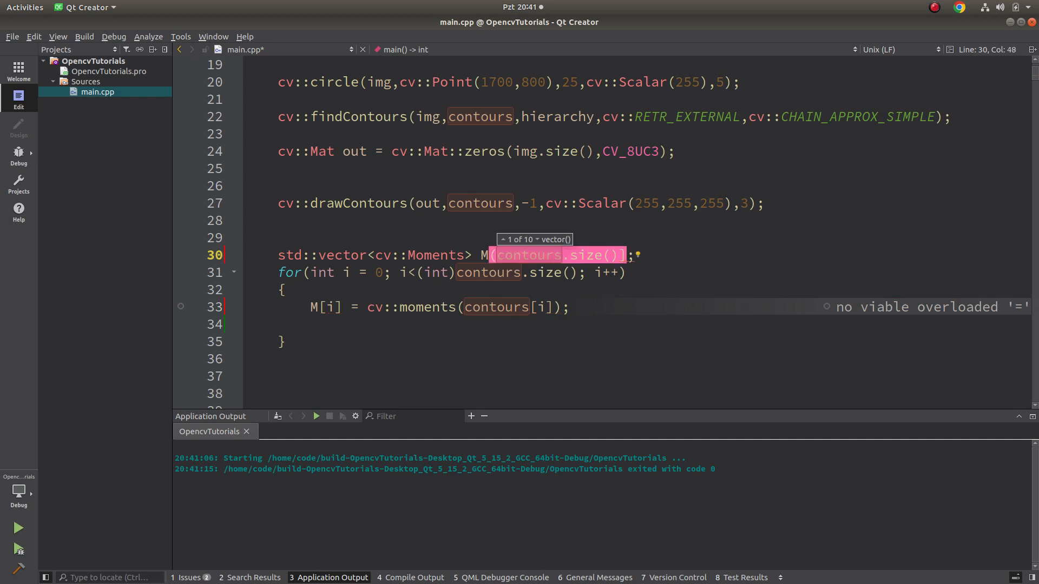
{"action": "left_click", "coordinate": [505, 307]}
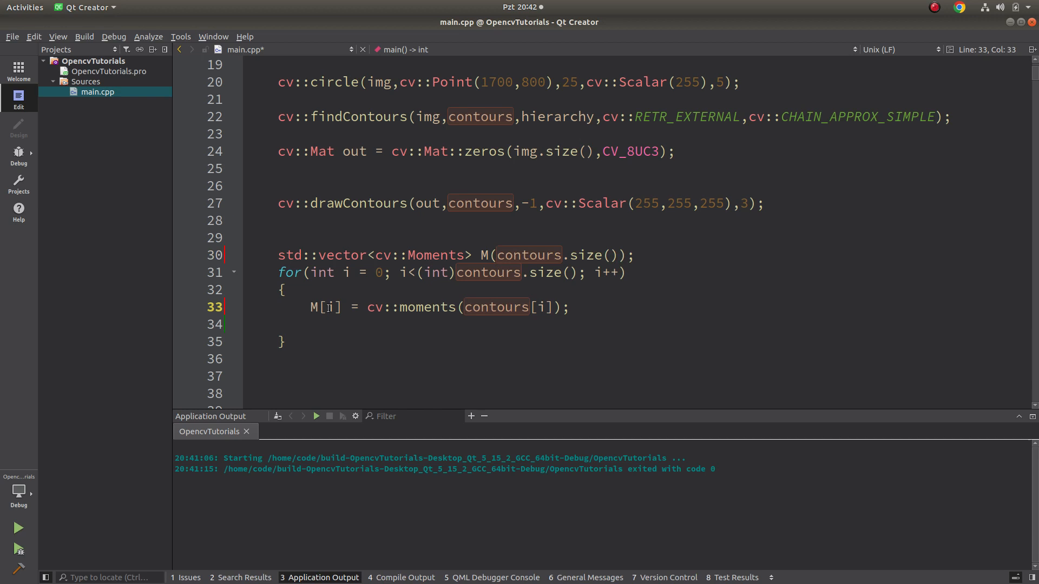
{"action": "double_click", "coordinate": [434, 255]}
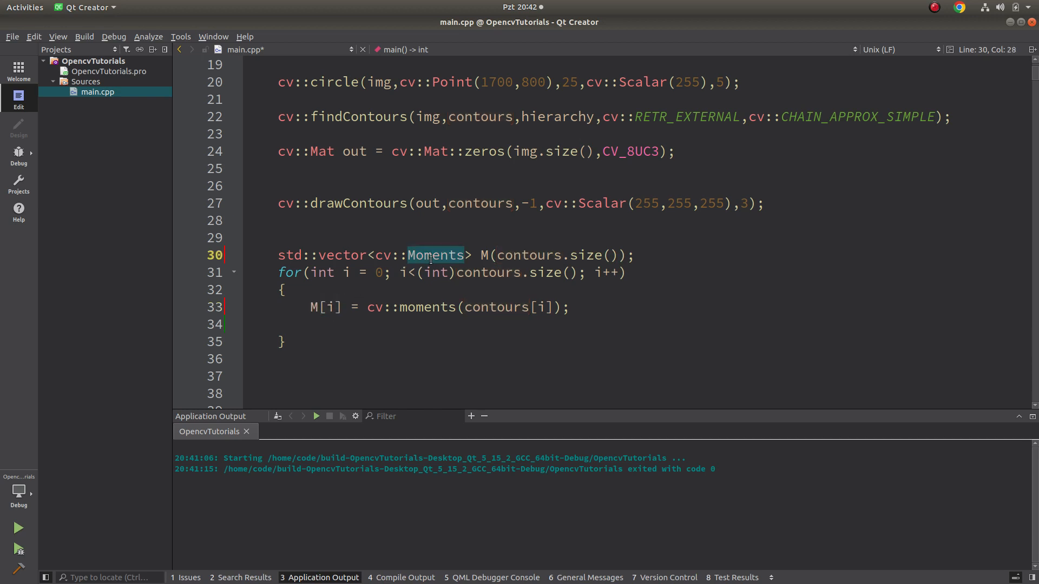
{"action": "left_click", "coordinate": [434, 307]}
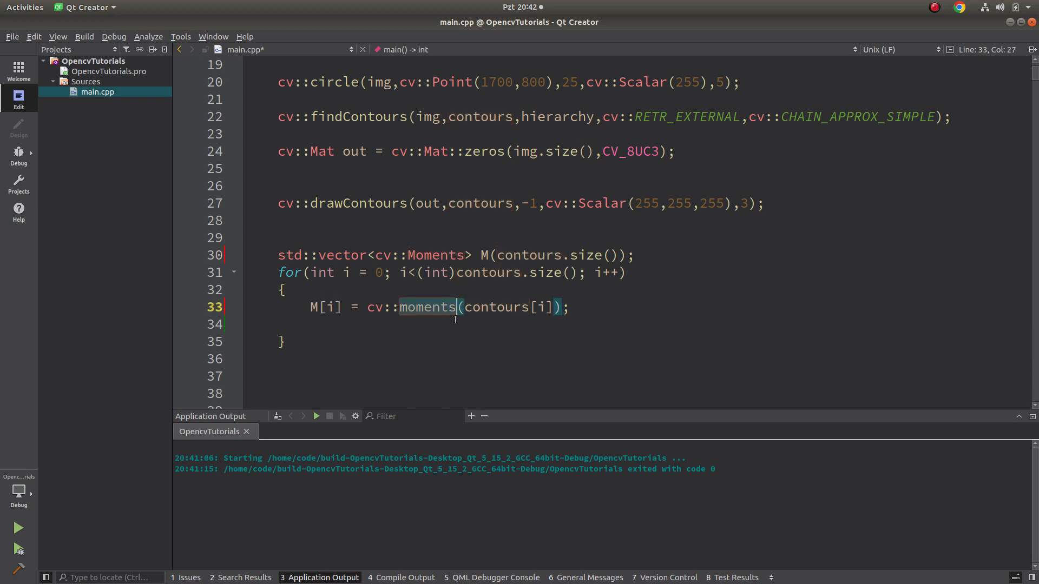
{"action": "left_click", "coordinate": [436, 307]}
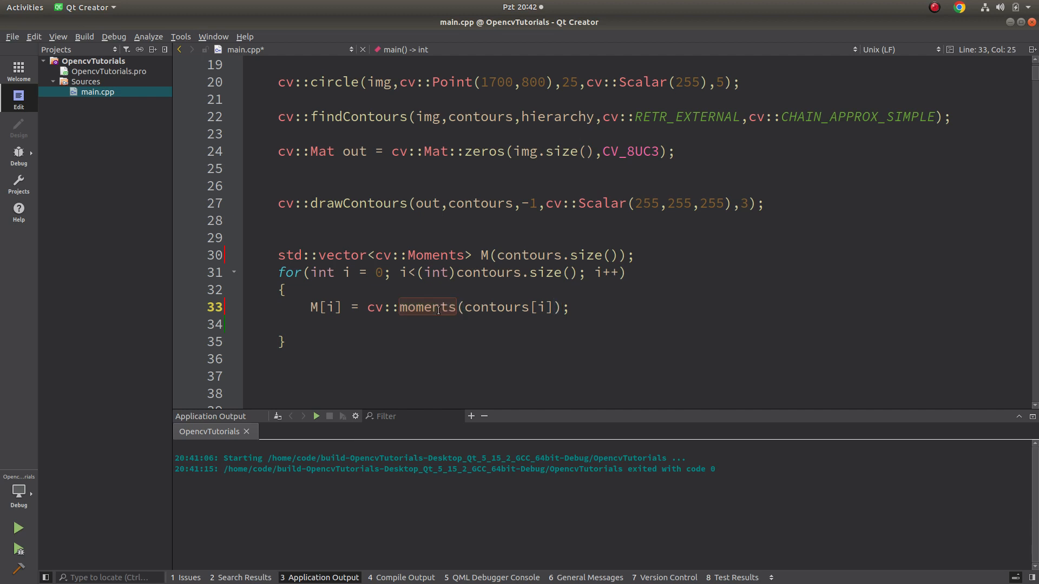
- Start a std::cout statement printing M[i].m00 followed by a spacer string
{"action": "type", "text": "s"}
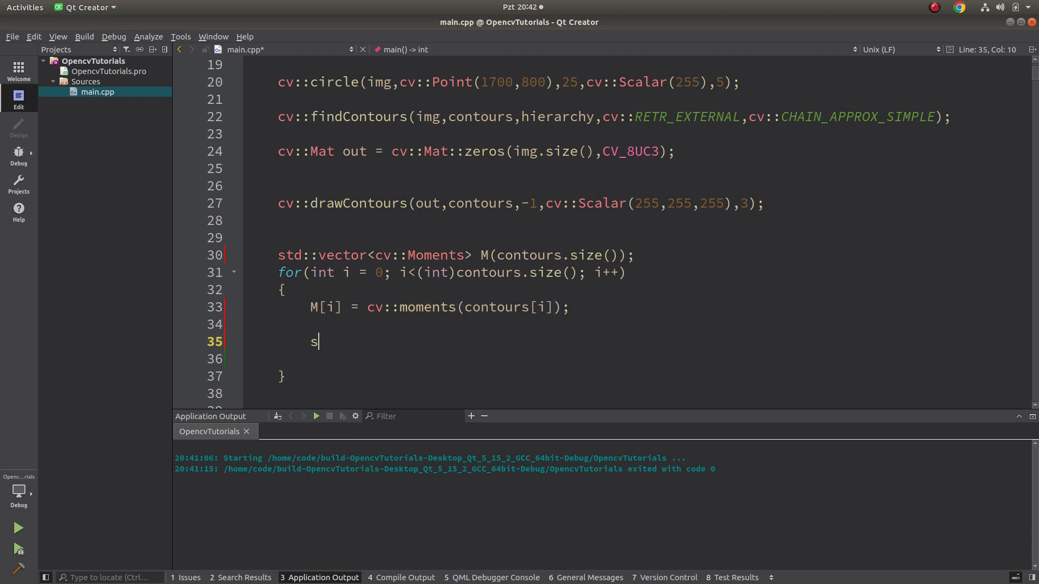
{"action": "type", "text": "td::cout<<"}
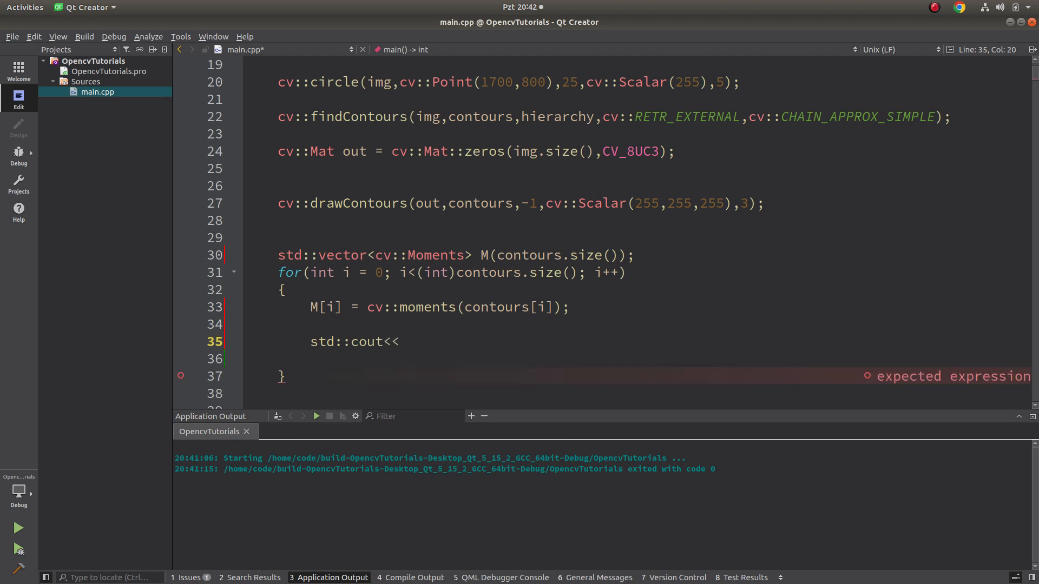
{"action": "type", "text": "M[i]"}
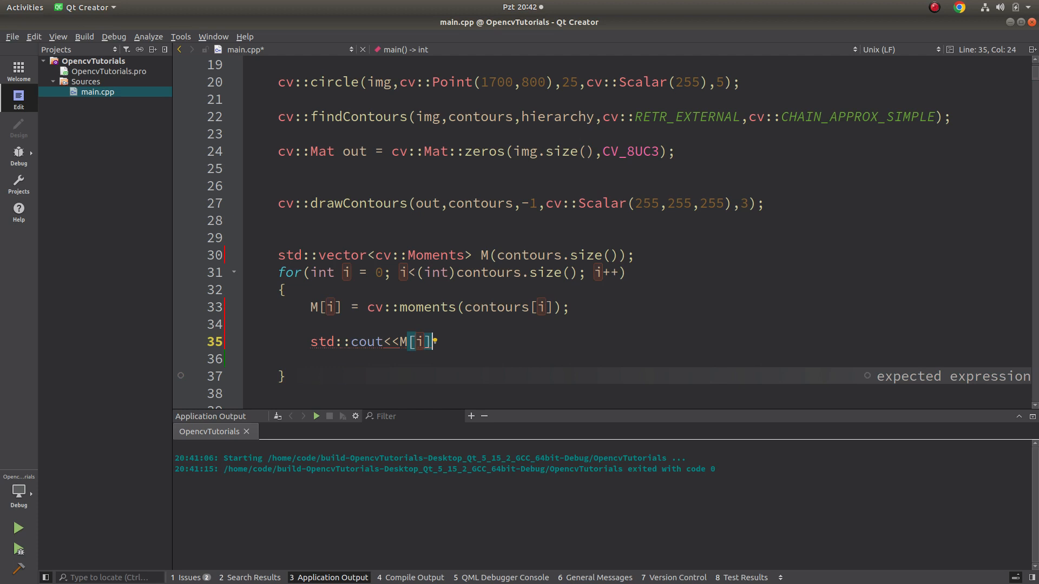
{"action": "type", "text": "."}
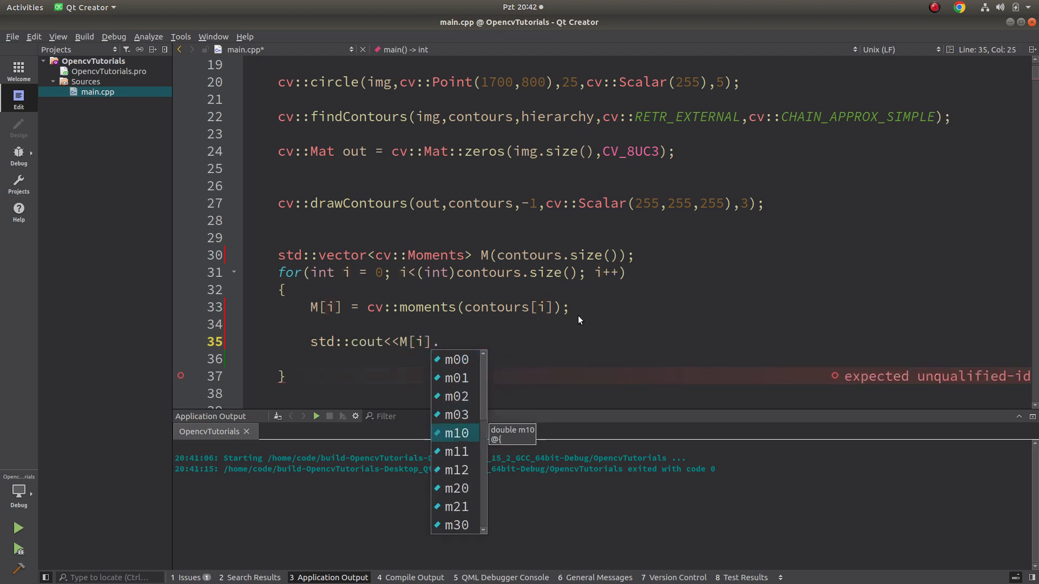
{"action": "scroll", "scroll_direction": "down", "scroll_amount": 3}
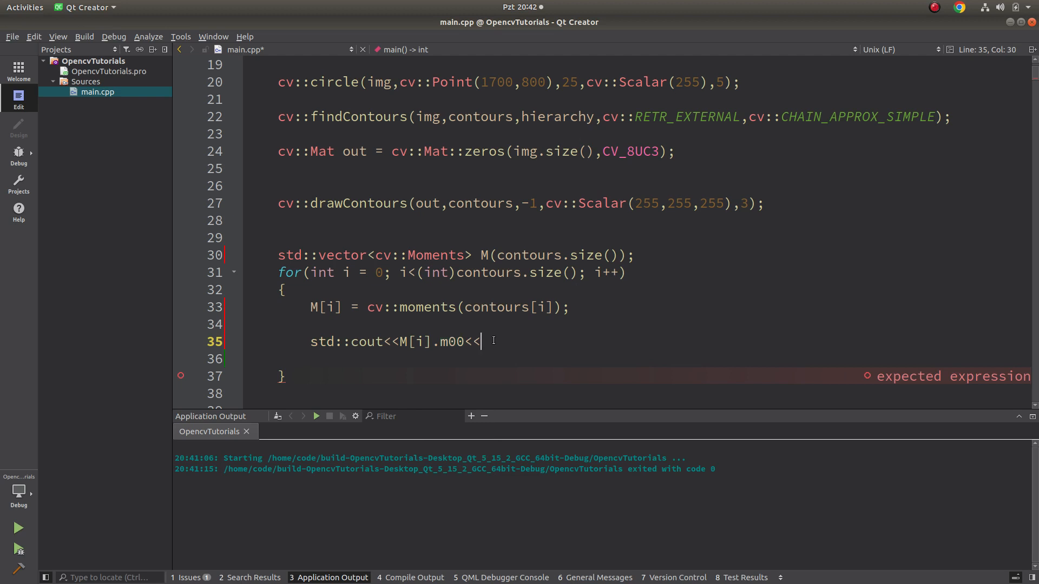
{"action": "type", "text": "\"  \"<<"}
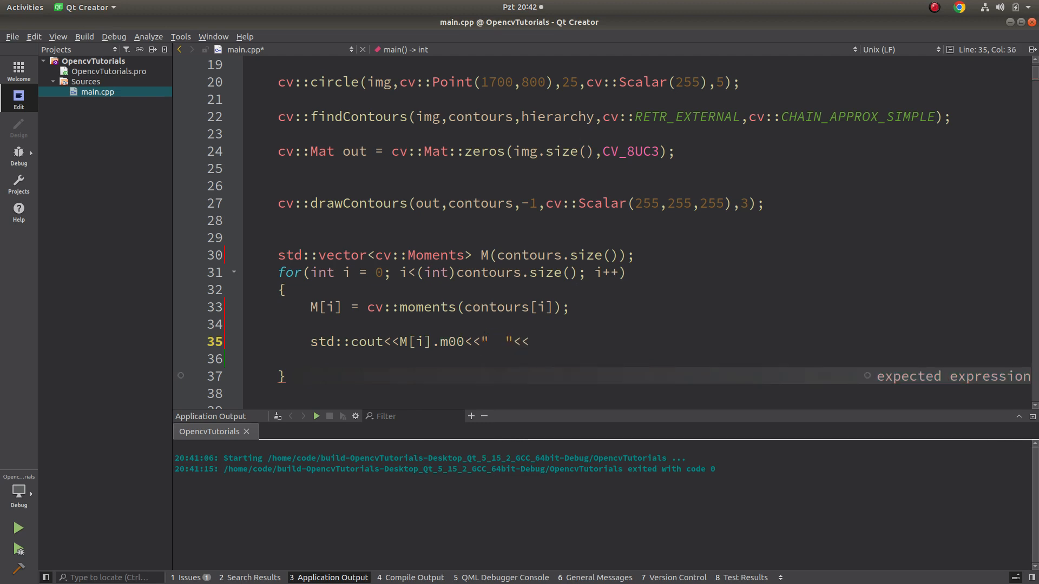
- Complete the line with cv::contourArea(contours[i]) and std::endl, then save main.cpp
{"action": "type", "text": "<<cv::contourArea("}
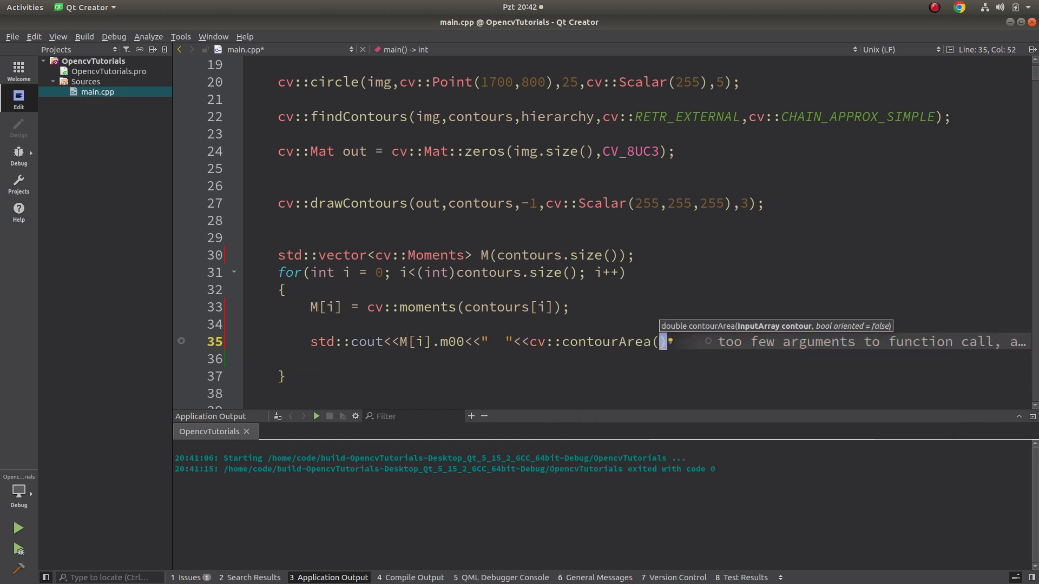
{"action": "type", "text": "contours"}
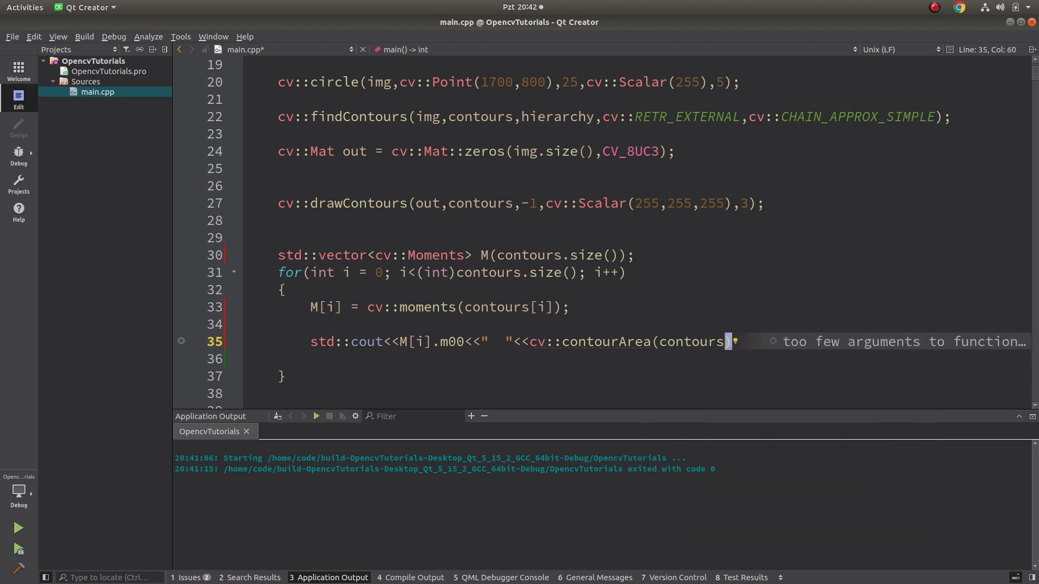
{"action": "type", "text": "[i]"}
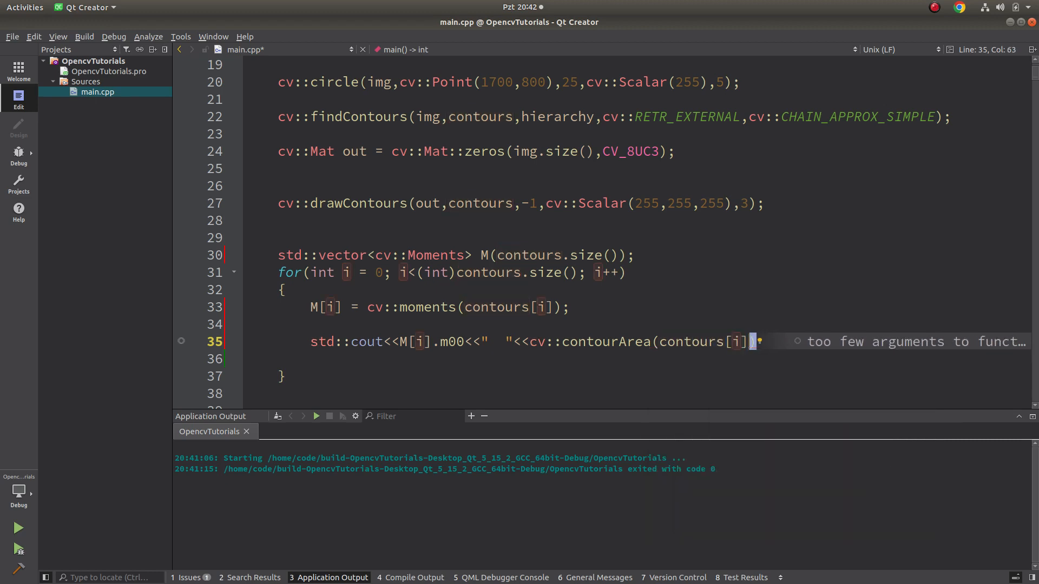
{"action": "type", "text": "<<std::"}
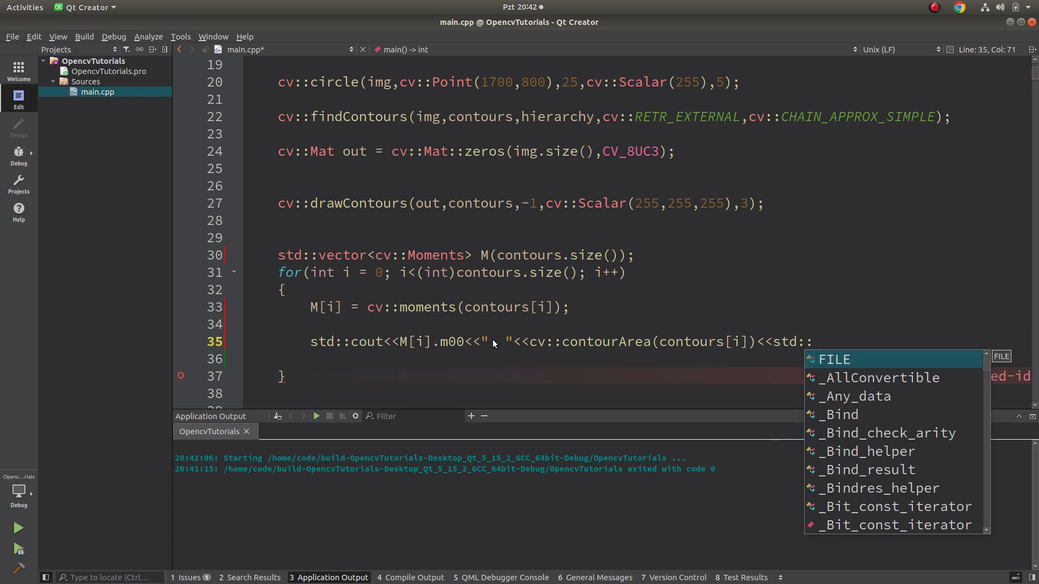
{"action": "type", "text": "endl;"}
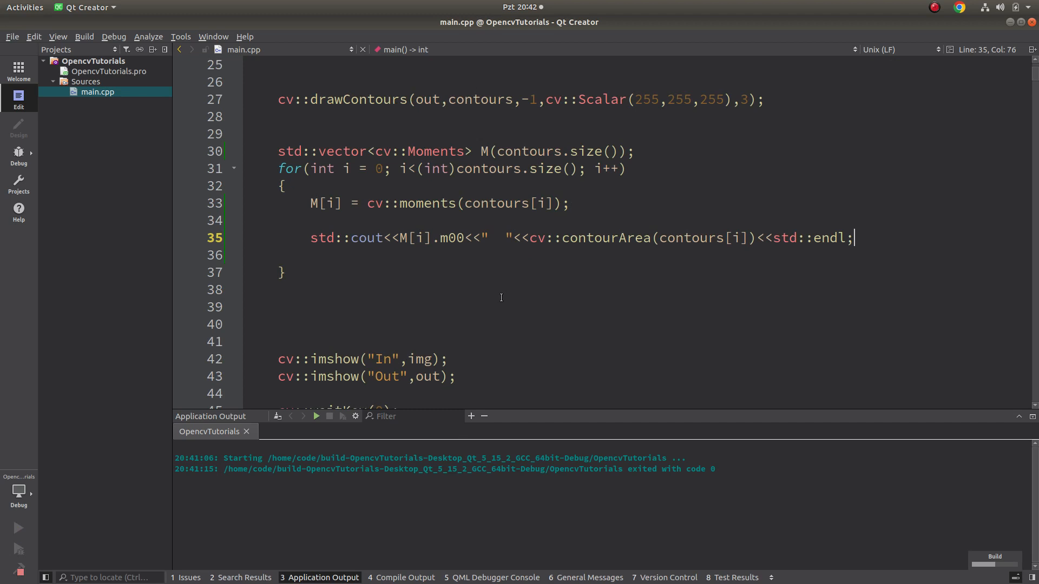
- Run the project and compare the printed m00 and contourArea value pairs
{"action": "left_click", "coordinate": [316, 416]}
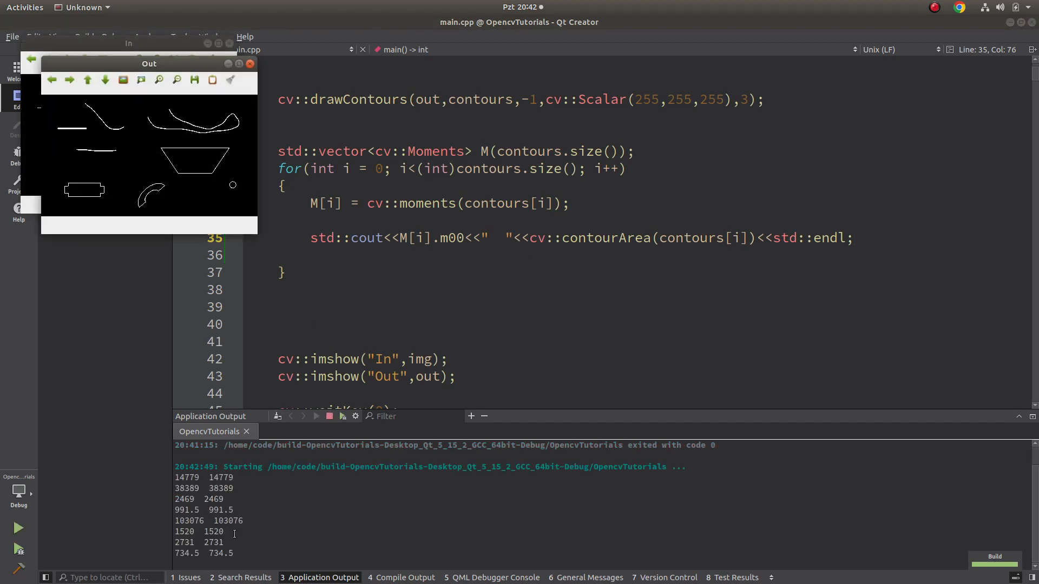
{"action": "mouse_move", "coordinate": [150, 133]}
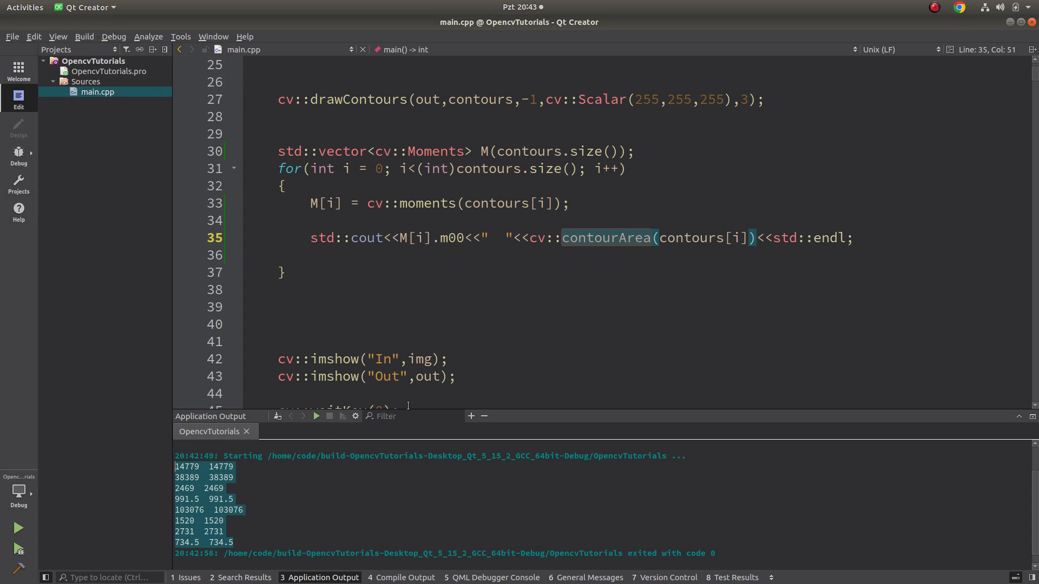
{"action": "left_click", "coordinate": [855, 238]}
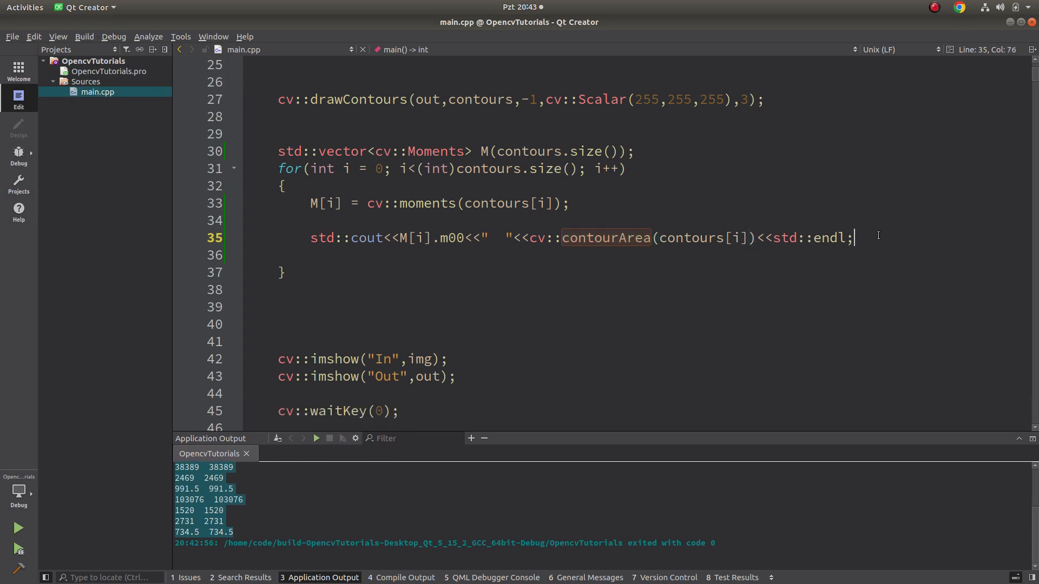
- Begin cv::Point center with x coordinate M[i].m10/M[i].m00 on a new loop line
{"action": "key", "text": "Return"}
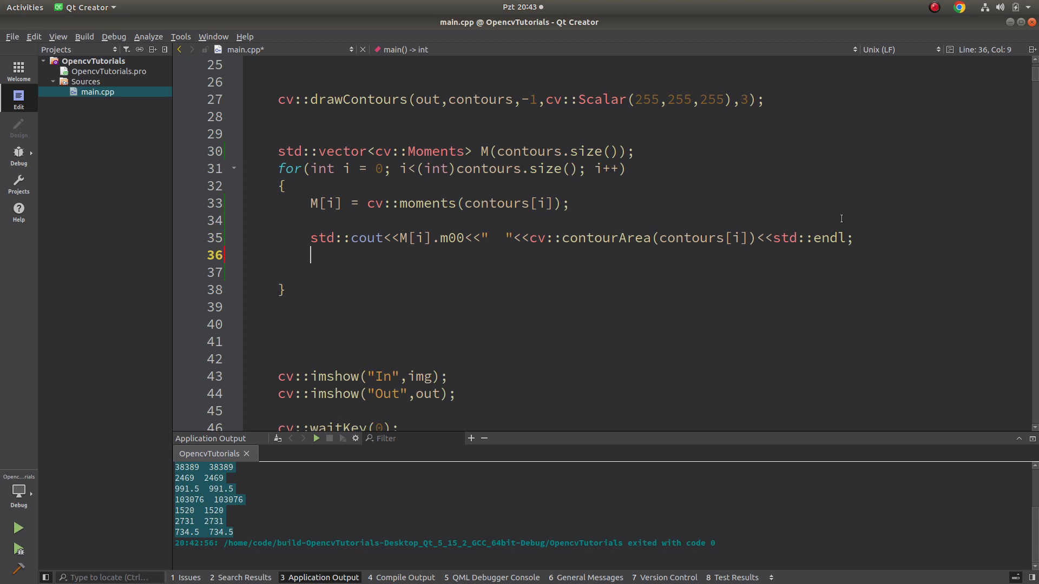
{"action": "key", "text": "Return"}
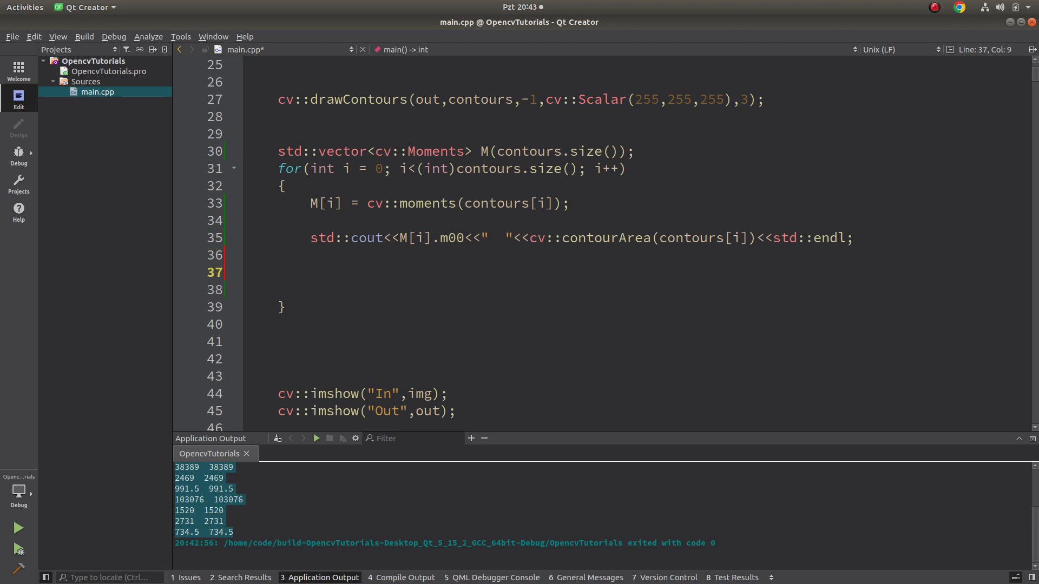
{"action": "left_click", "coordinate": [18, 31]}
{"action": "type", "text": "cv"}
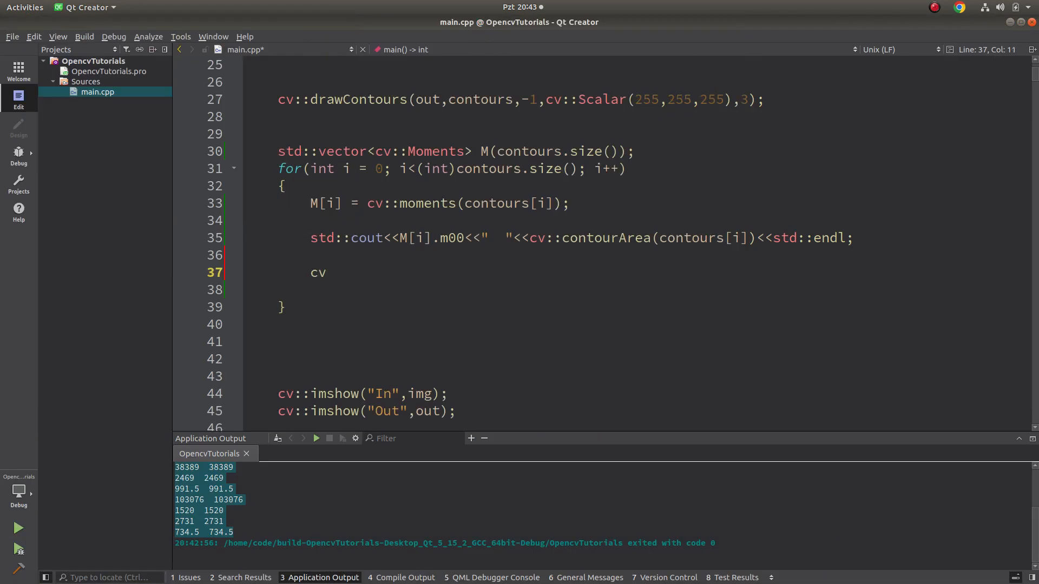
{"action": "type", "text": "::Point center("}
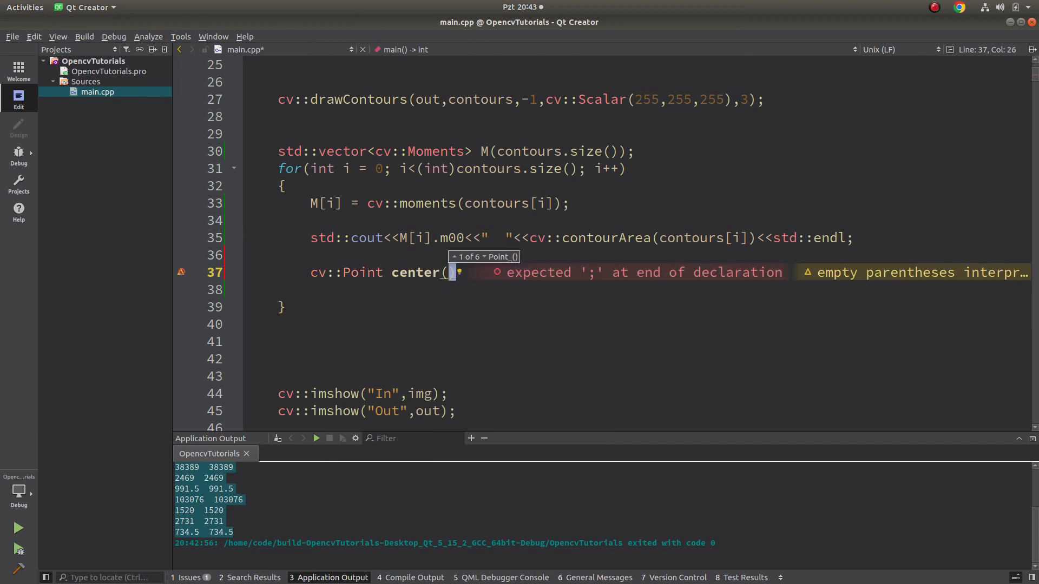
{"action": "type", "text": "M"}
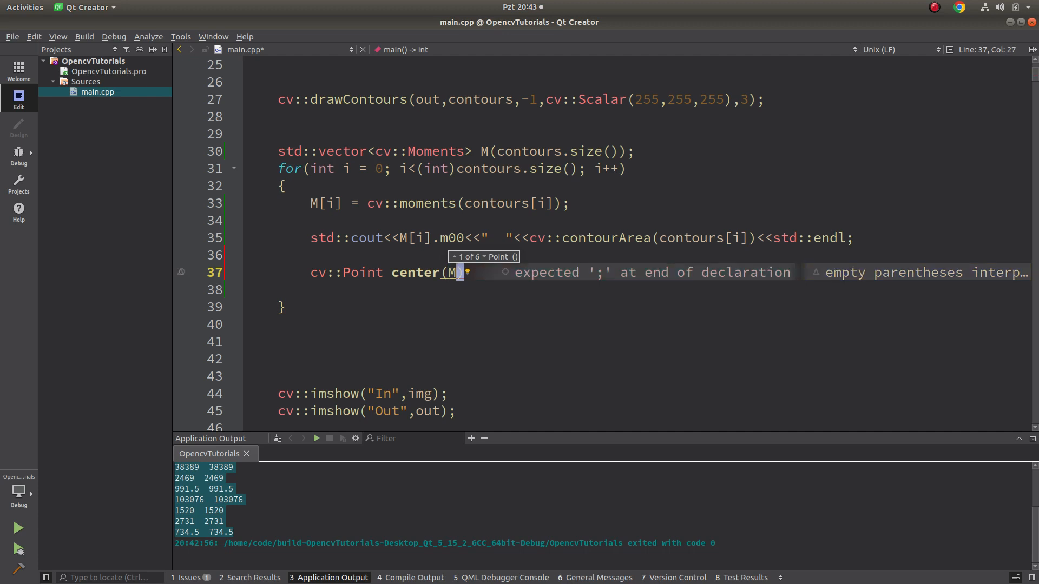
{"action": "type", "text": "[i])"}
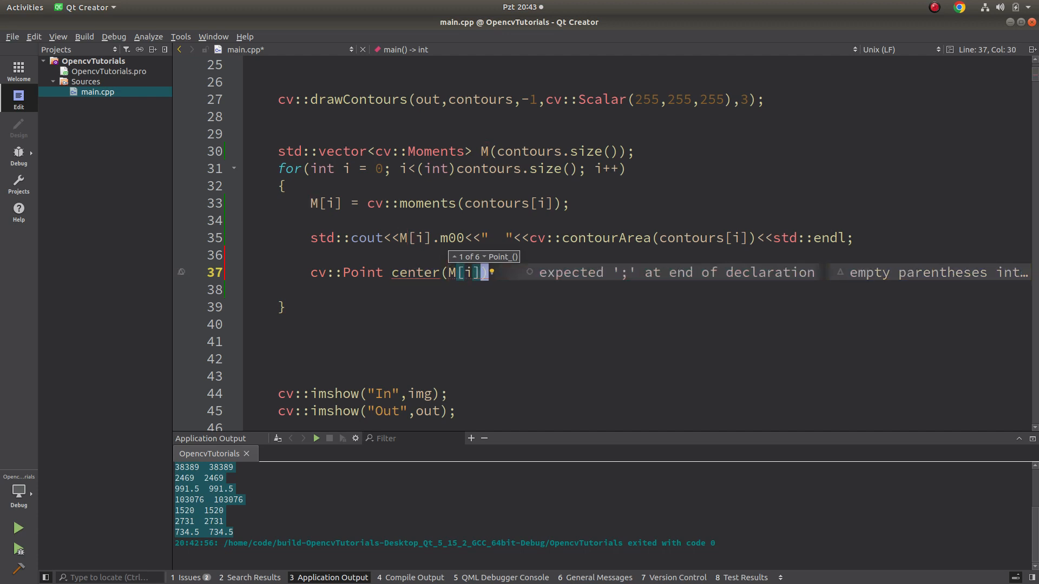
{"action": "type", "text": ".m10"}
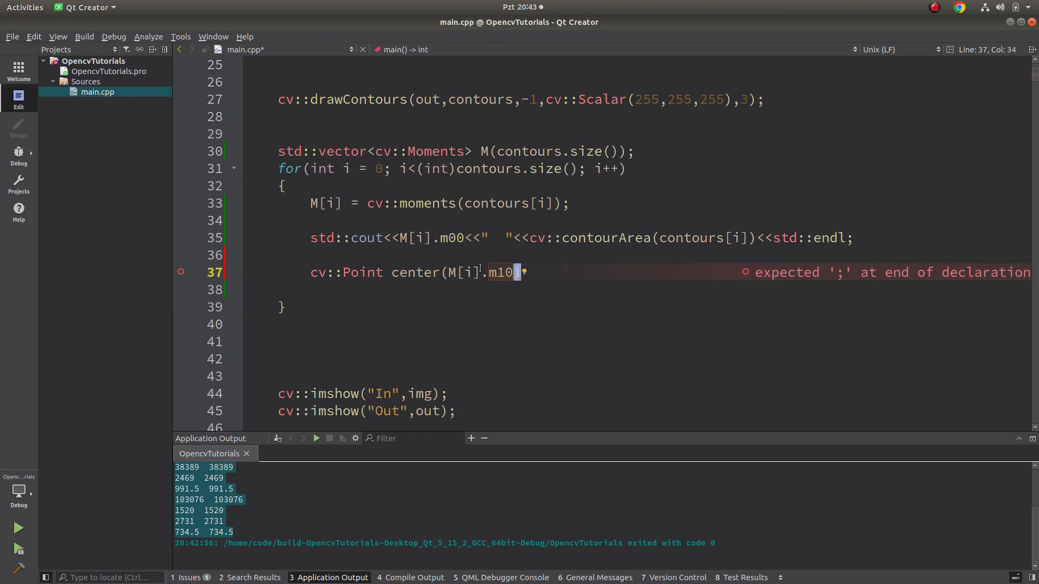
{"action": "type", "text": "/"}
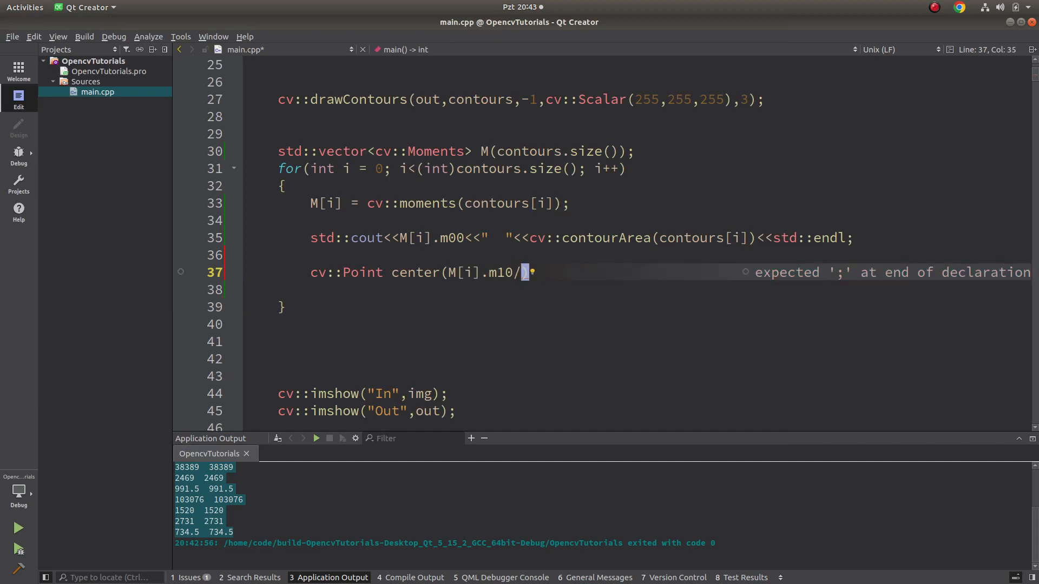
{"action": "type", "text": "M[i]"}
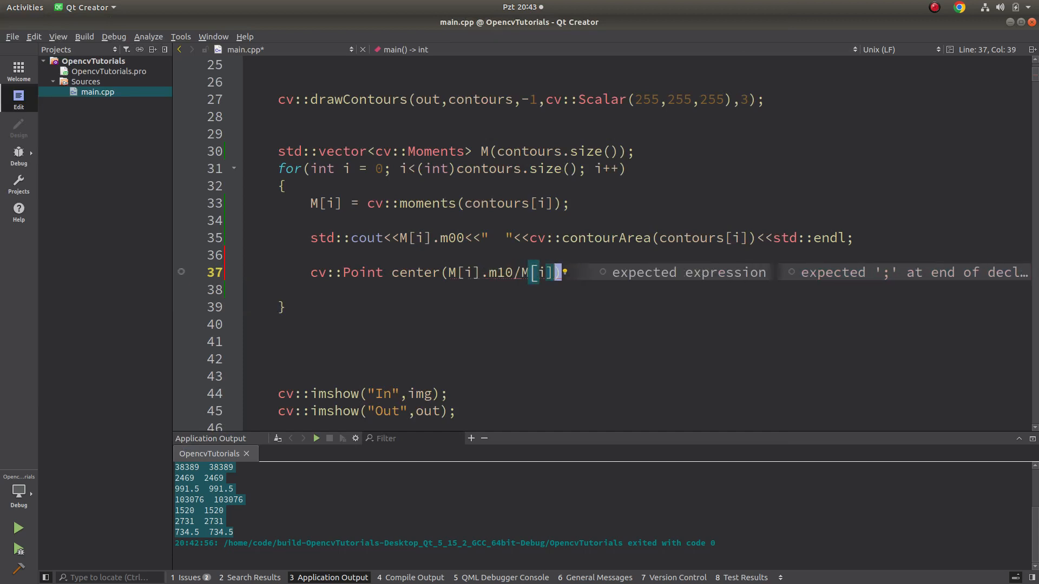
{"action": "type", "text": ".m00"}
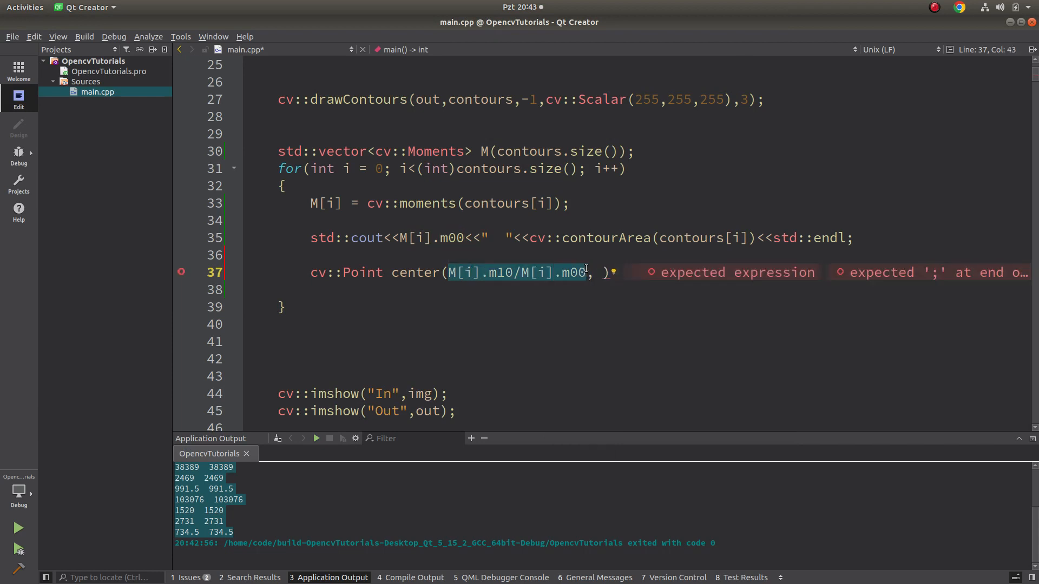
- Finish the center point with y coordinate M[i].m01/M[i].m00 and close the statement
{"action": "type", "text": ",M[i].m10/M[i].m00"}
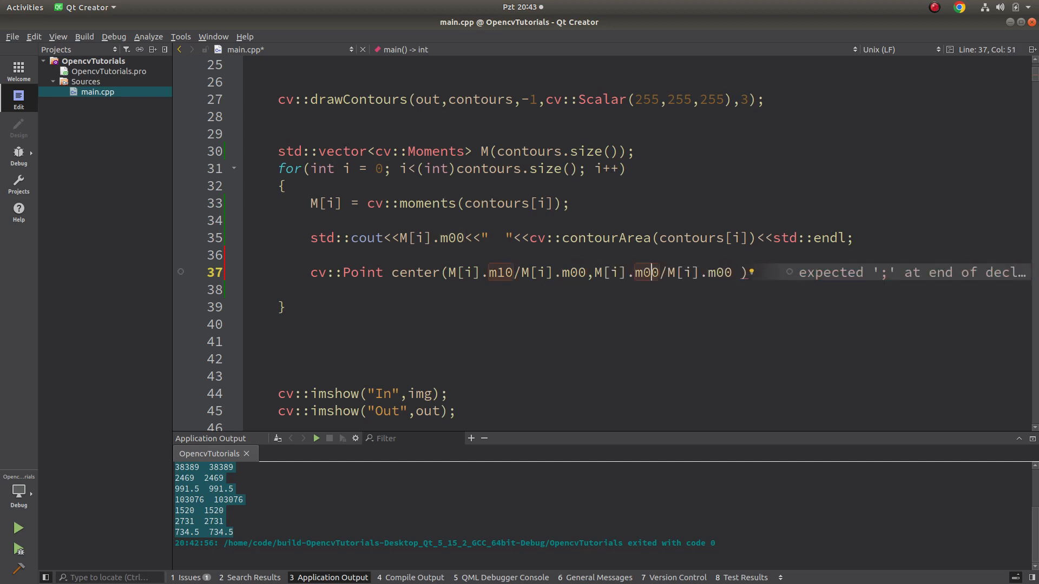
{"action": "type", "text": "1"}
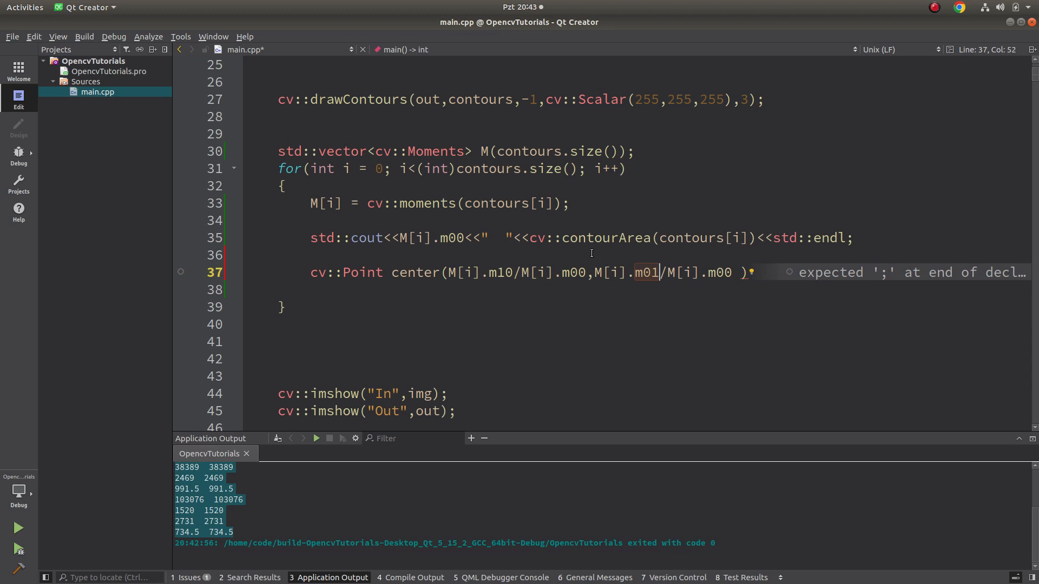
{"action": "type", "text": ";"}
{"action": "key", "text": "Return"}
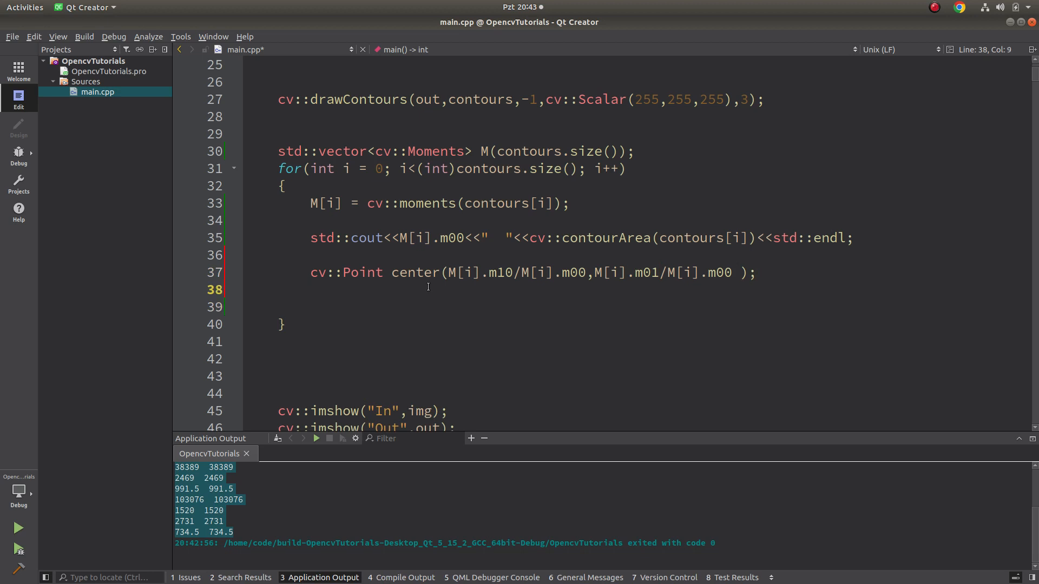
{"action": "key", "text": "Return"}
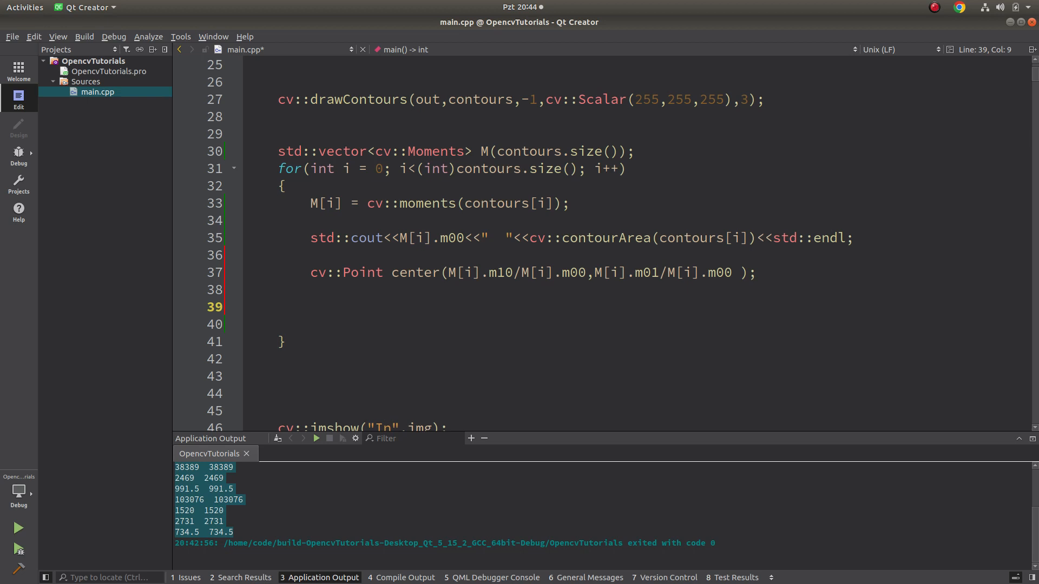
- Draw cv::circle(out, center, 15, cv::Scalar(0,255,255), cv::FILLED); at each contour's center
{"action": "type", "text": "cv"}
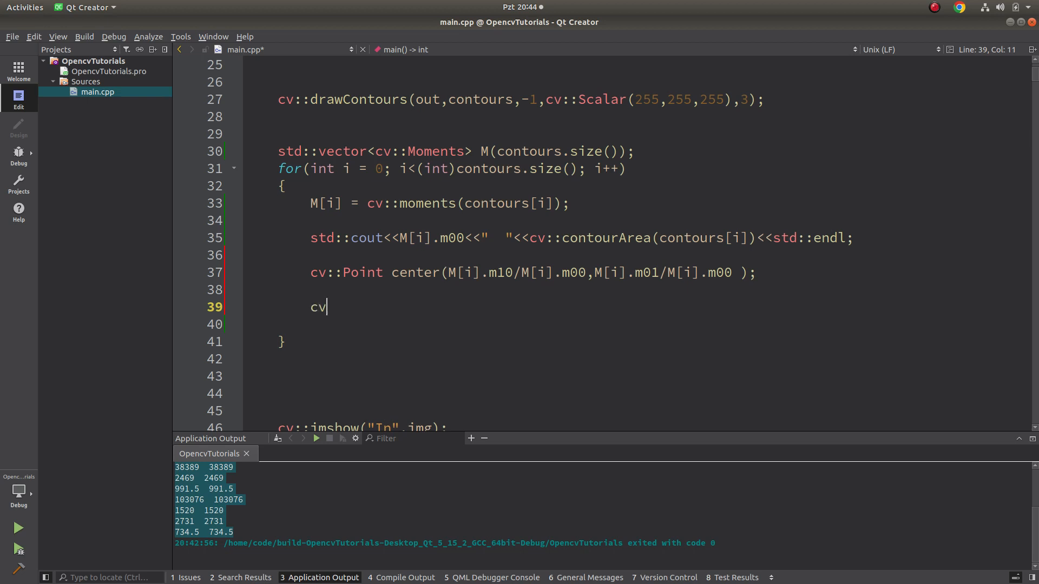
{"action": "type", "text": "::circle("}
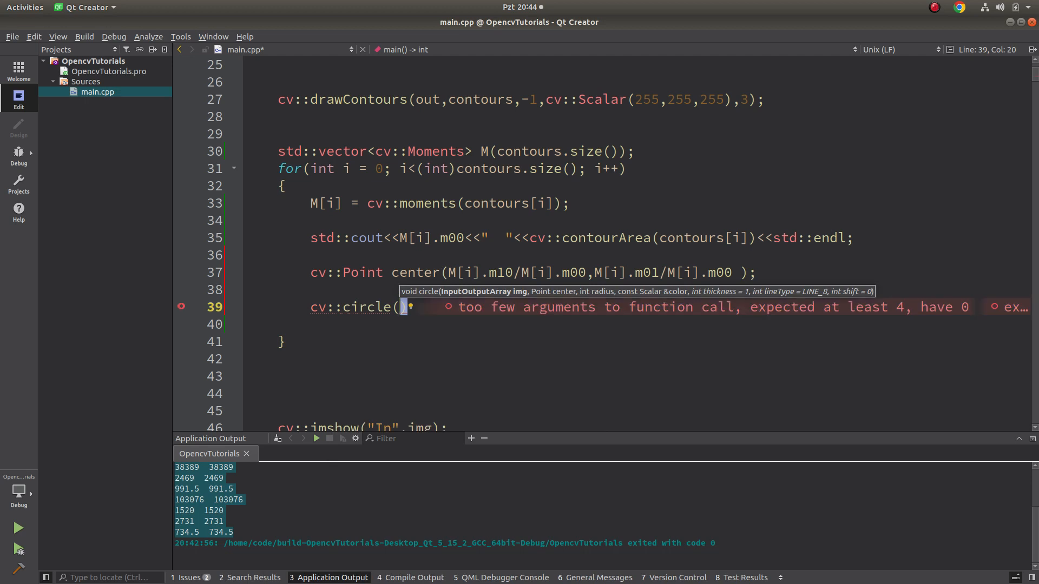
{"action": "type", "text": "out,"}
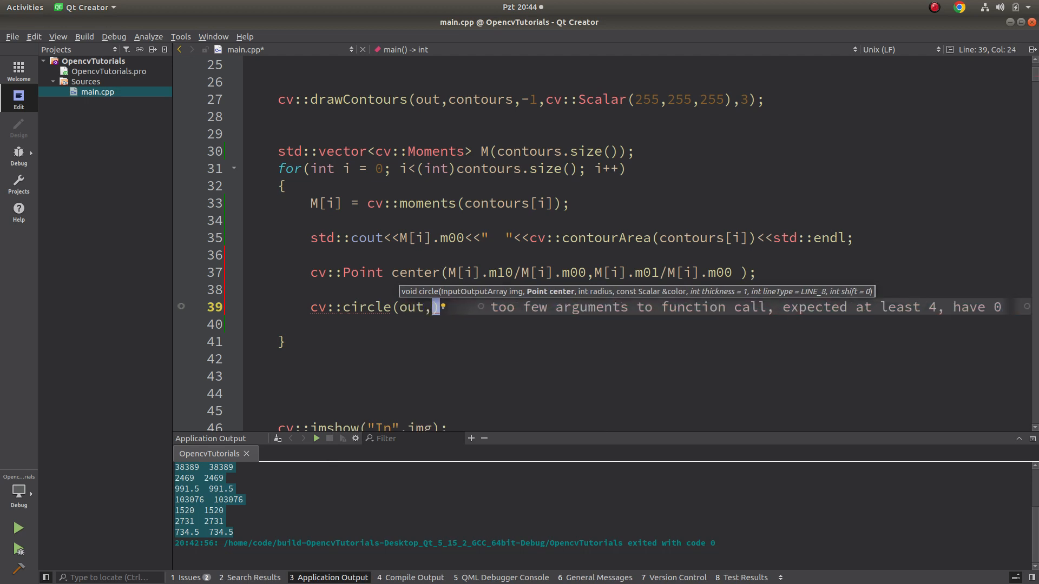
{"action": "type", "text": "center,"}
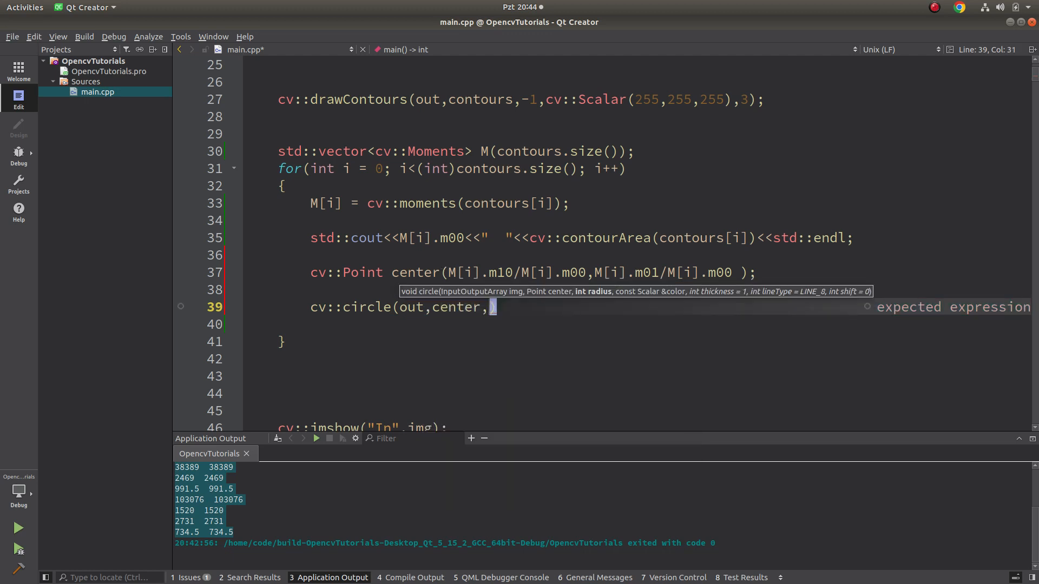
{"action": "type", "text": "15,c"}
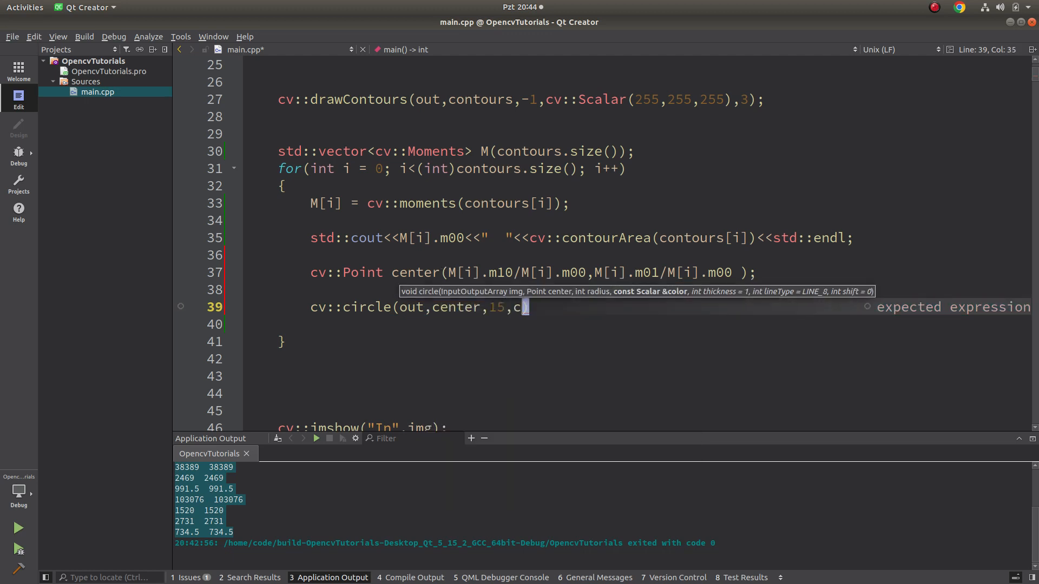
{"action": "type", "text": "v::Scalar"}
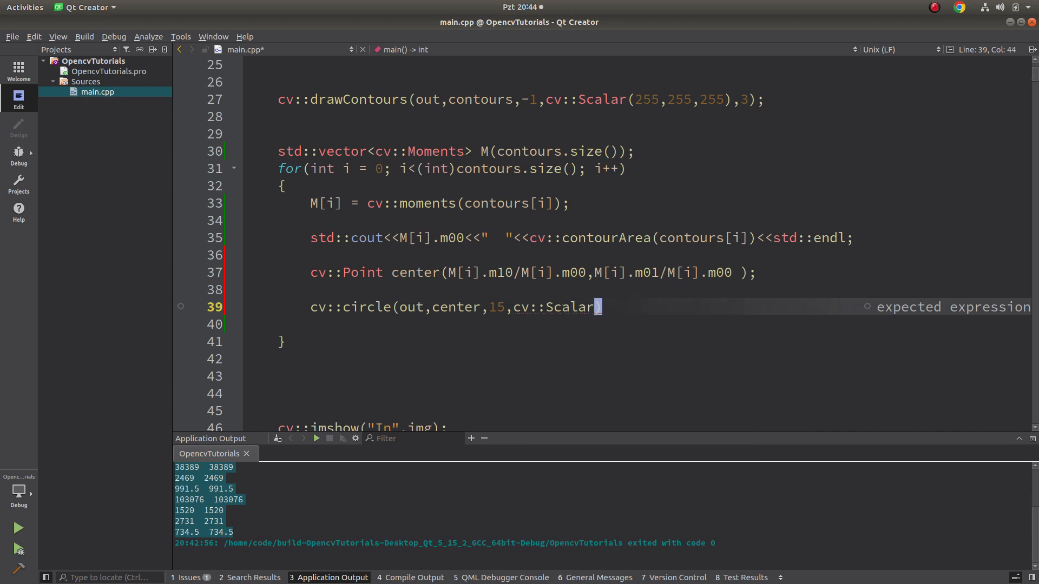
{"action": "type", "text": "(0,255,255)"}
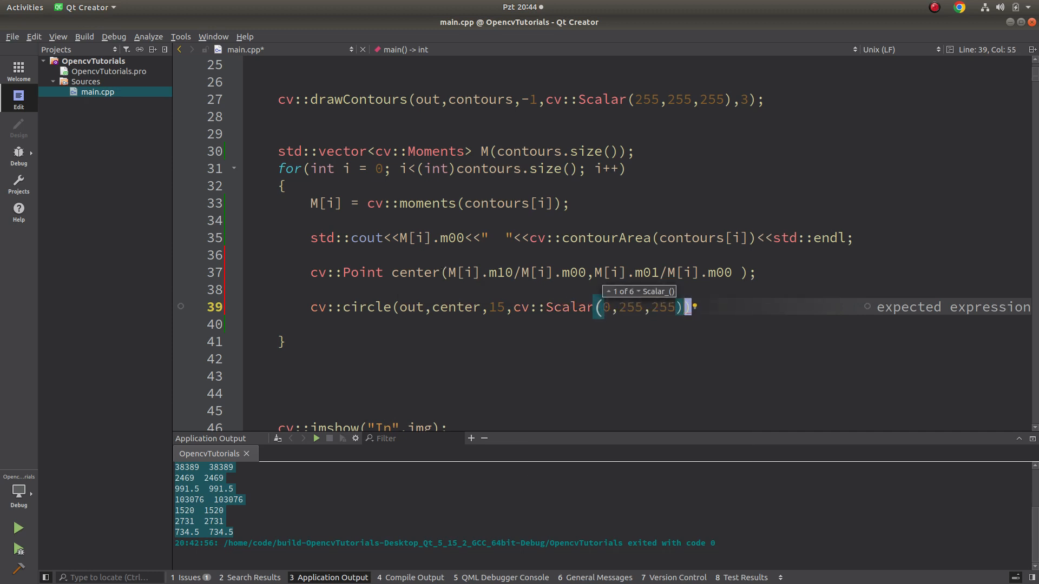
{"action": "type", "text": ",c"}
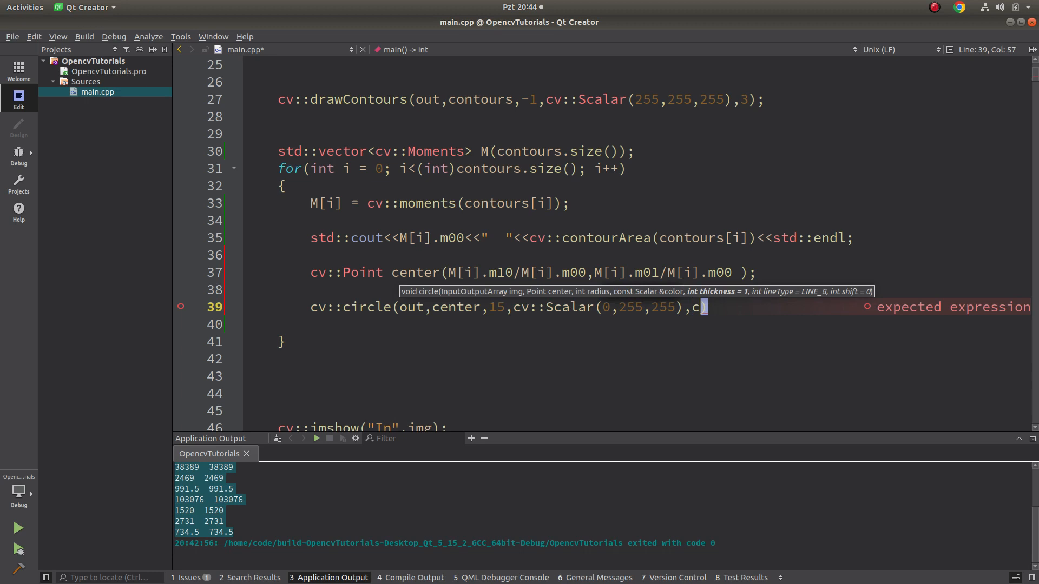
{"action": "type", "text": "v::FILLED)"}
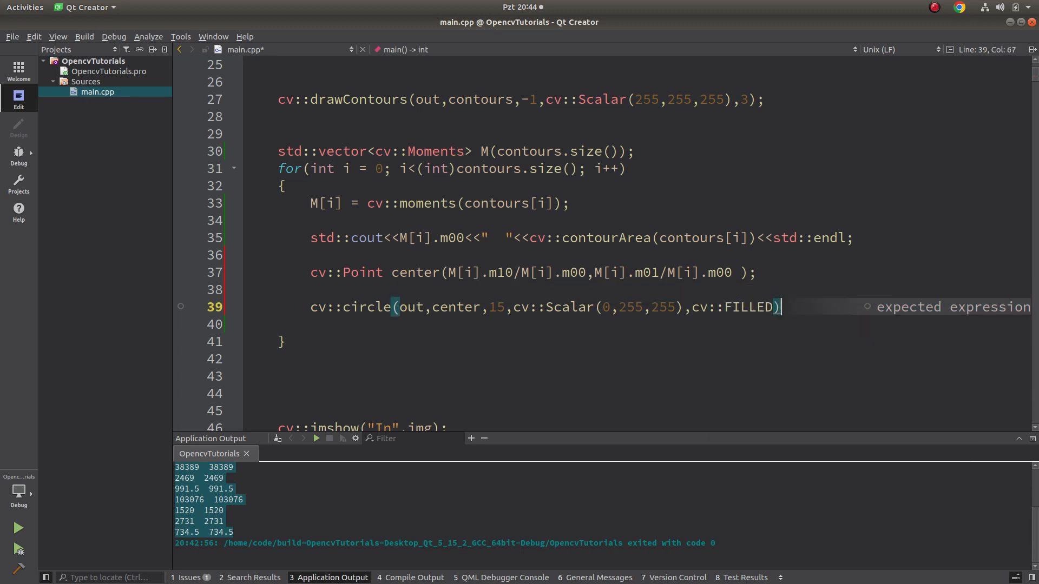
{"action": "type", "text": ";"}
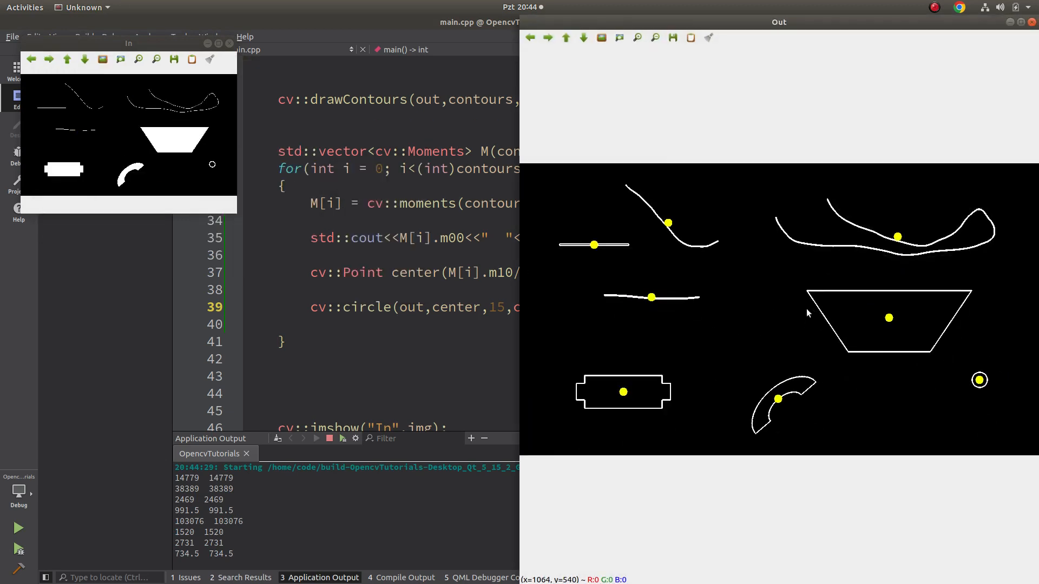
{"action": "mouse_move", "coordinate": [837, 320]}
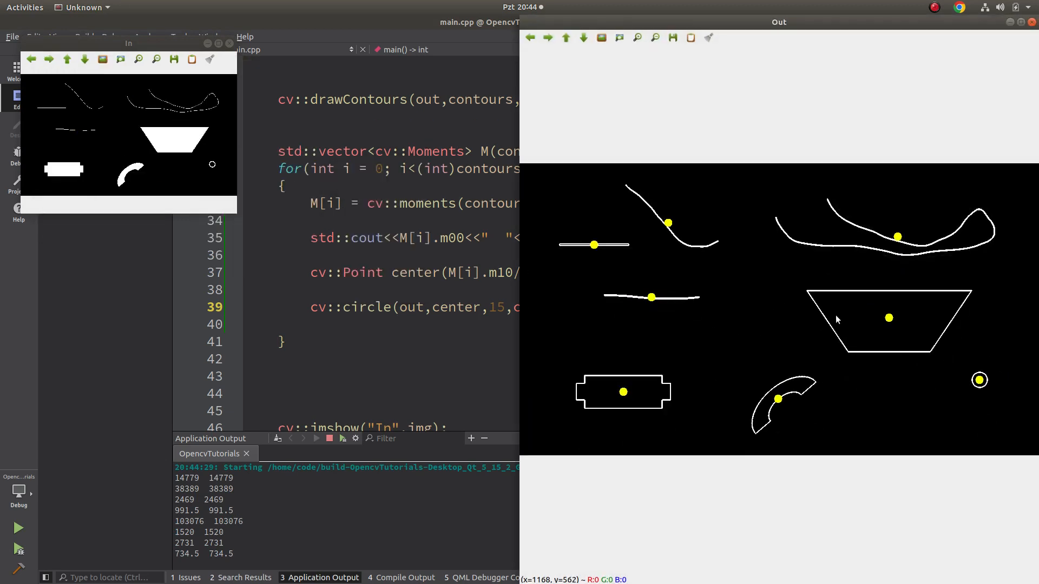
{"action": "mouse_move", "coordinate": [666, 308]}
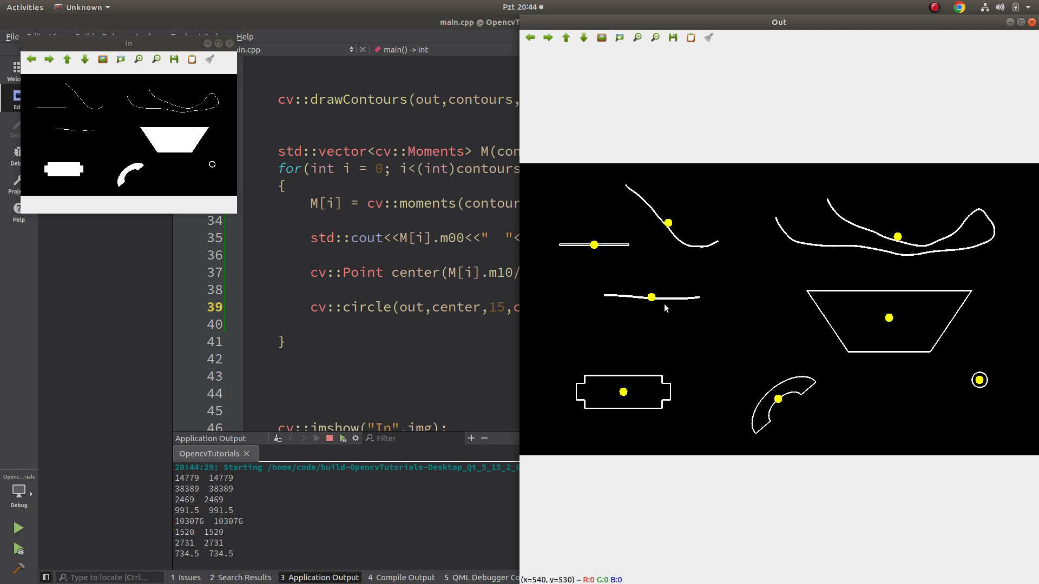
{"action": "mouse_move", "coordinate": [956, 378]}
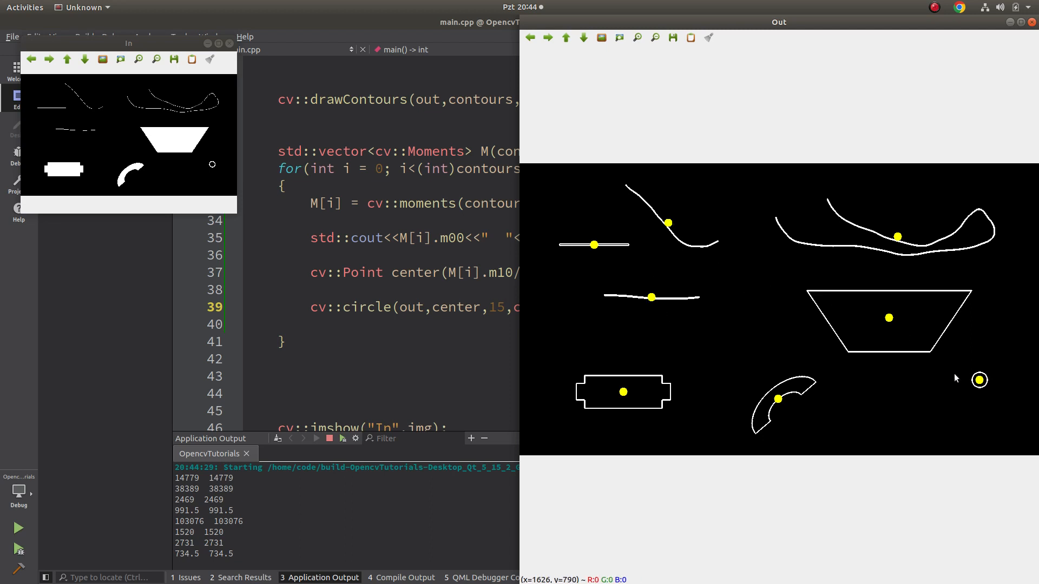
{"action": "mouse_move", "coordinate": [760, 369]}
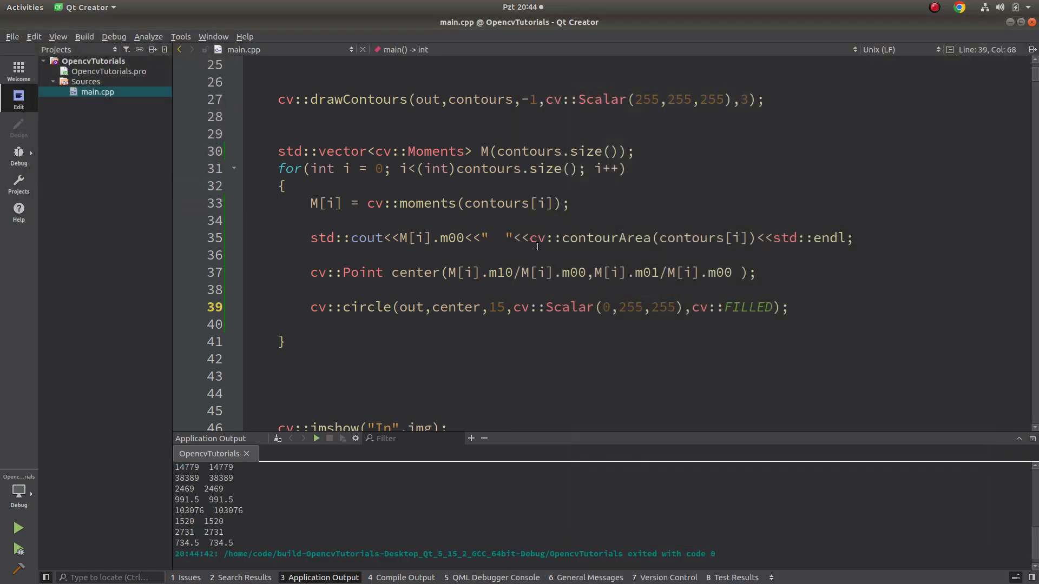
- Bring the Moments class field screenshot (m00 through Hu invariants) to the front in Image Viewer
{"action": "left_click", "coordinate": [18, 169]}
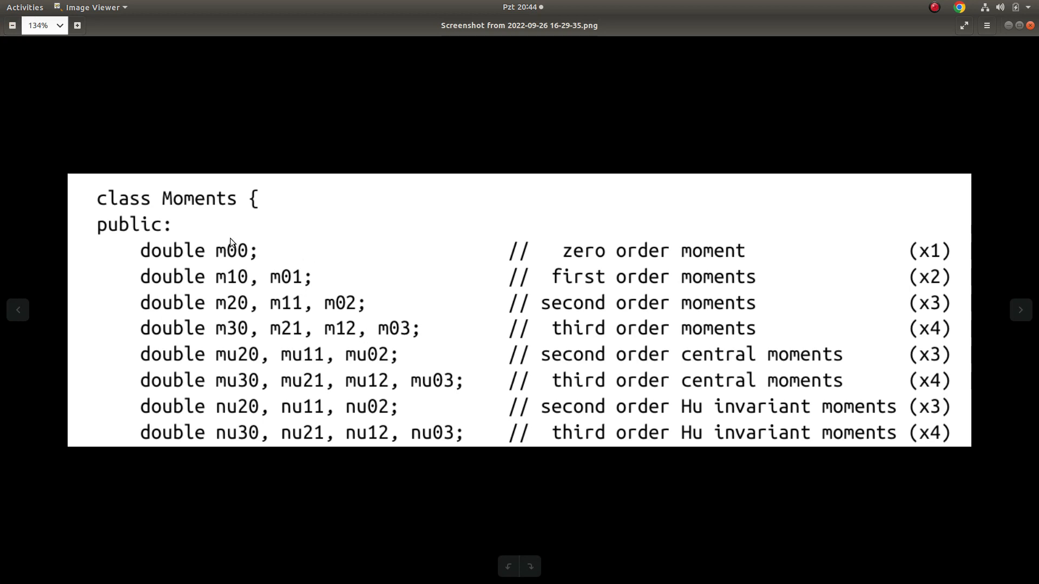
{"action": "mouse_move", "coordinate": [237, 300]}
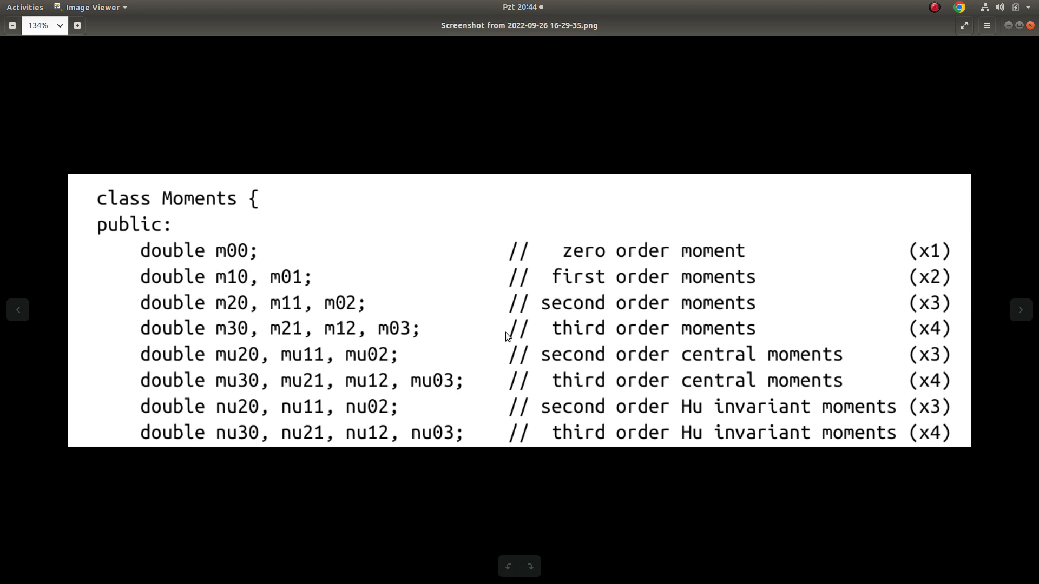
{"action": "mouse_move", "coordinate": [557, 357]}
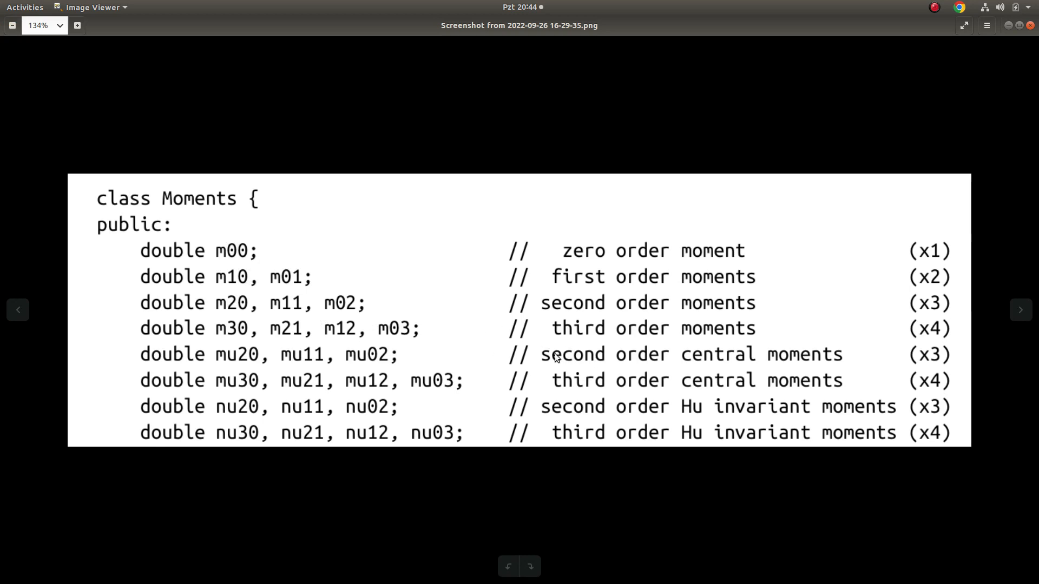
{"action": "mouse_move", "coordinate": [563, 312]}
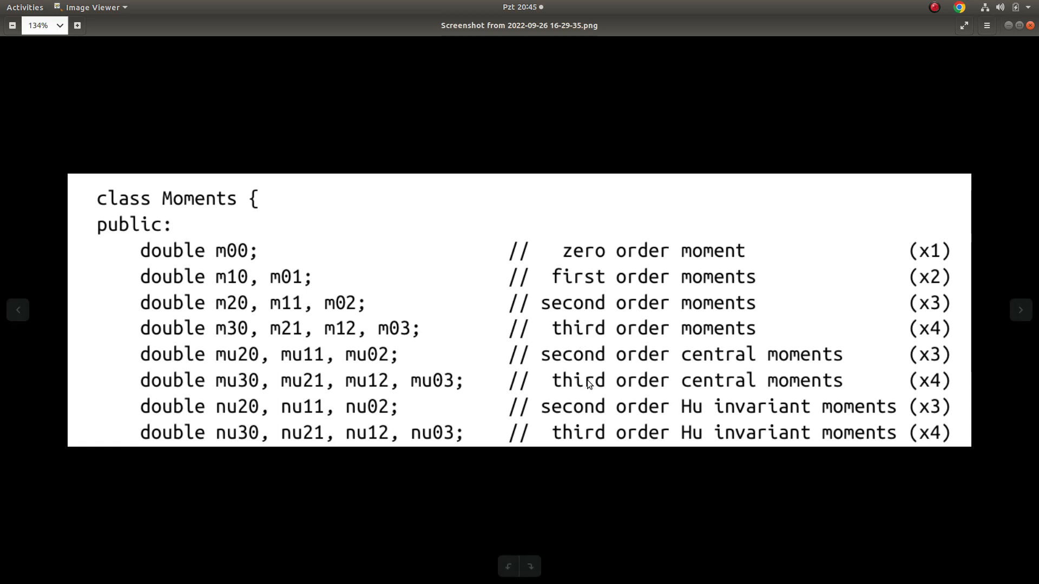
{"action": "mouse_move", "coordinate": [280, 310]}
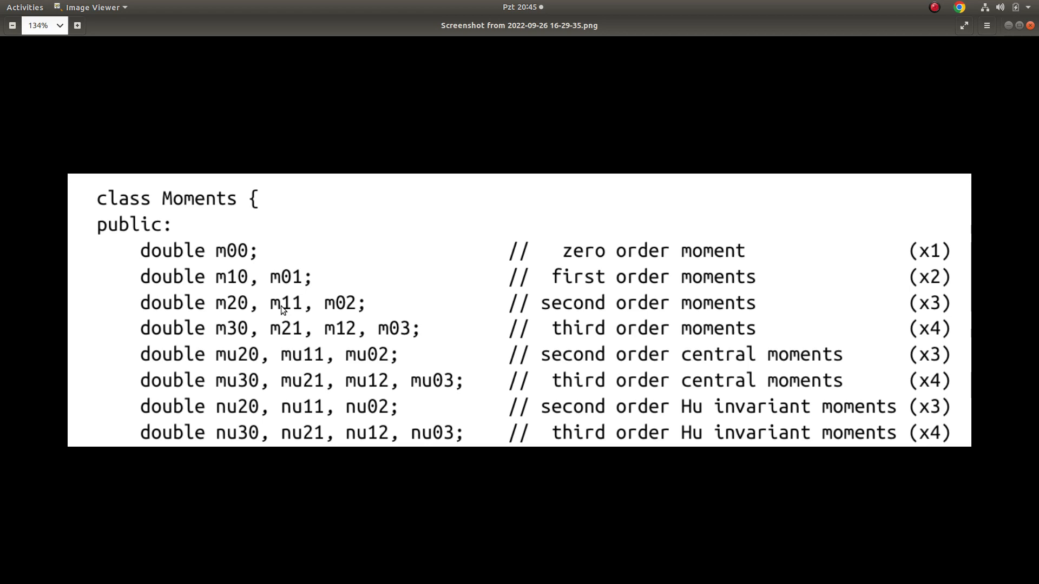
{"action": "mouse_move", "coordinate": [469, 377]}
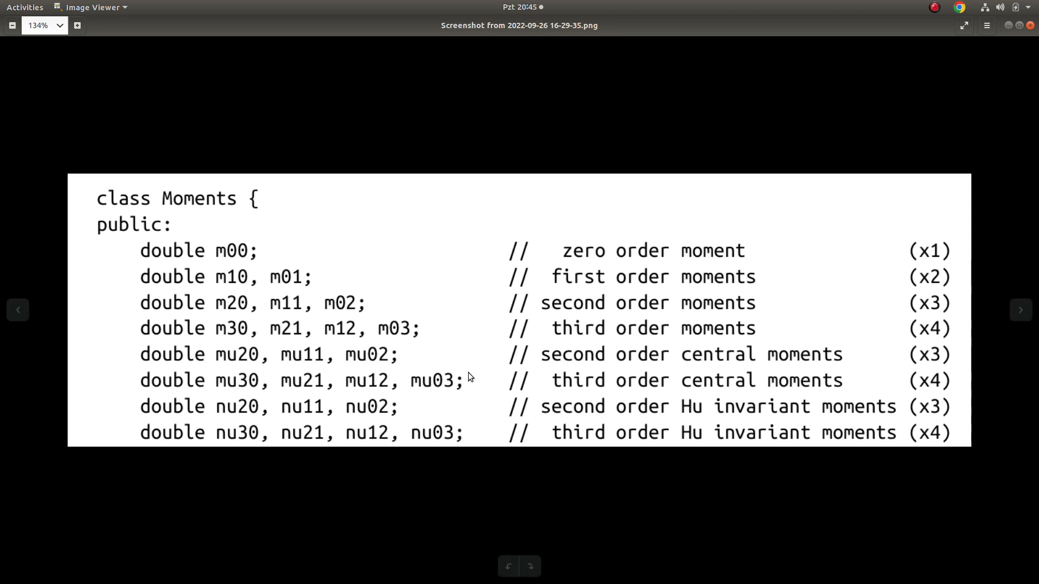
{"action": "mouse_move", "coordinate": [412, 375]}
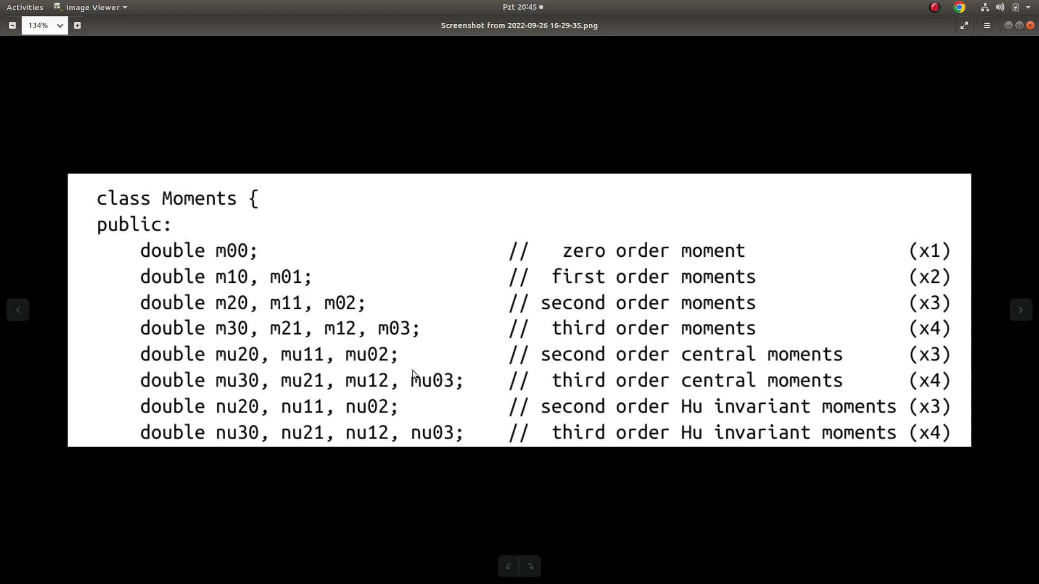
{"action": "mouse_move", "coordinate": [225, 304]}
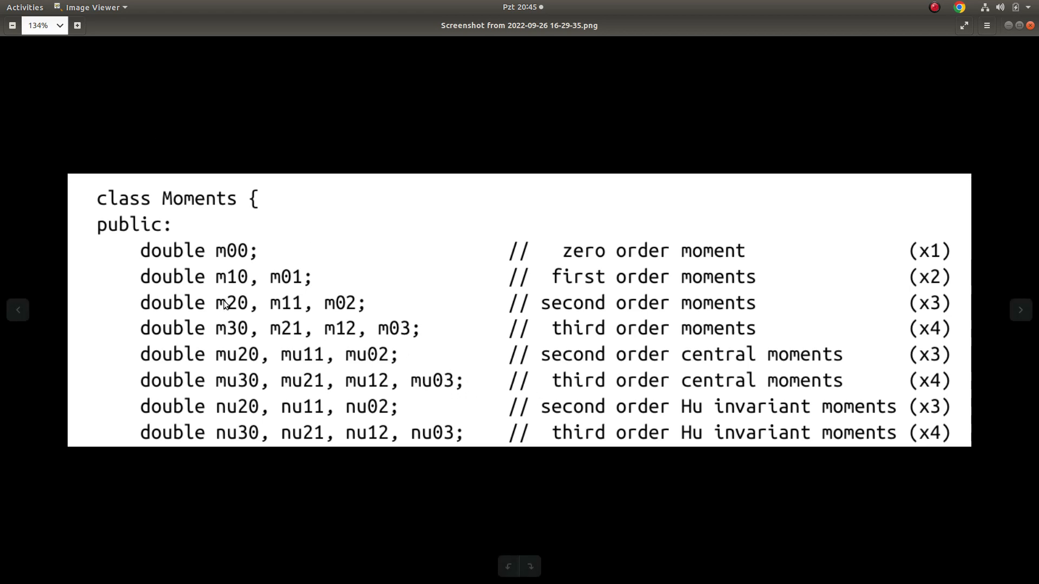
{"action": "mouse_move", "coordinate": [315, 414]}
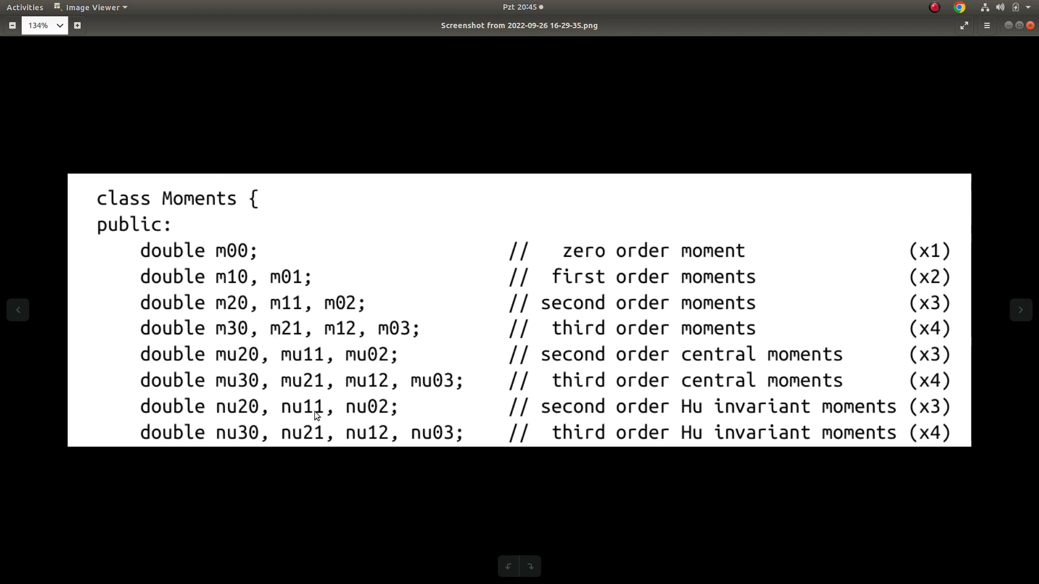
{"action": "mouse_move", "coordinate": [371, 455]}
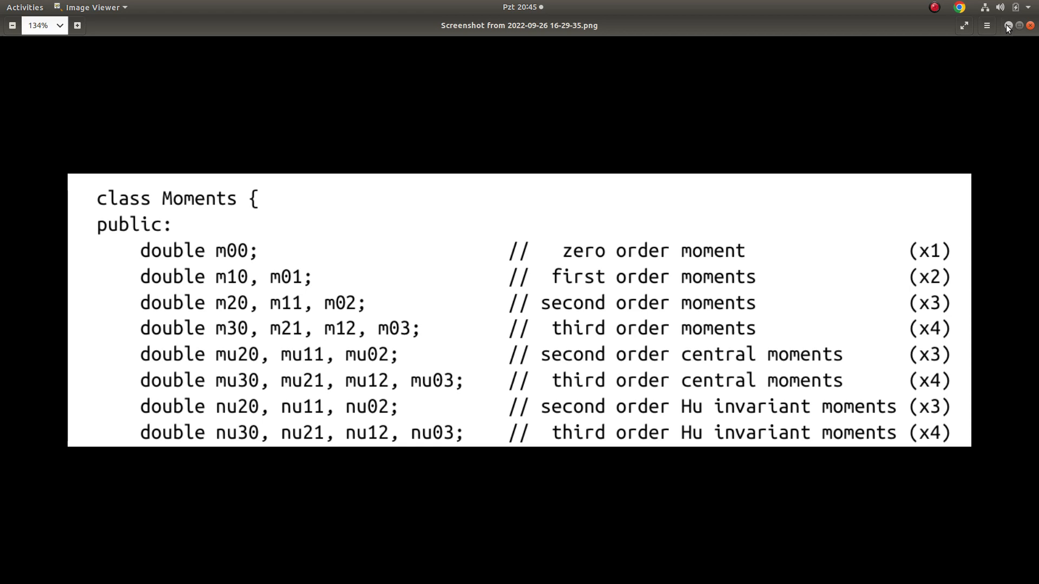
{"action": "mouse_move", "coordinate": [1006, 85]}
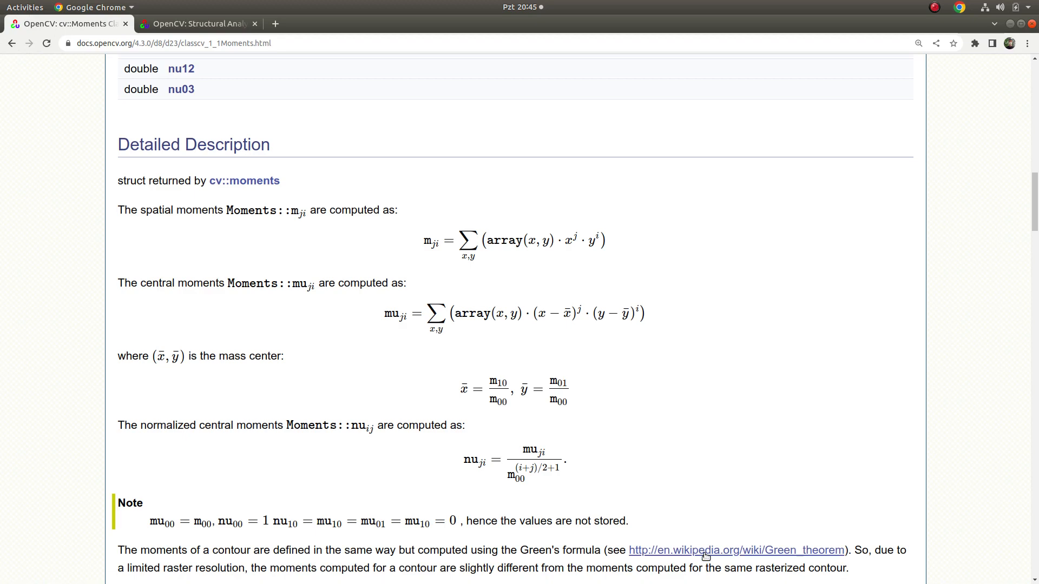
- View the Green's theorem Wikipedia article from the cv::Moments docs, then return to the spatial moment formula
{"action": "left_click", "coordinate": [735, 550]}
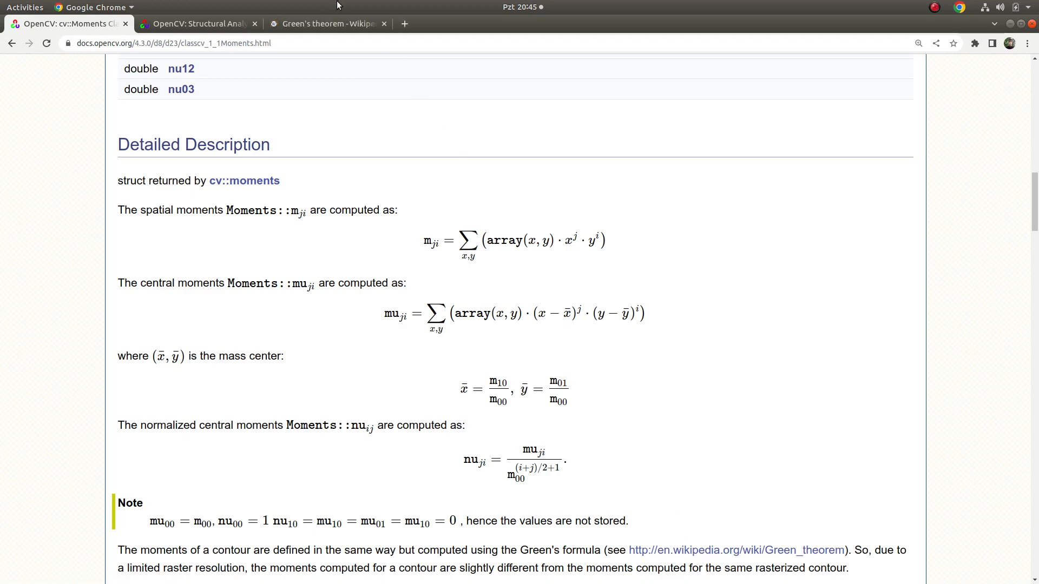
{"action": "left_click", "coordinate": [324, 23]}
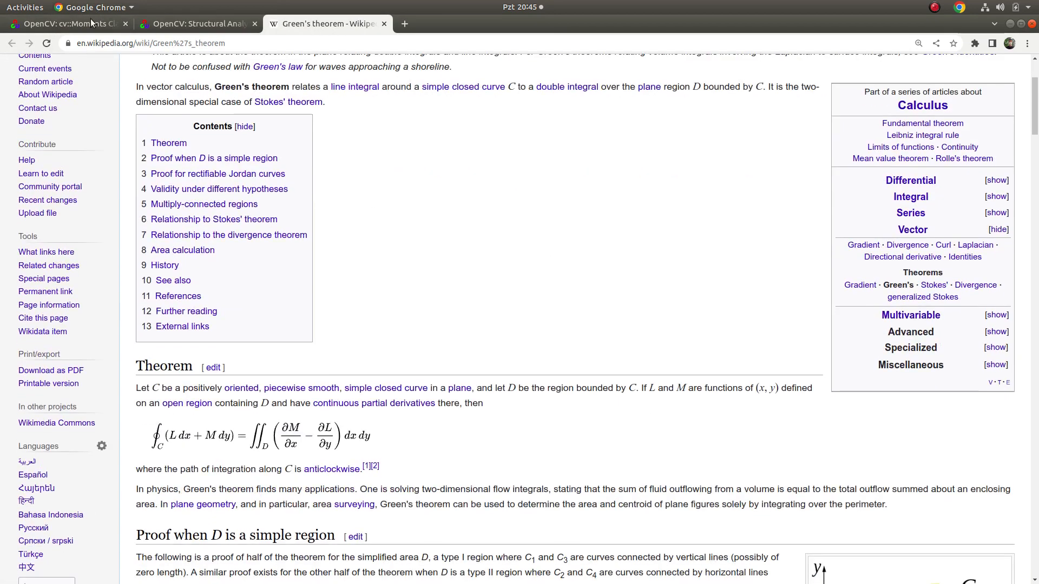
{"action": "left_click", "coordinate": [66, 23]}
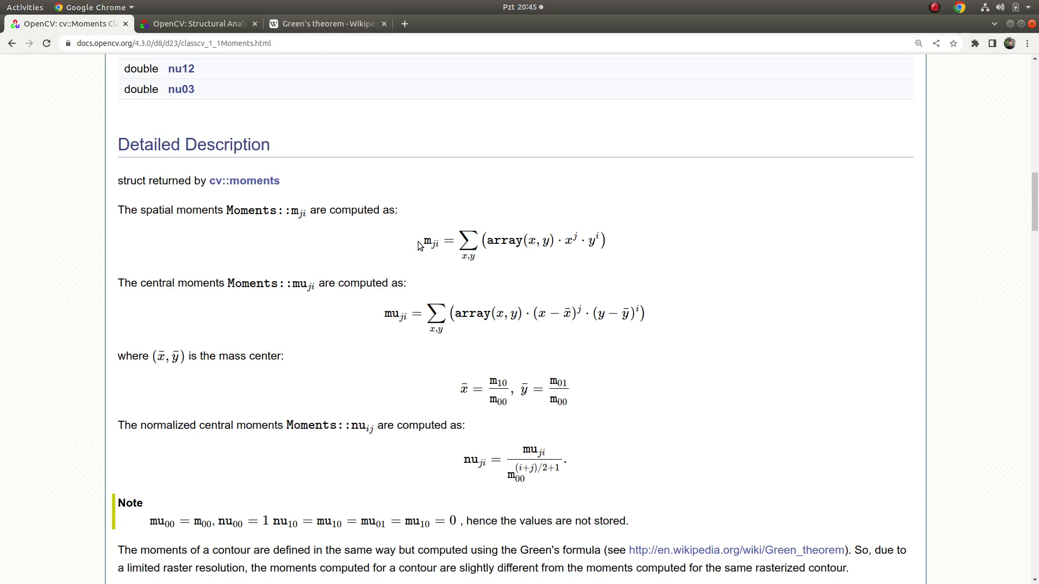
{"action": "mouse_move", "coordinate": [612, 249]}
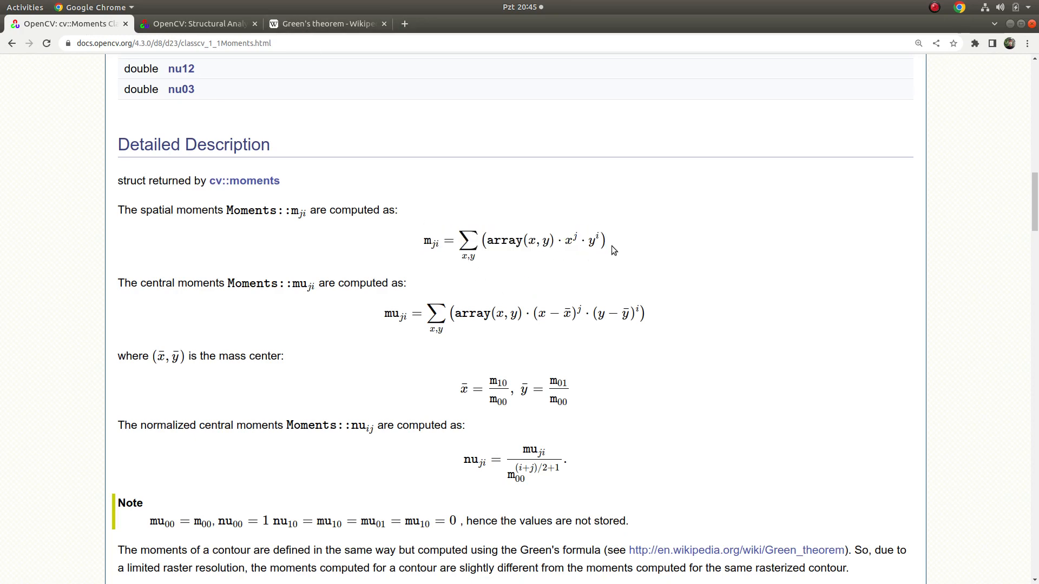
{"action": "mouse_move", "coordinate": [470, 243]}
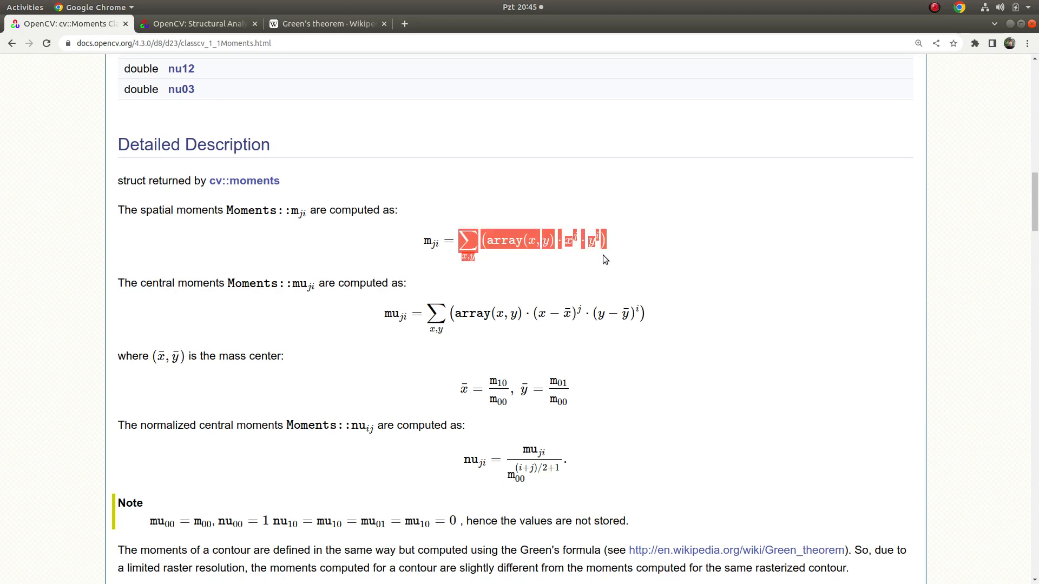
{"action": "scroll", "scroll_direction": "down", "scroll_amount": 3}
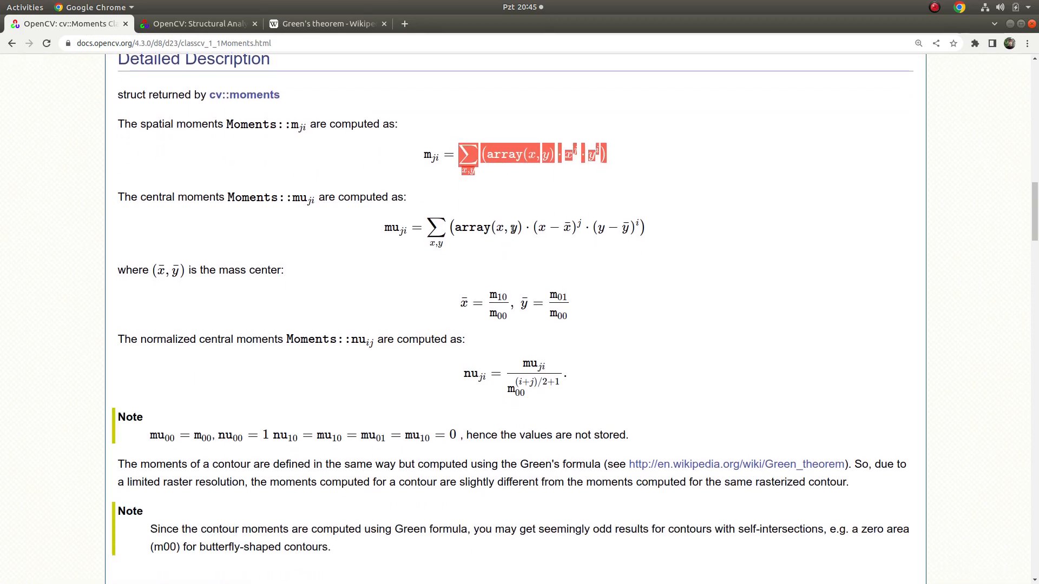